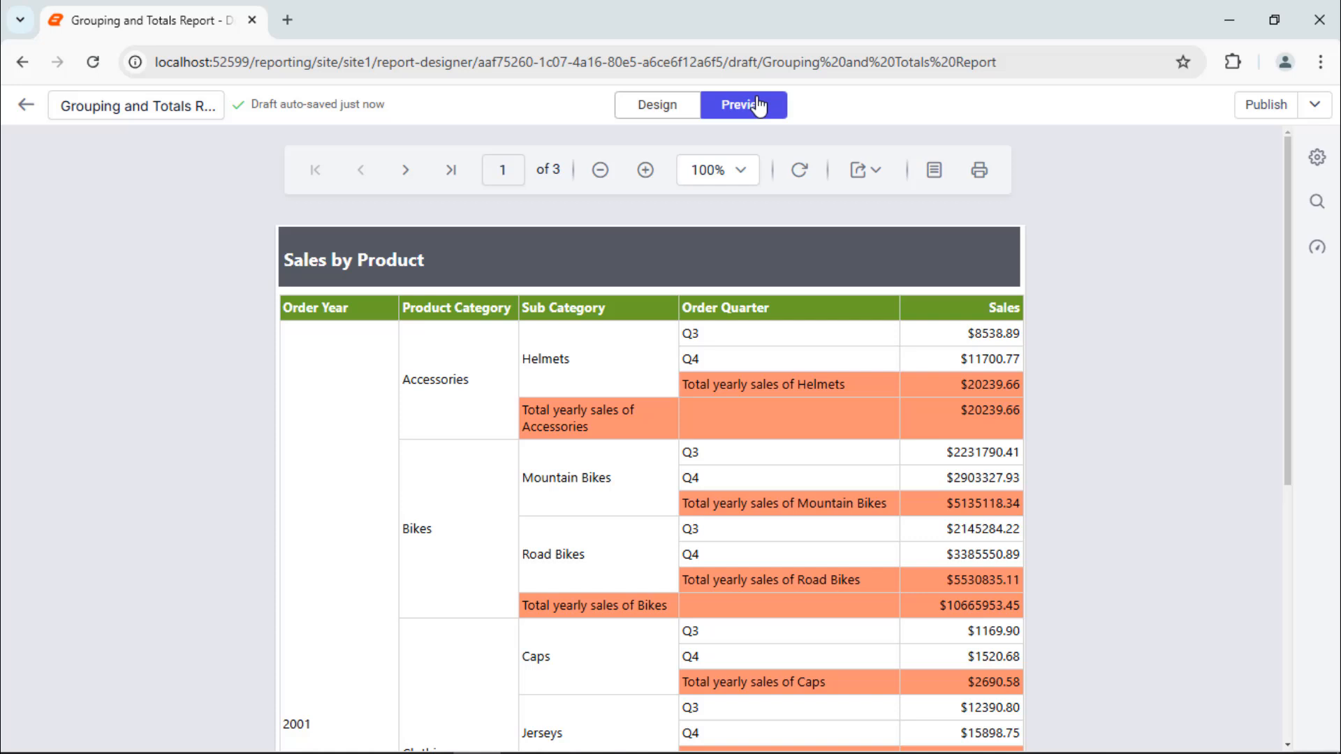
# - Preview the completed Grouping and Totals report showing yearly sales by product
pyautogui.click(27, 104)
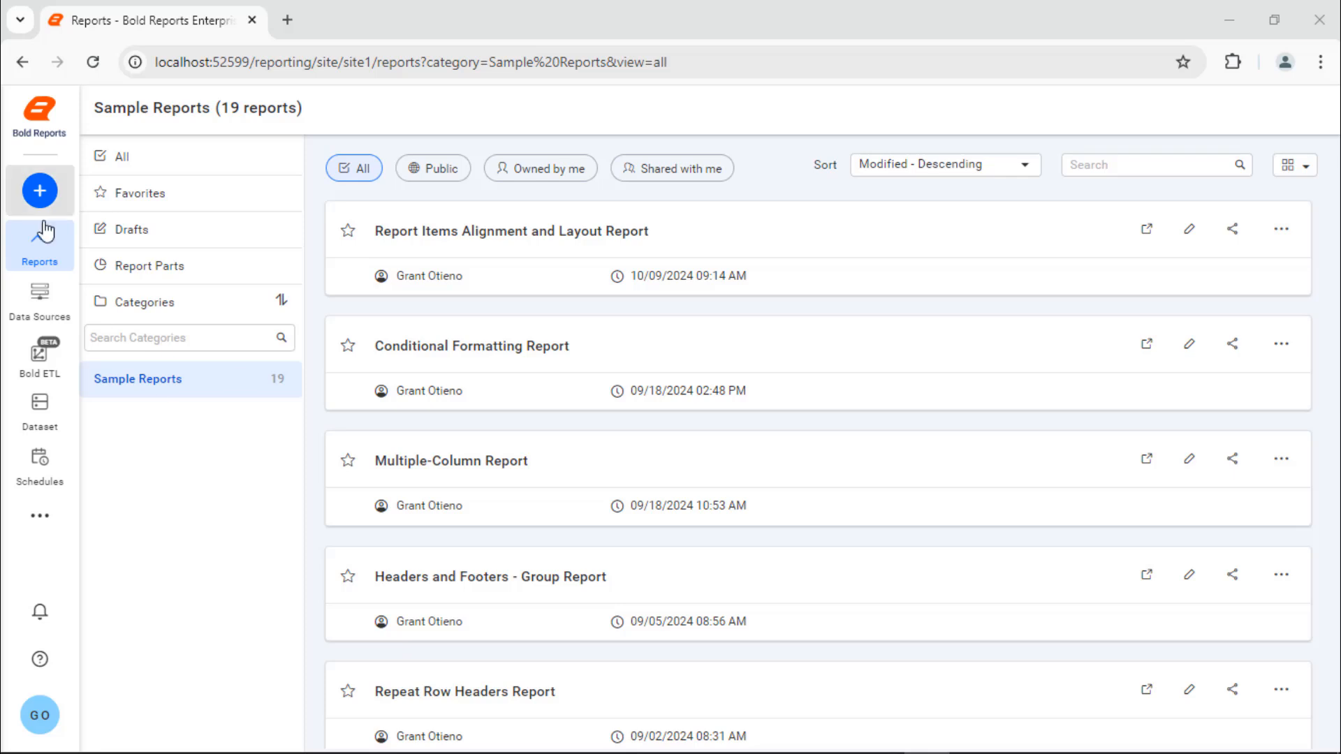
# - Name the new report 'Grouping and Totals Report' and open it for design
pyautogui.write('Group')
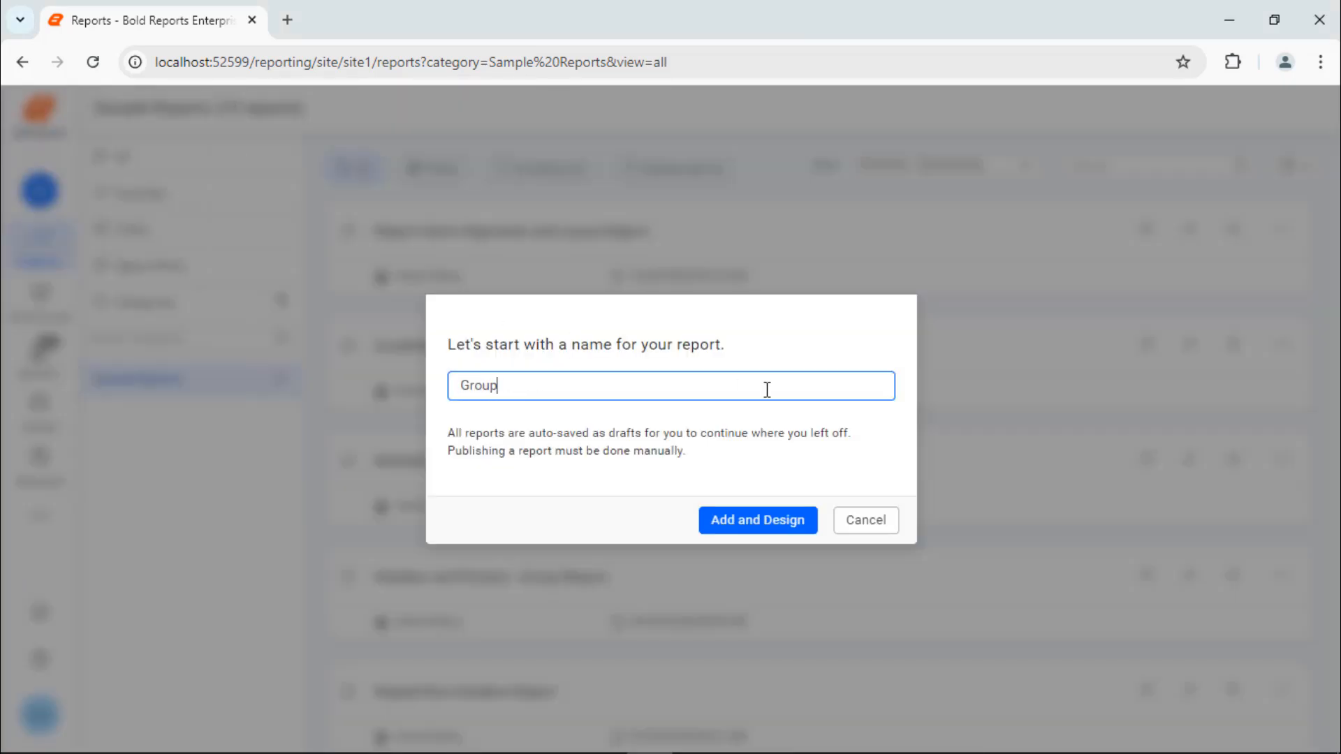
pyautogui.write('ing and Totals Repo')
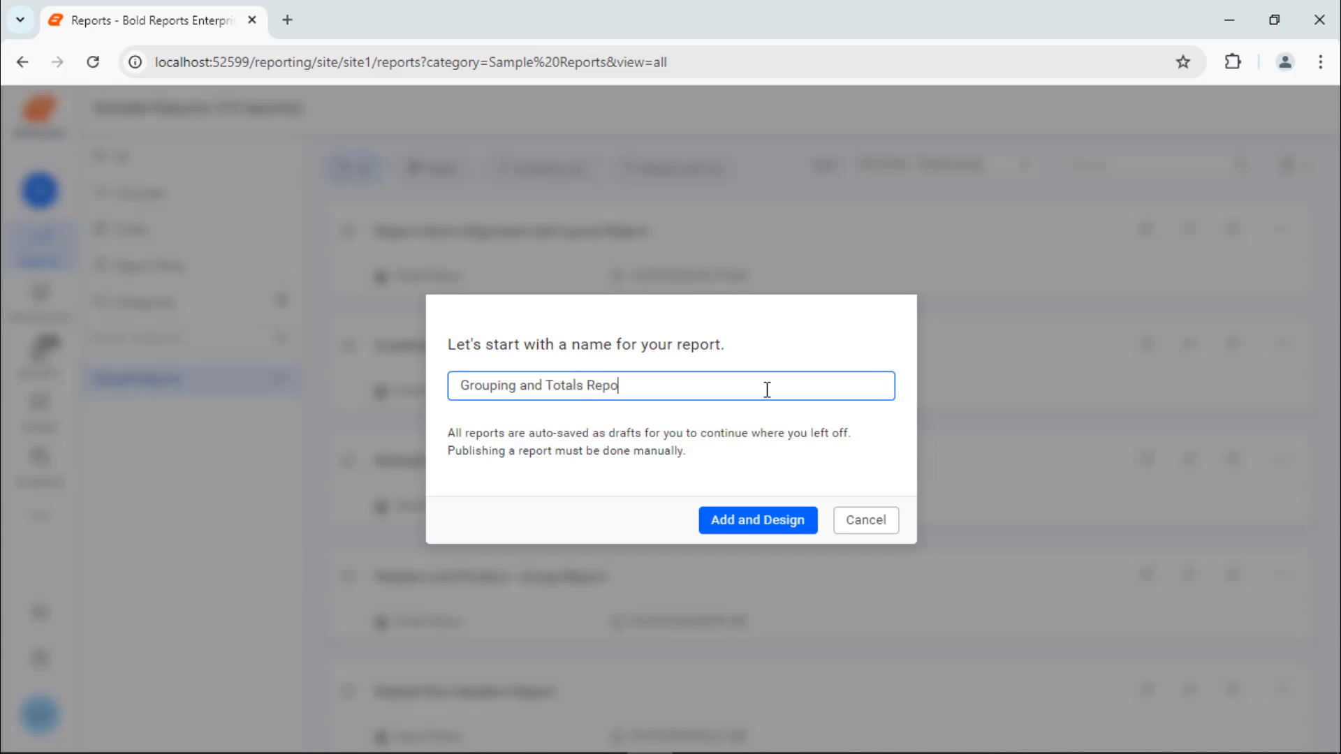
pyautogui.click(756, 520)
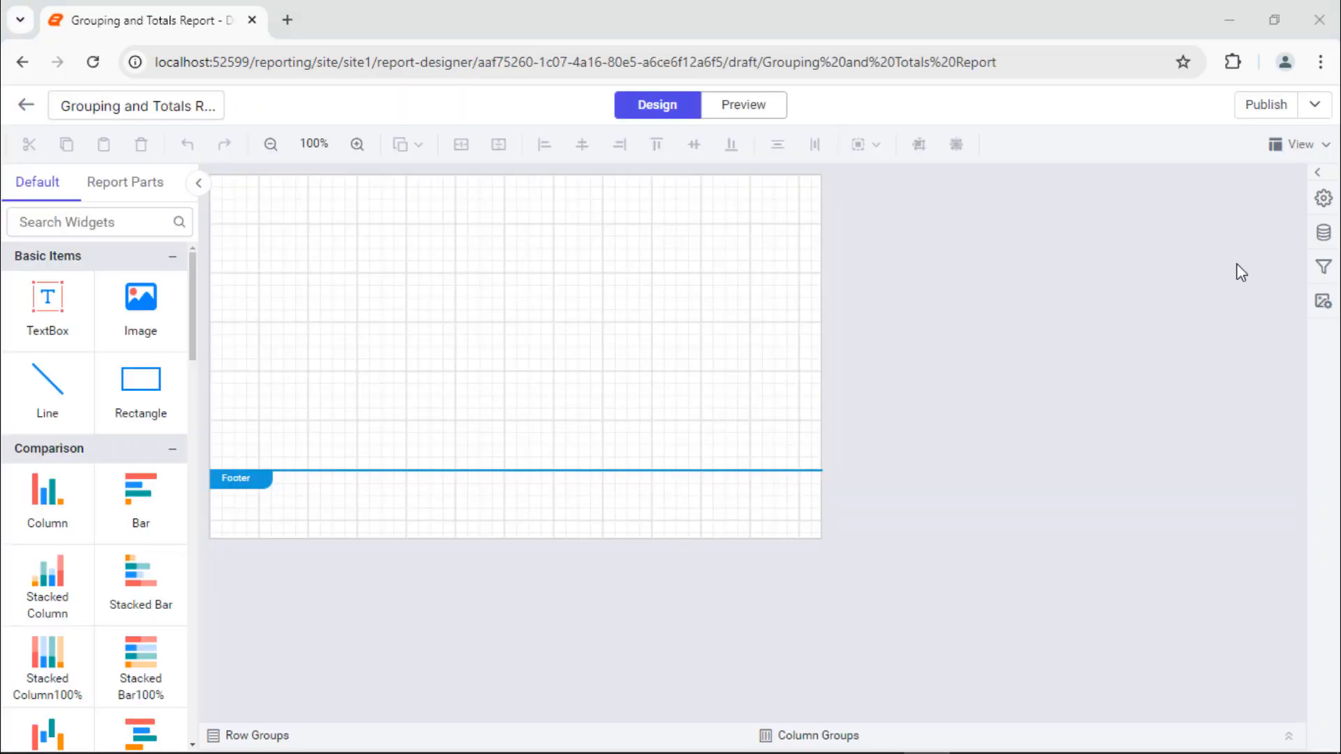
# - Connect an AdventureWorks data source to dataplatformdemodata.syncfusion.com with authentication None
pyautogui.click(1323, 234)
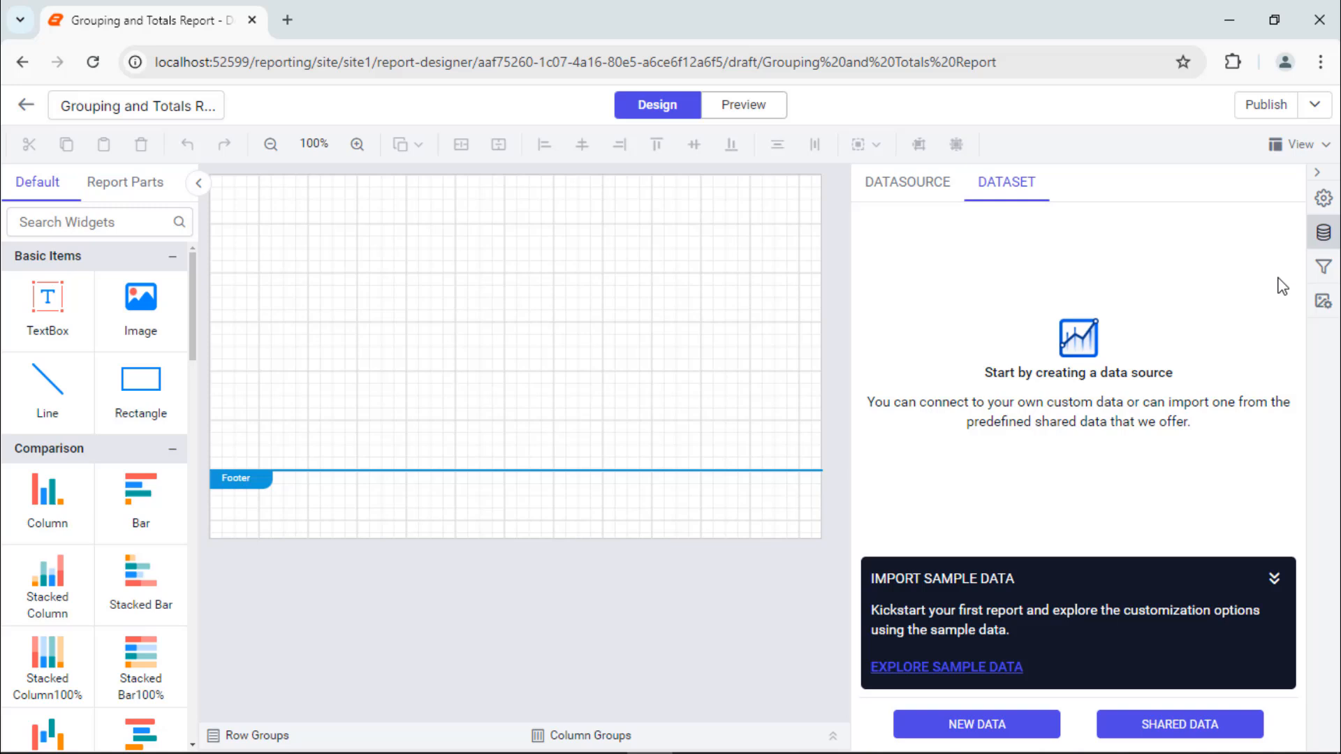
pyautogui.click(975, 725)
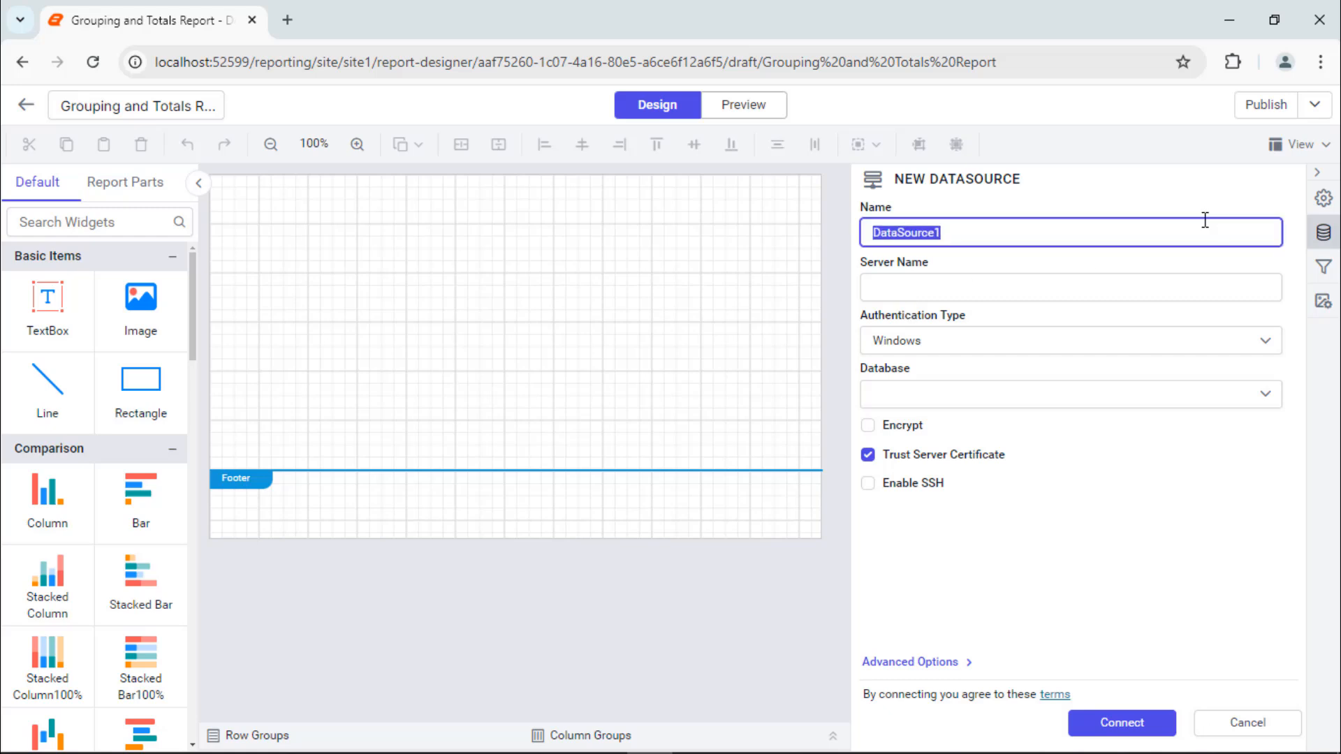
pyautogui.write('AdventureWorks')
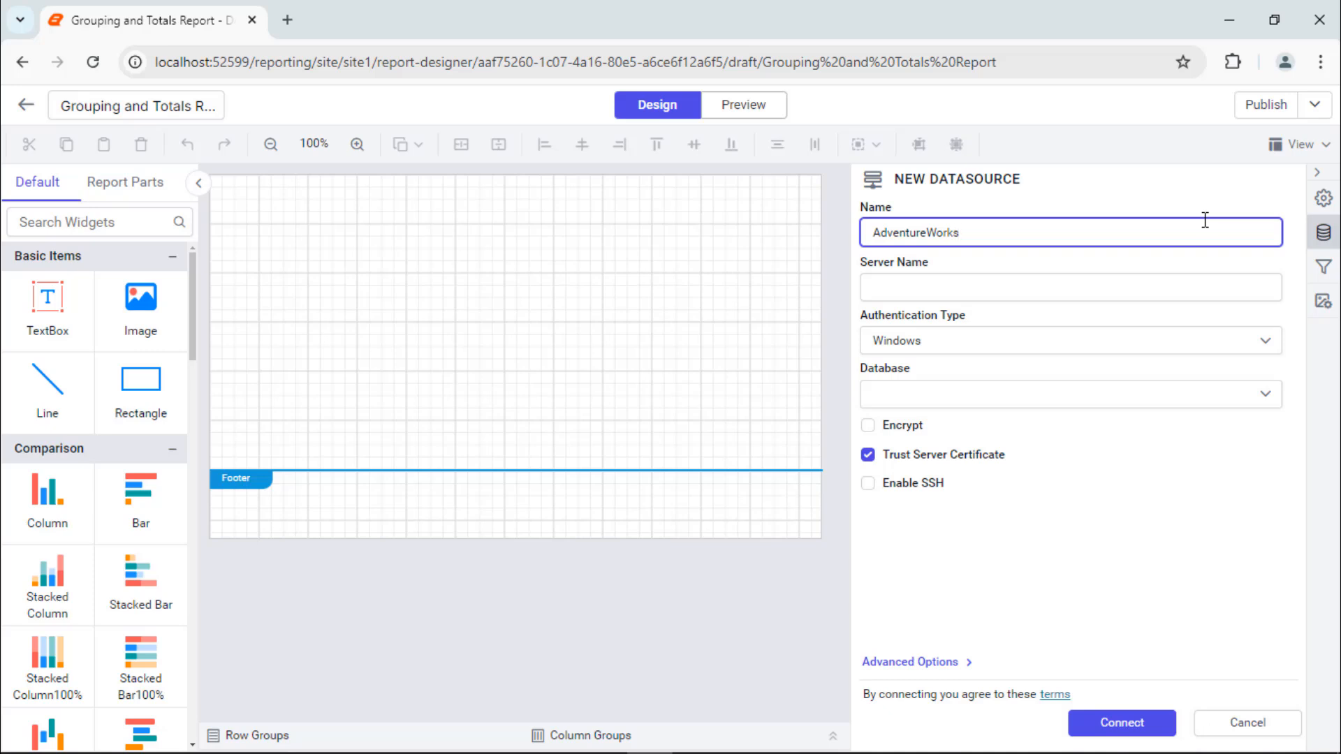
pyautogui.click(909, 660)
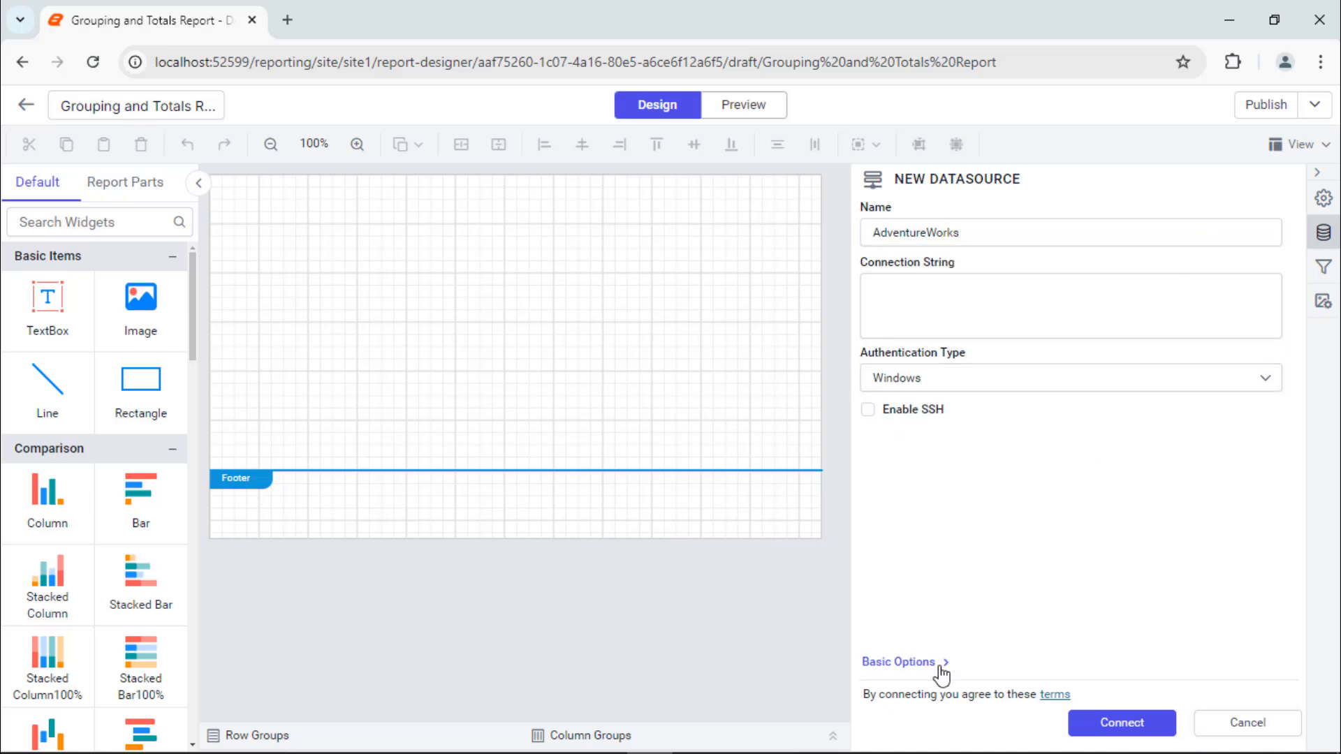
pyautogui.write('Data Source=dataplatformdemodata.syncfusion.com;Initial Catalog=AdventureWorks;')
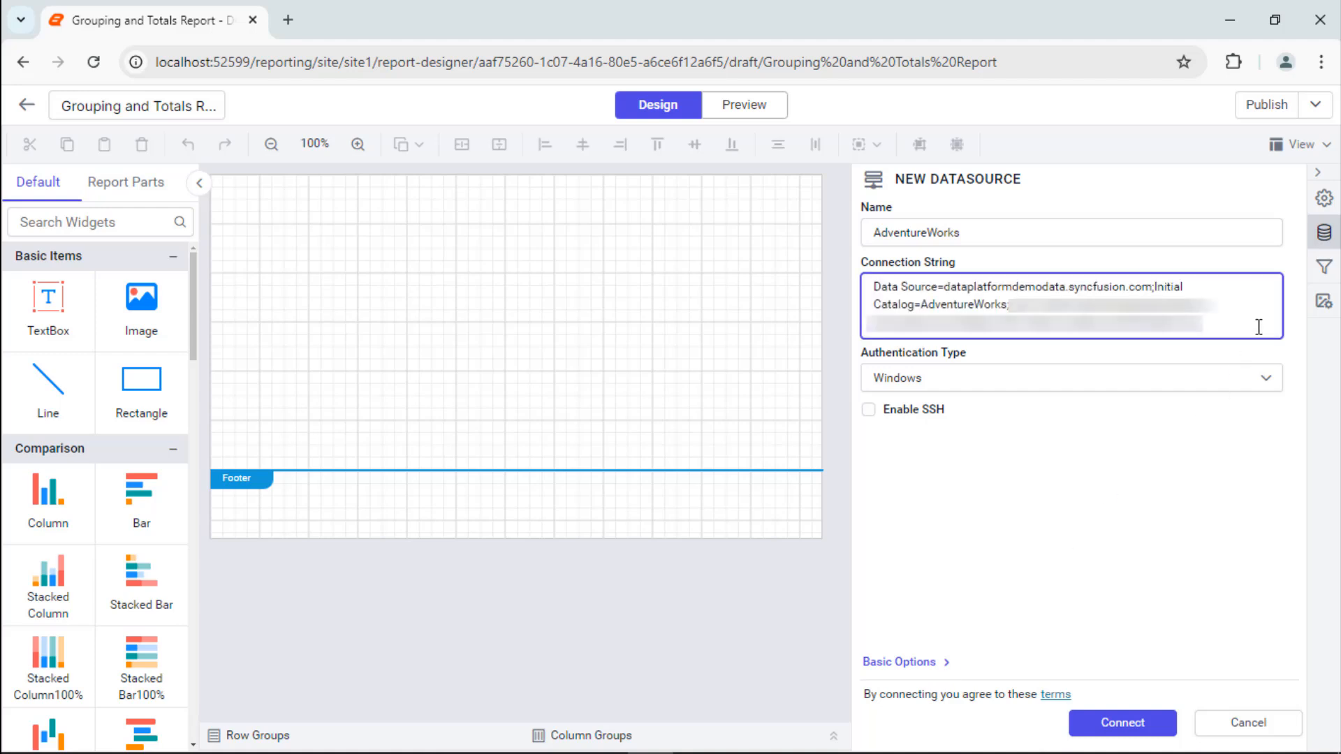
pyautogui.moveTo(1258, 381)
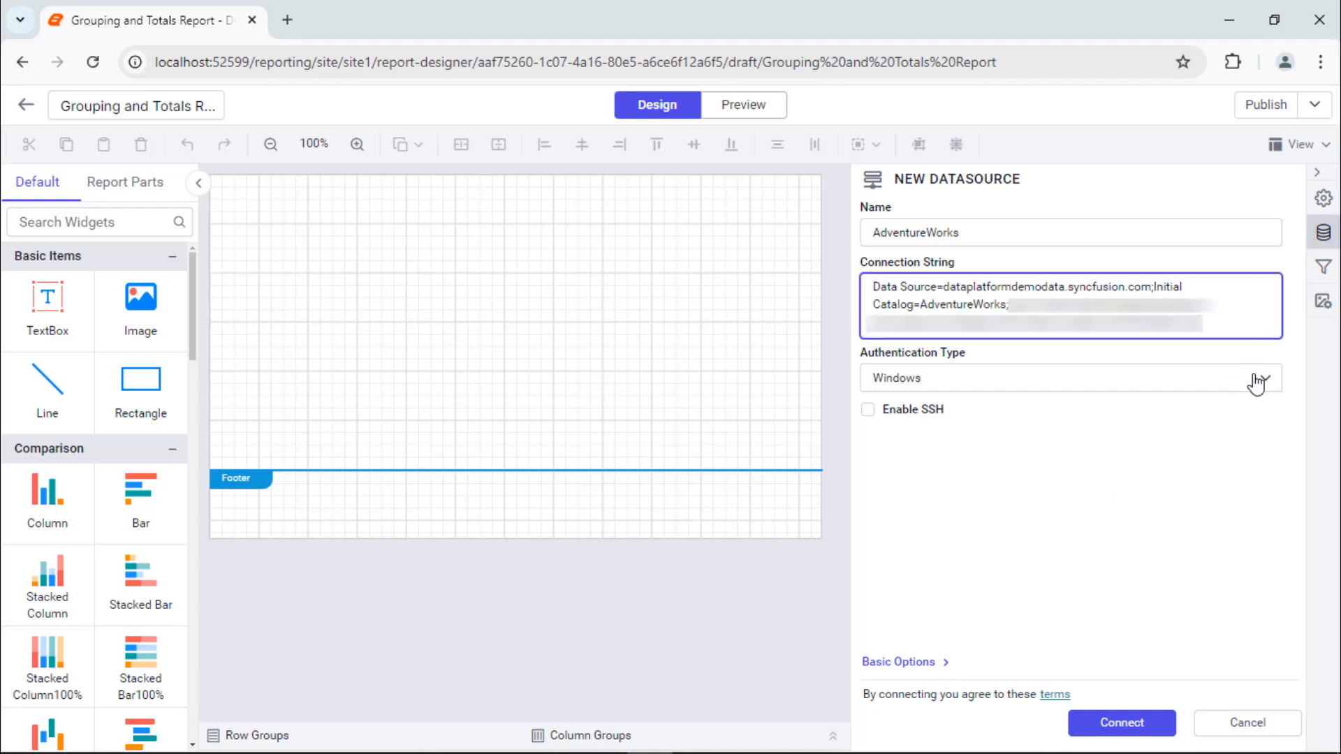
pyautogui.click(1069, 379)
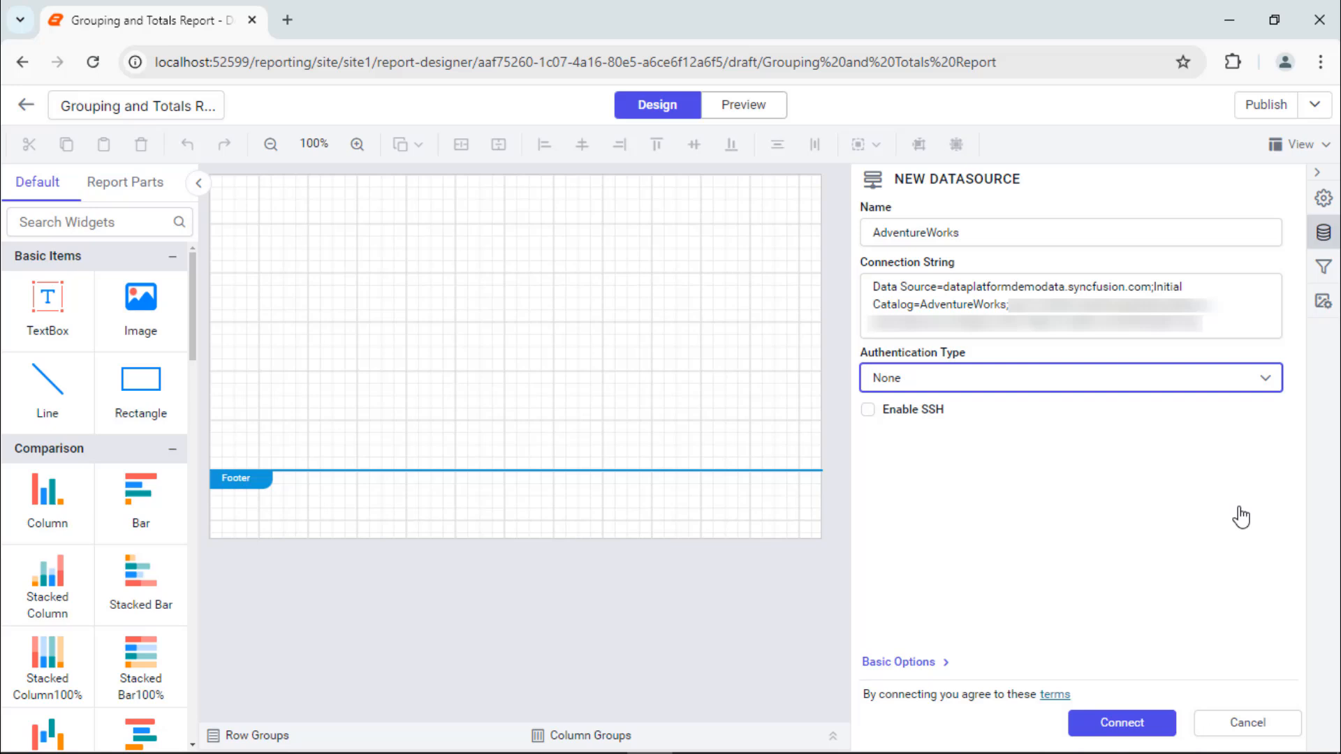
pyautogui.click(1122, 722)
pyautogui.write('P')
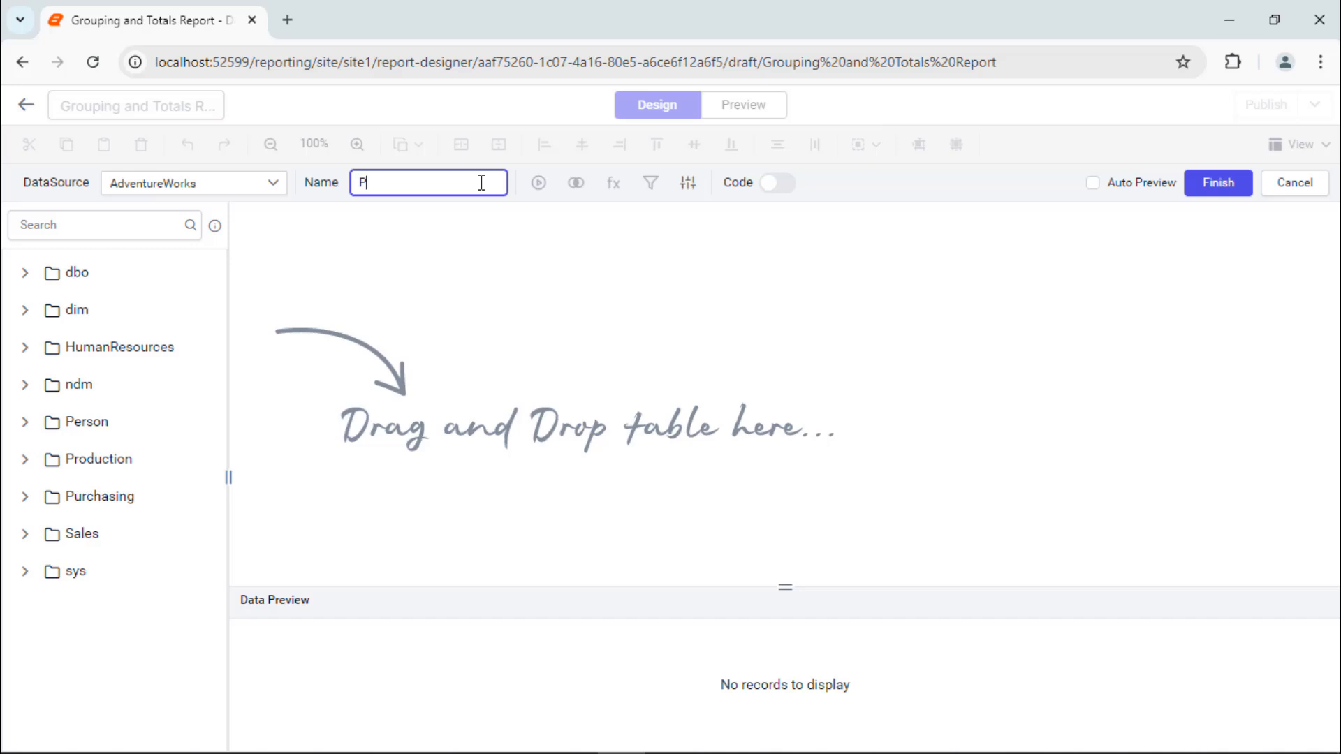
# - Build ProductionDataset from the pasted SQL query, run it to preview records, and finish
pyautogui.write('roductionDataset')
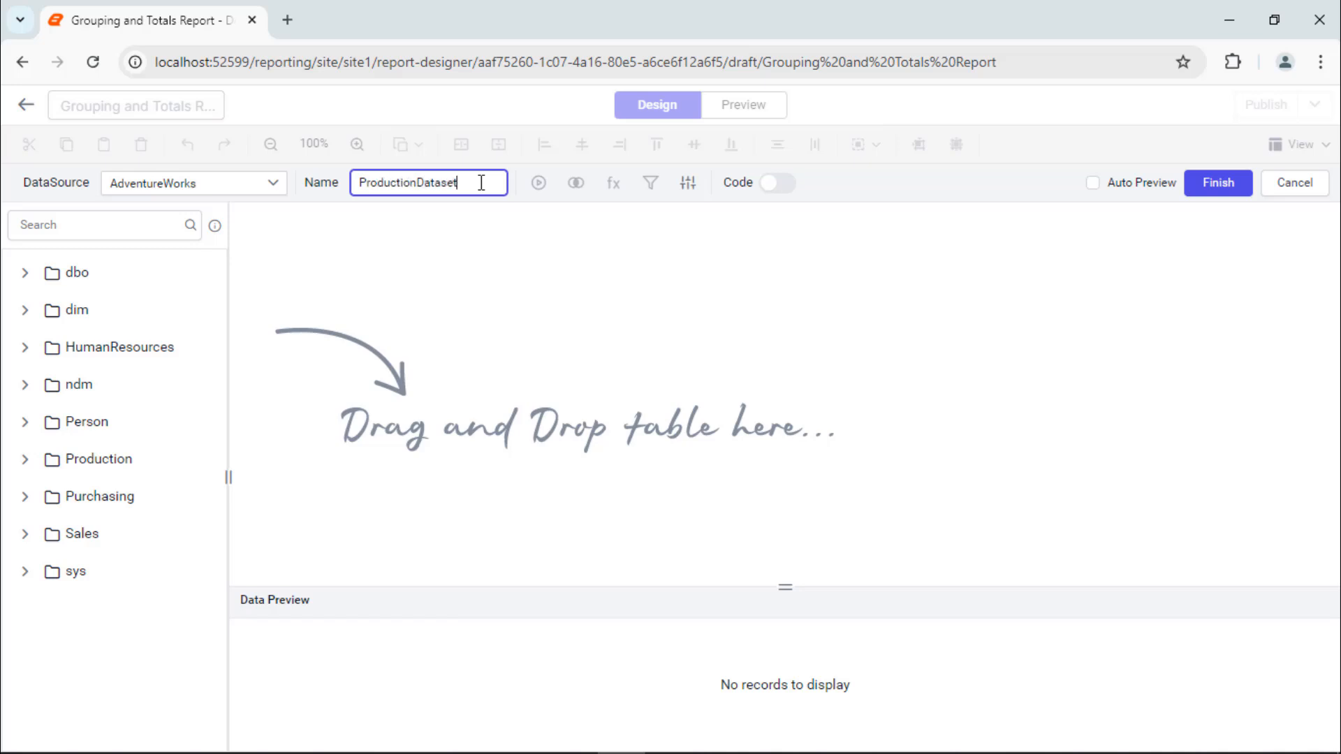
pyautogui.click(776, 183)
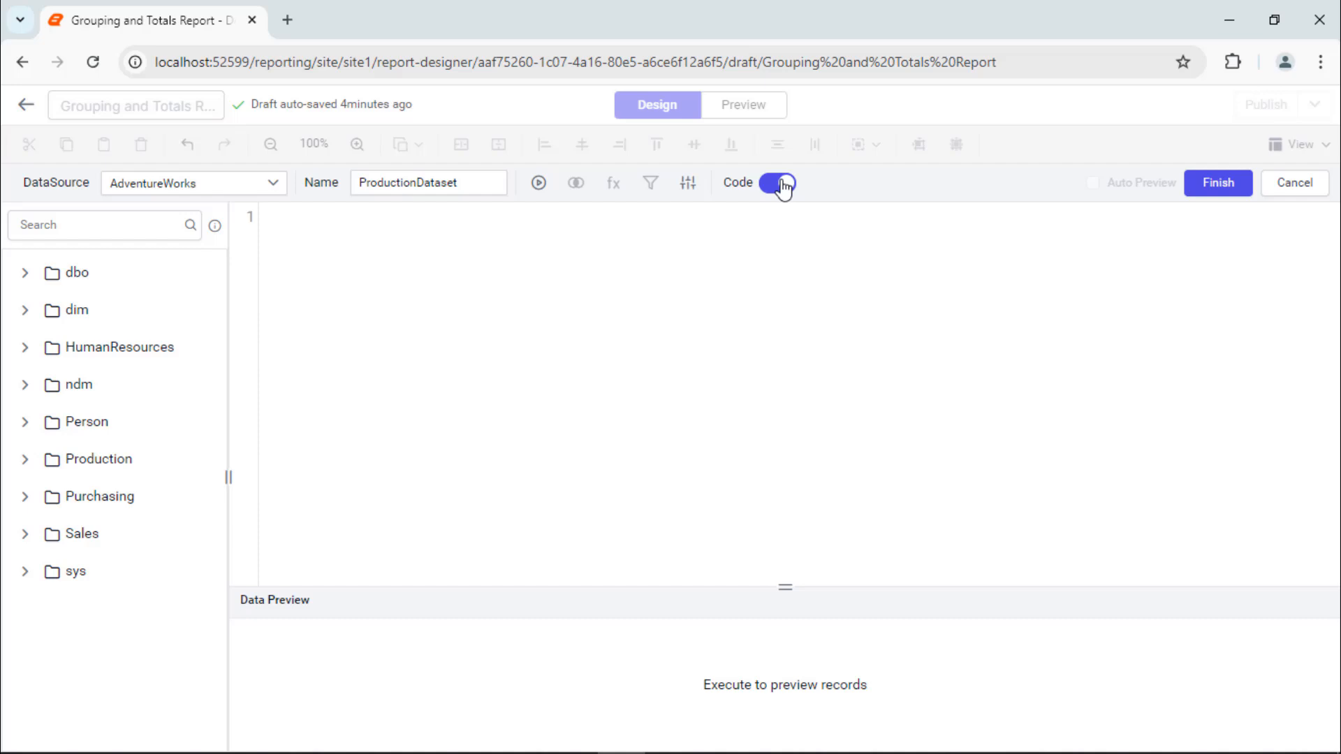
pyautogui.click(775, 183)
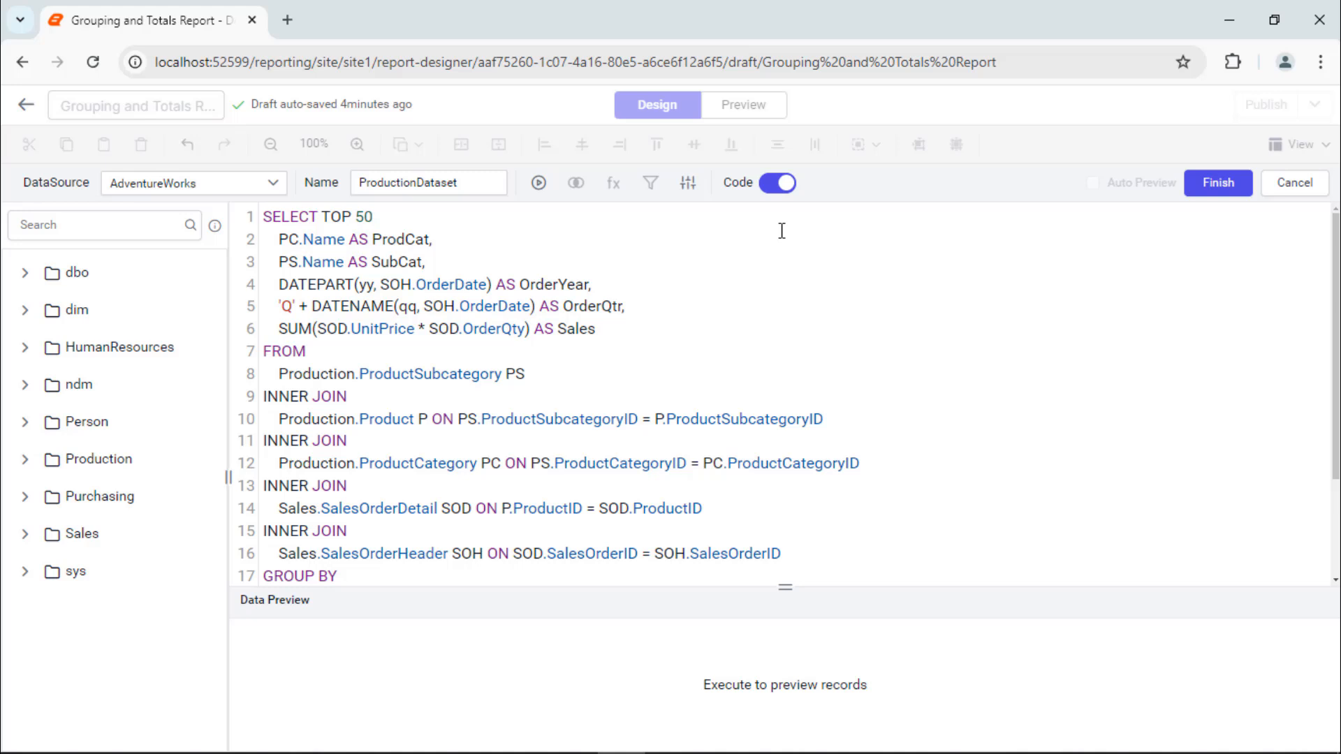
pyautogui.click(537, 183)
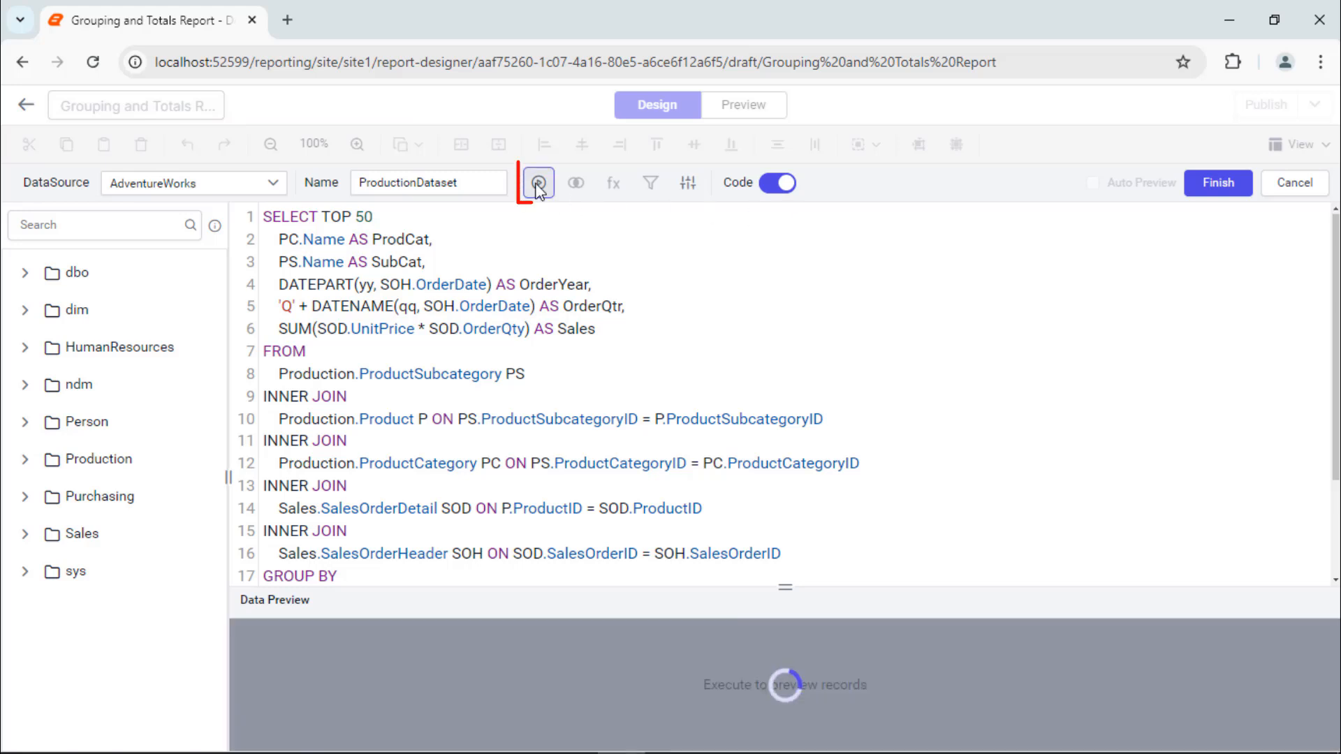
pyautogui.click(537, 181)
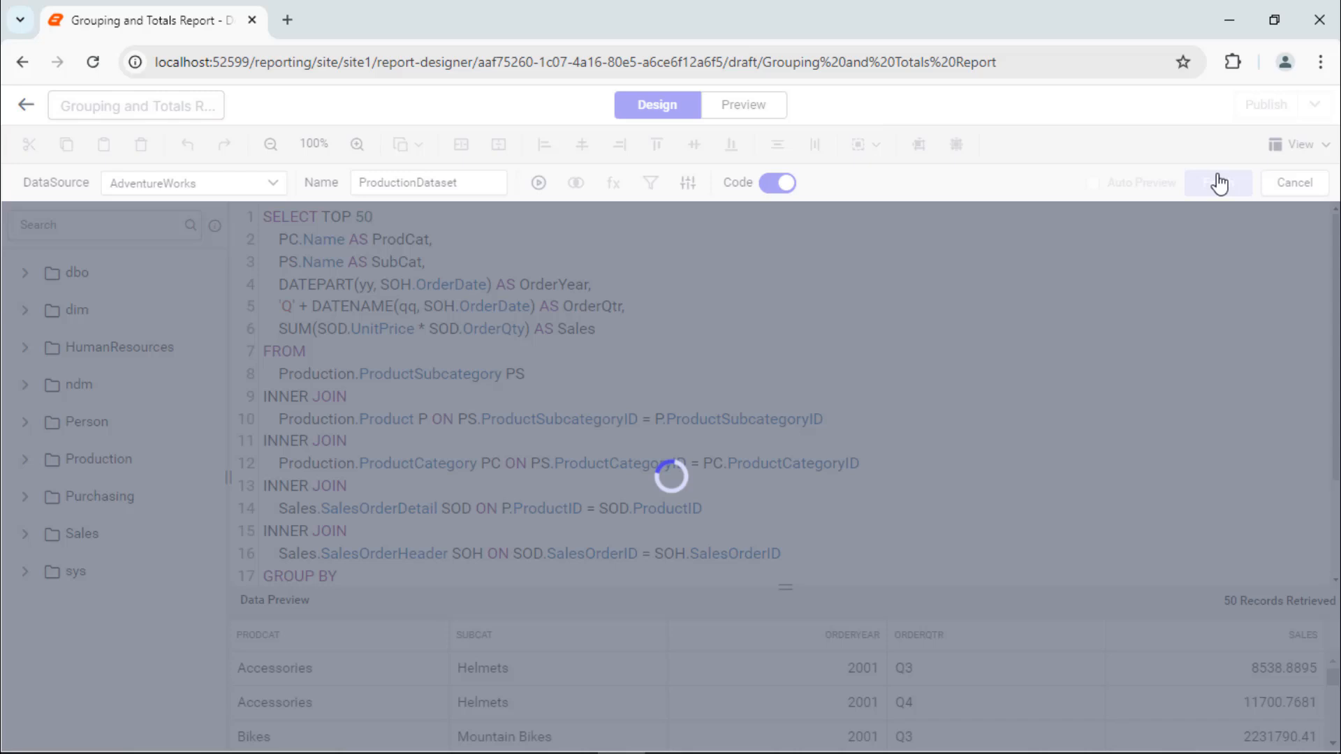
pyautogui.click(1217, 181)
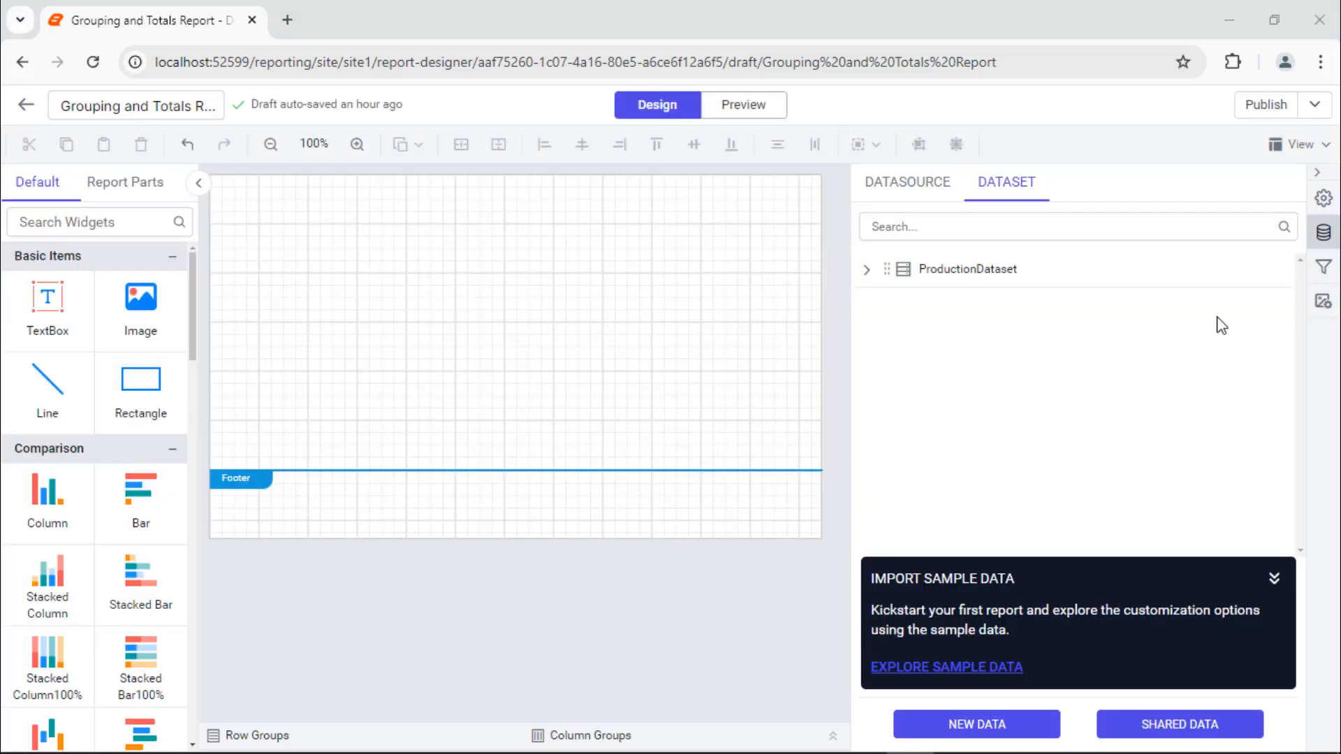
# - Show the report header and fill it with a rectangle coloured #555b63
pyautogui.click(1301, 144)
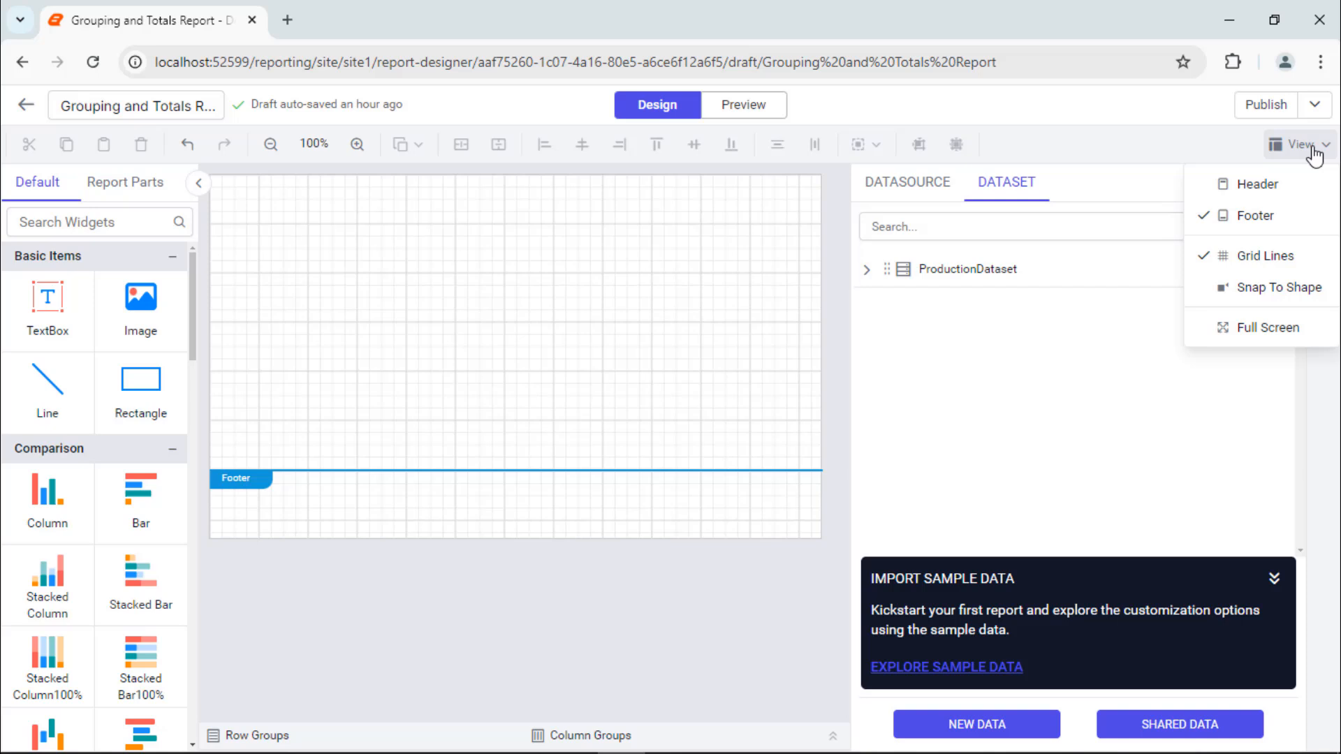
pyautogui.click(1259, 183)
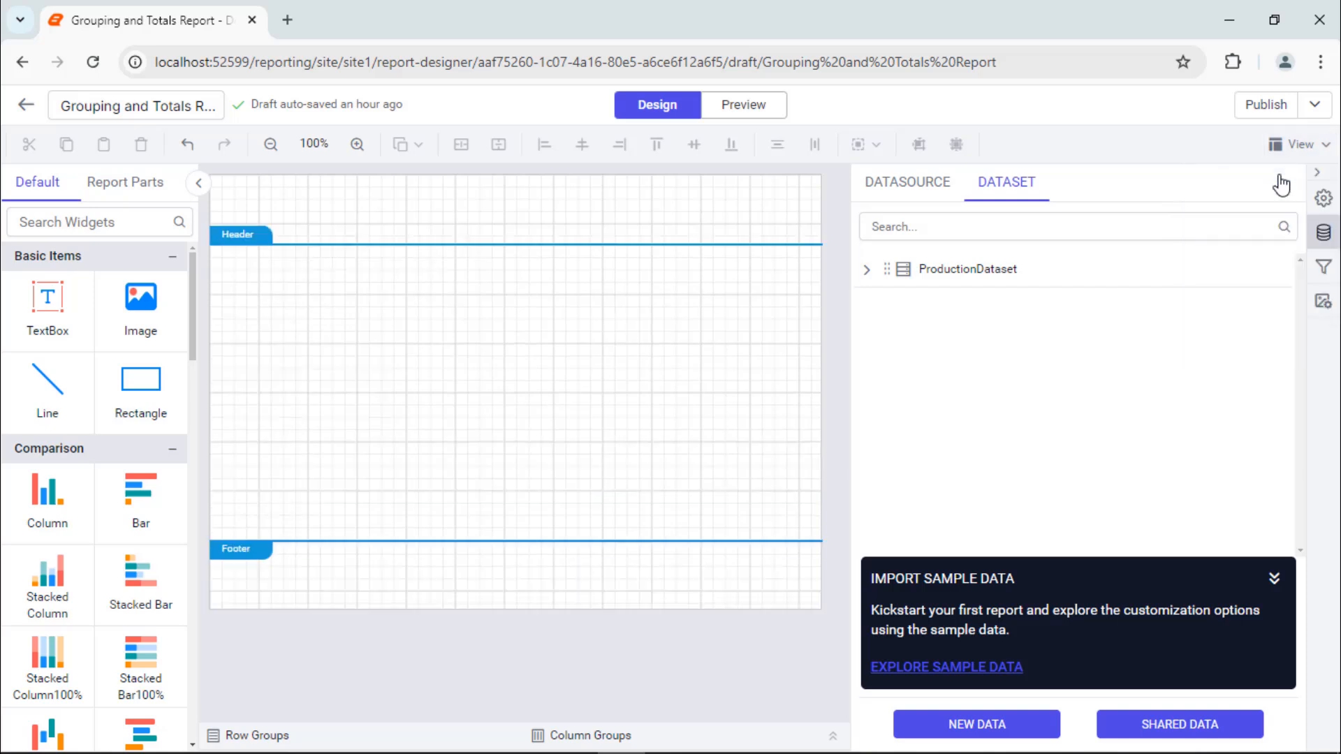
pyautogui.moveTo(573, 393)
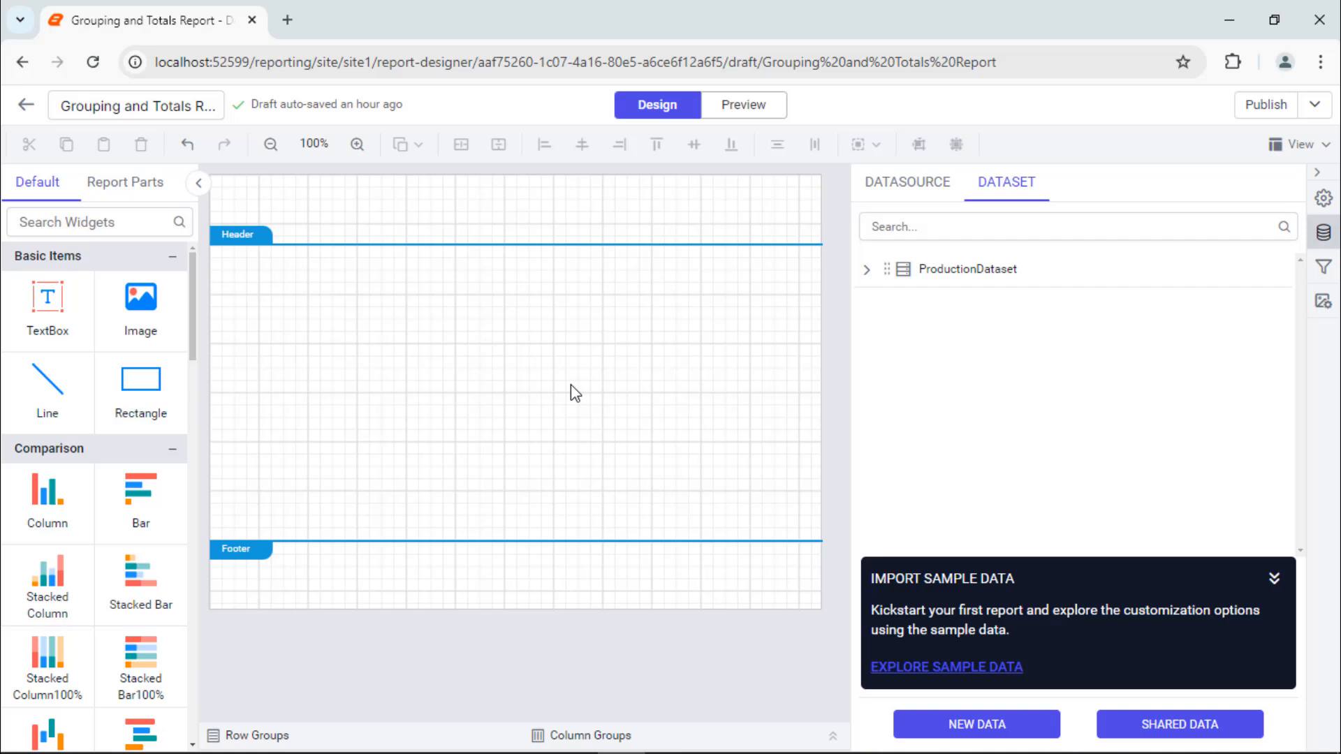
pyautogui.moveTo(140, 379); pyautogui.dragTo(317, 231)
pyautogui.write('#555b63')
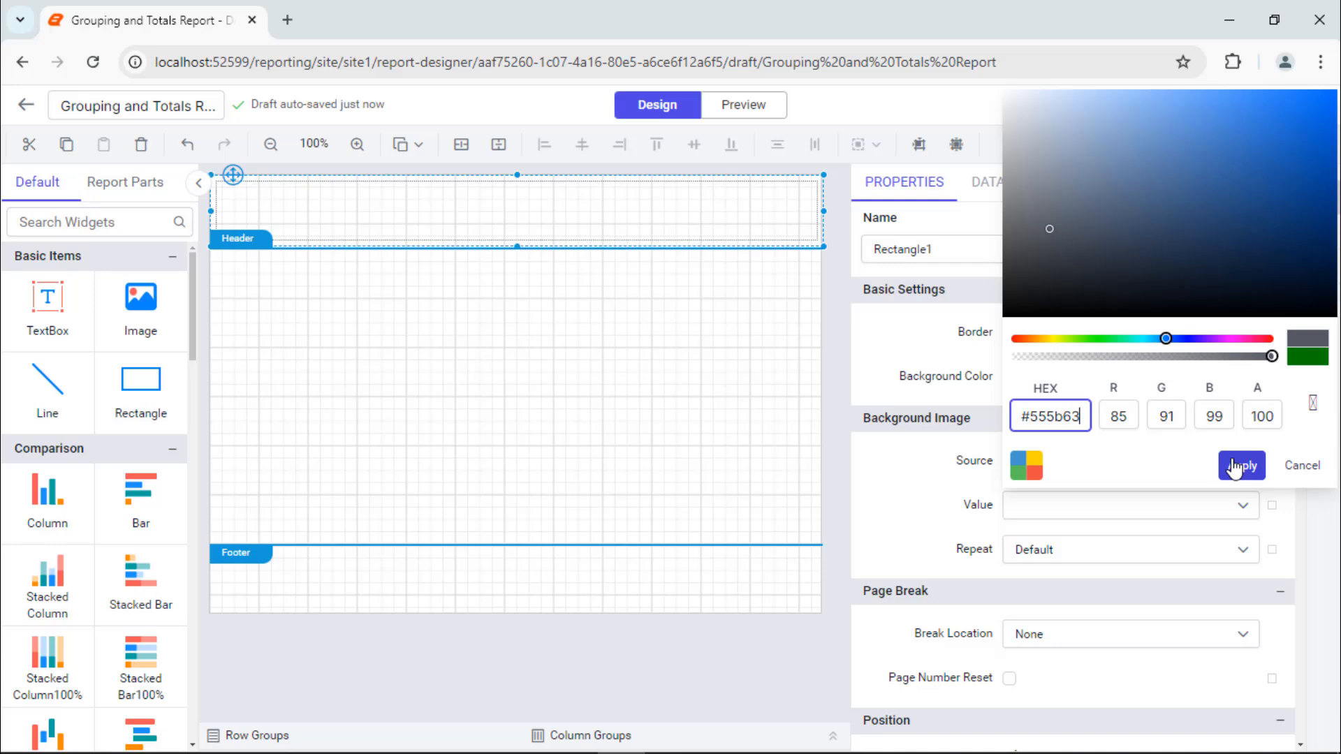
pyautogui.click(1240, 466)
pyautogui.write('Sales by Product')
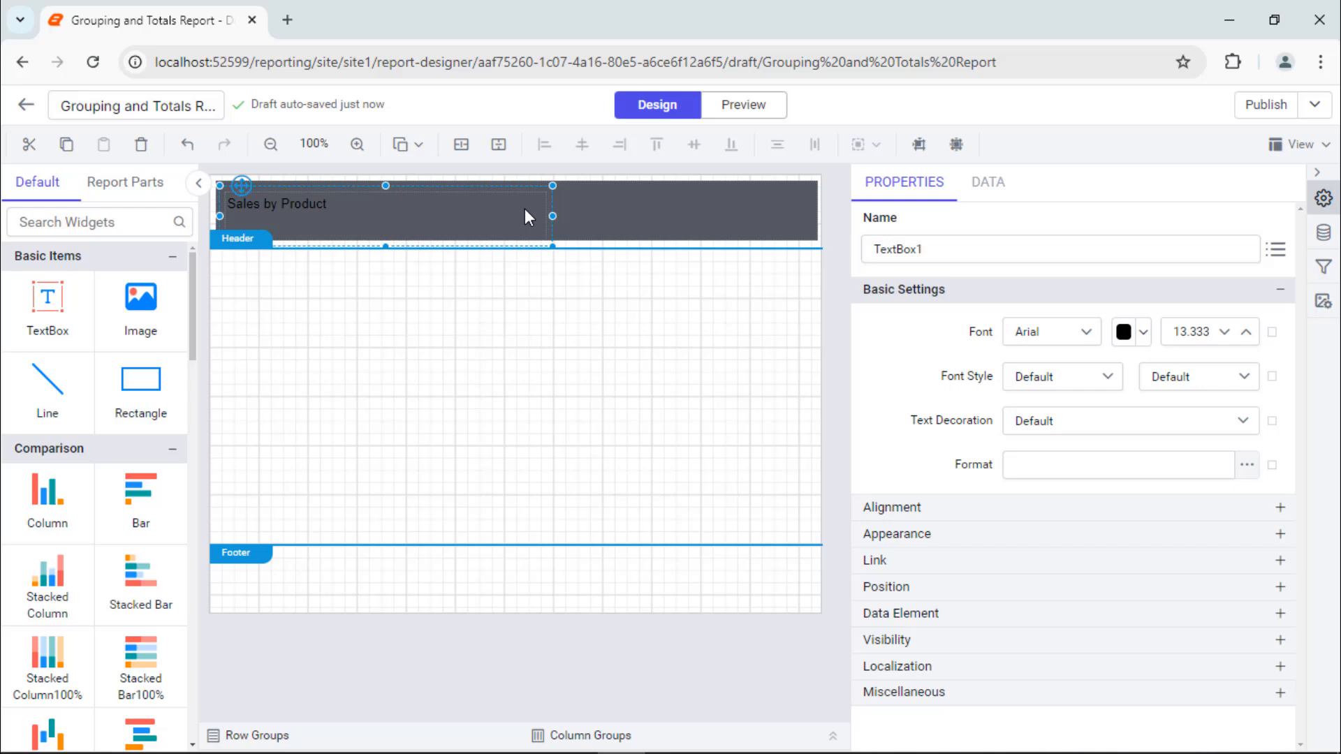
# - Style the 'Sales by Product' title in bold white Segoe UI at a larger size
pyautogui.click(1048, 331)
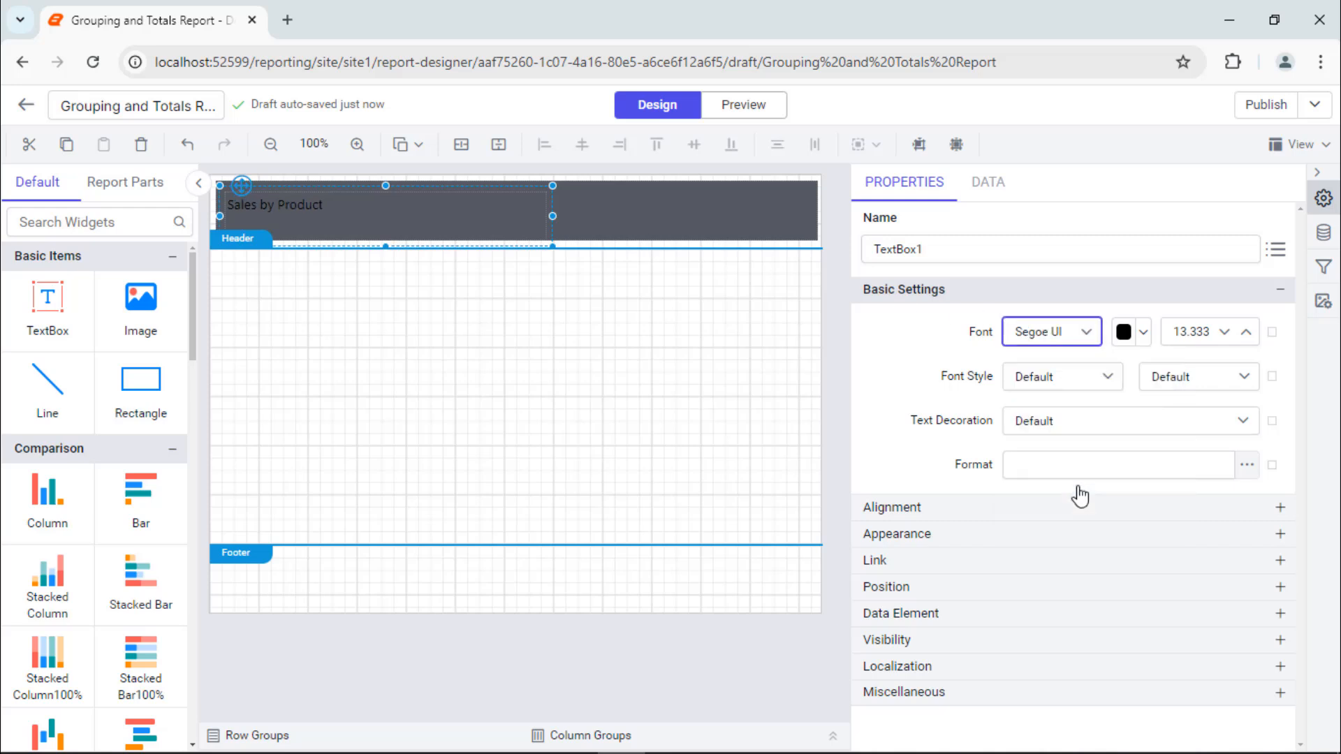
pyautogui.click(1143, 332)
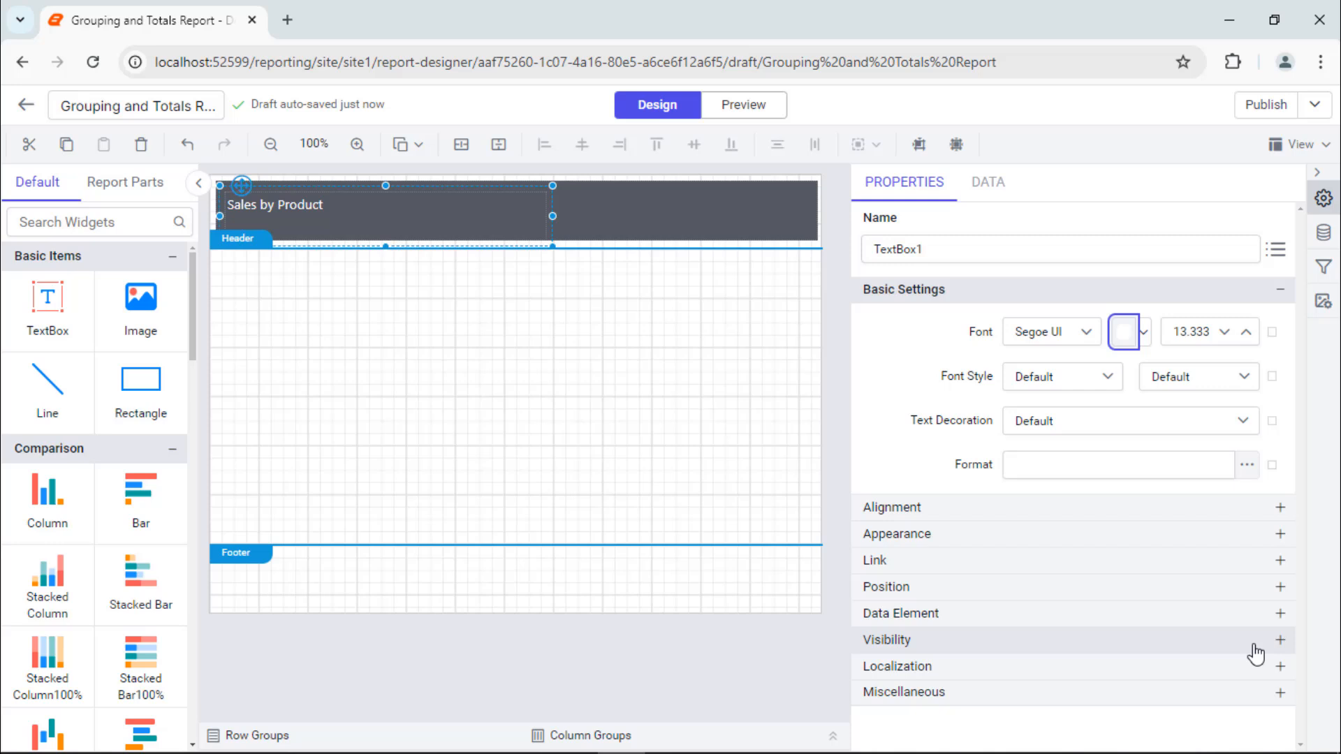
pyautogui.click(1195, 376)
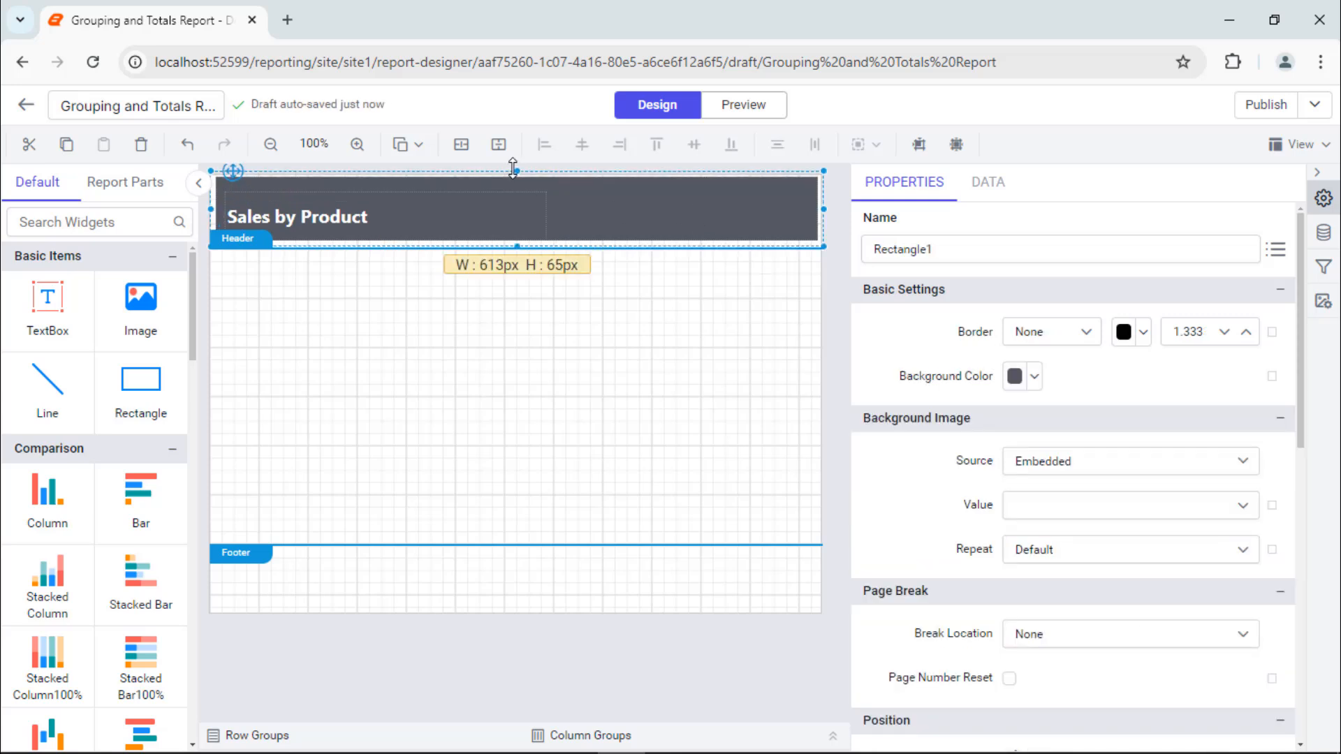
# - Resize and reposition the grey banner, then shrink the header band to fit it
pyautogui.click(296, 211)
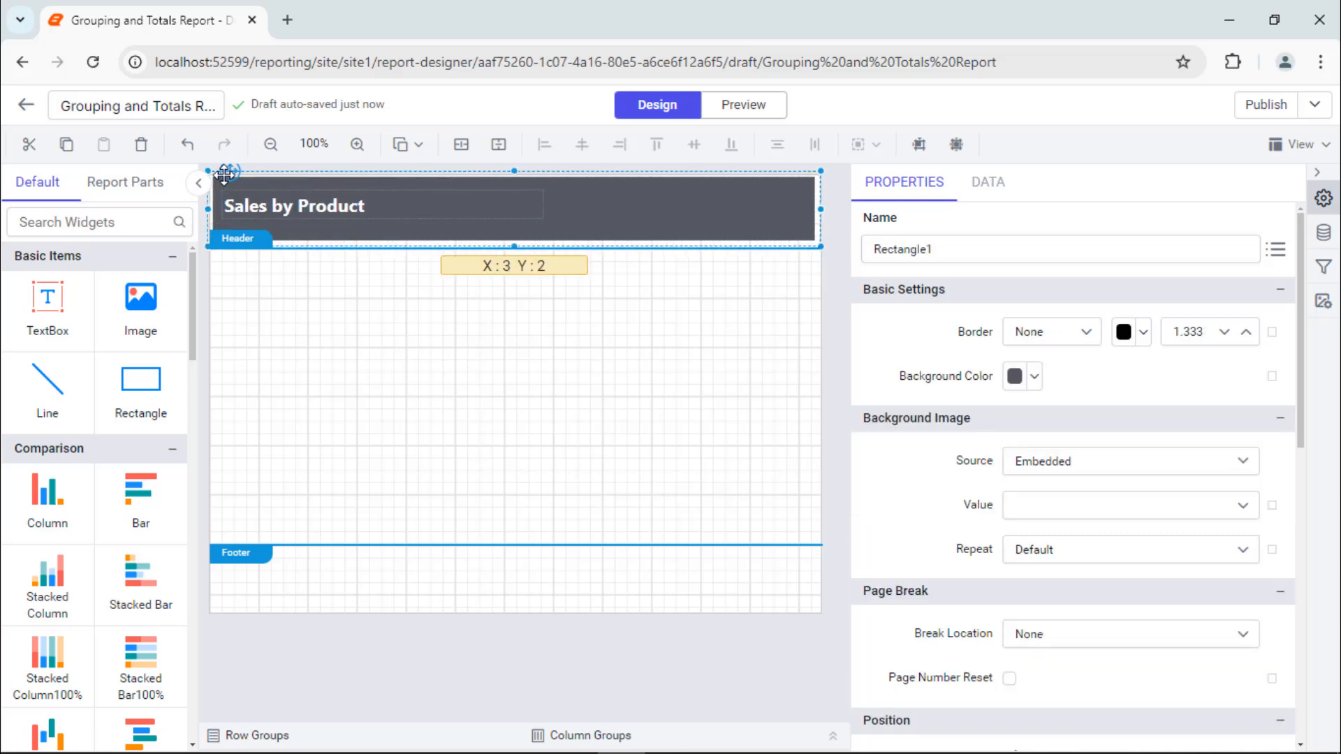
pyautogui.moveTo(514, 242); pyautogui.dragTo(502, 233)
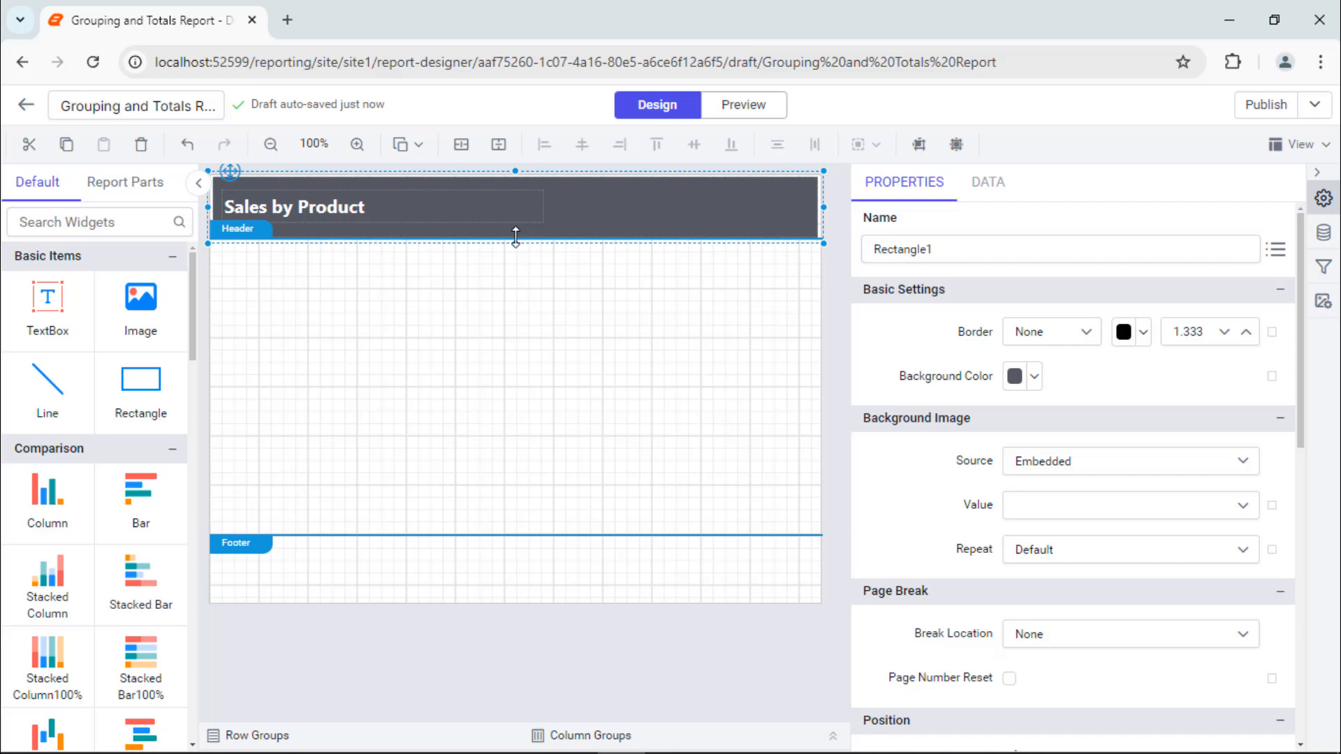
pyautogui.click(326, 433)
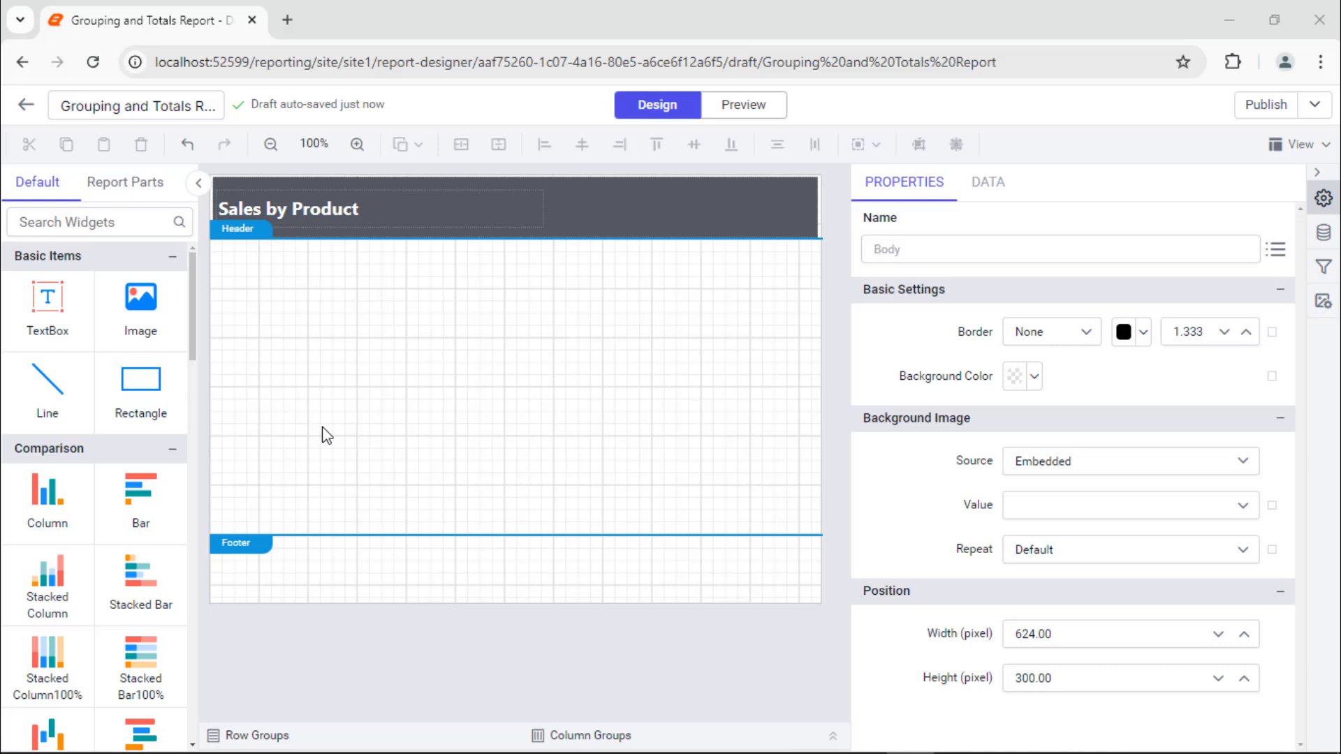
pyautogui.moveTo(49, 653)
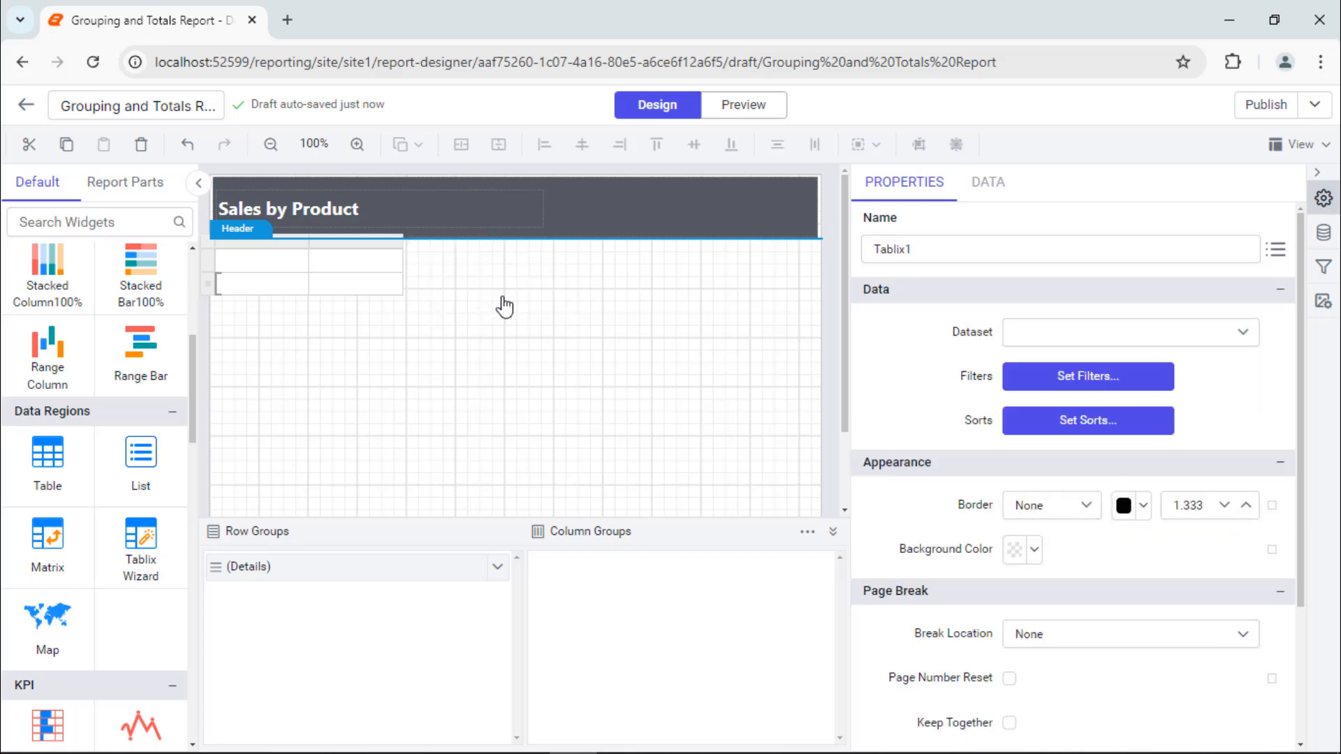
pyautogui.moveTo(317, 302)
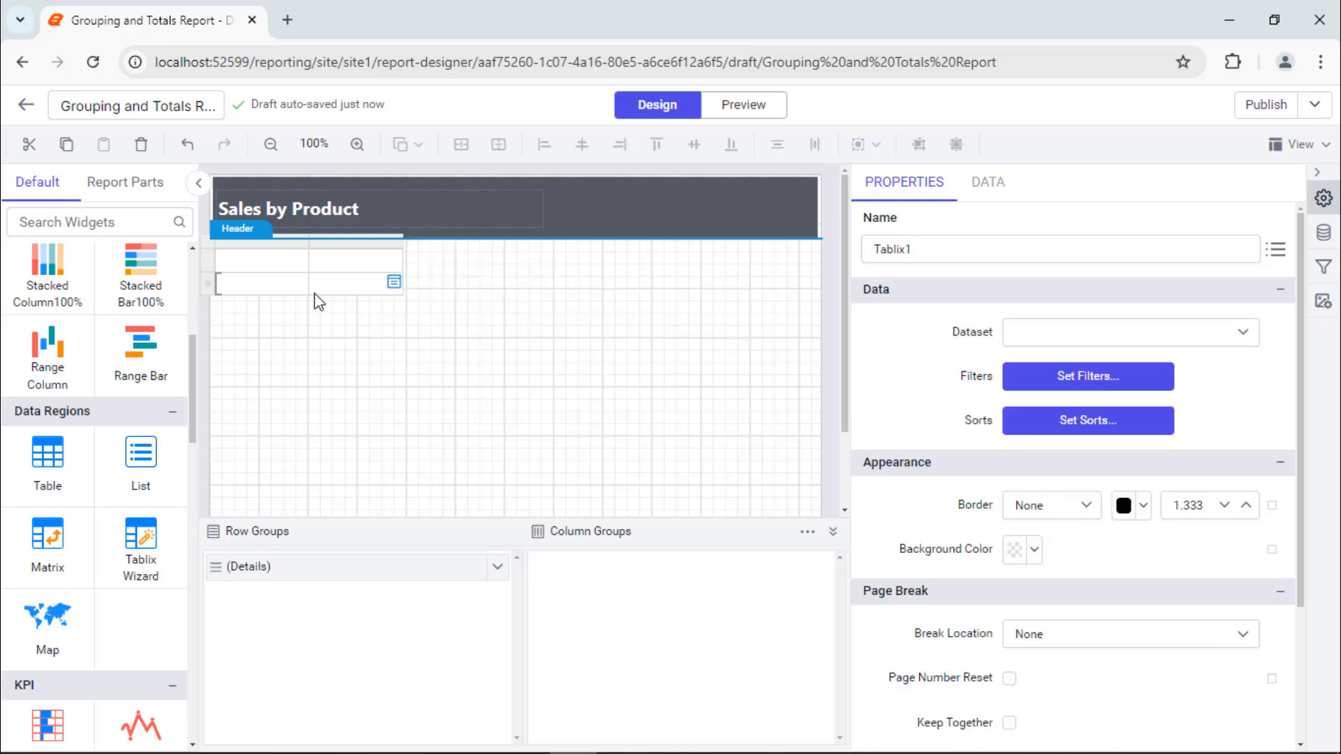
# - Set the table's detail cells to show the OrderQtr and Sales fields
pyautogui.click(393, 283)
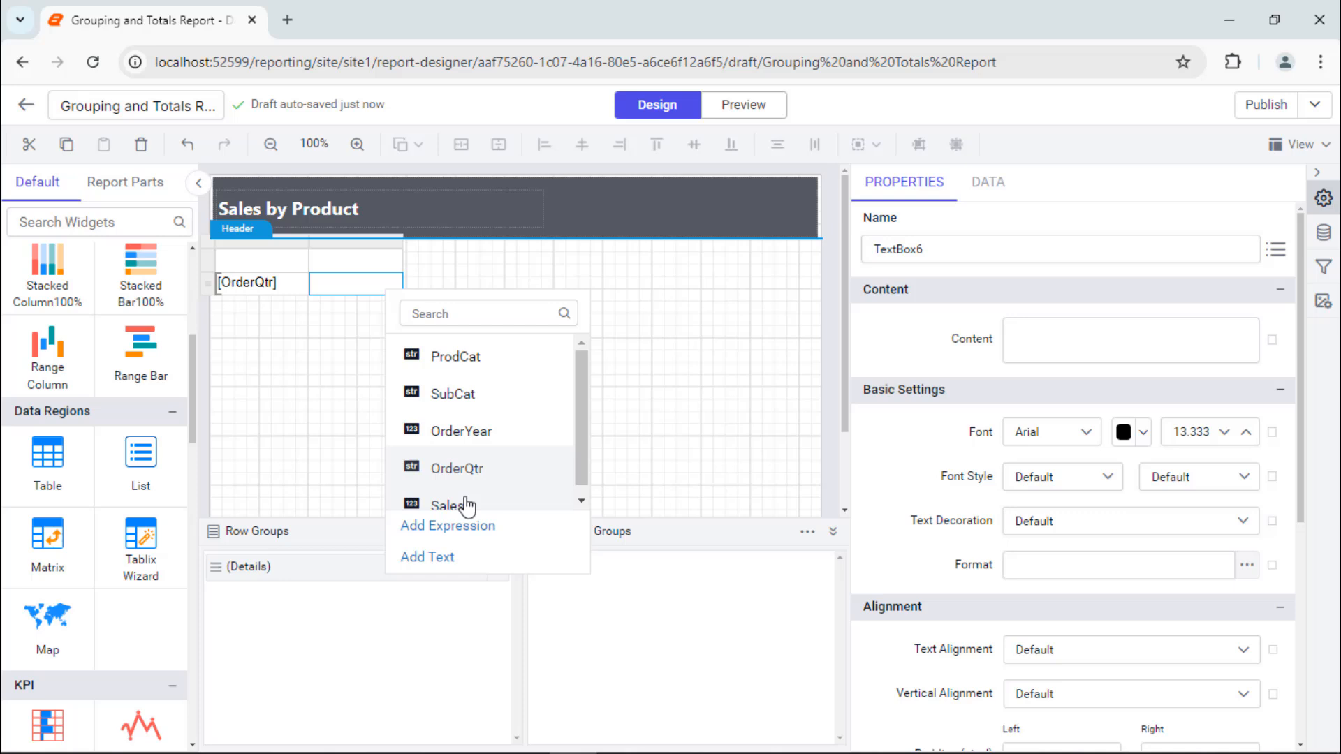
pyautogui.click(452, 505)
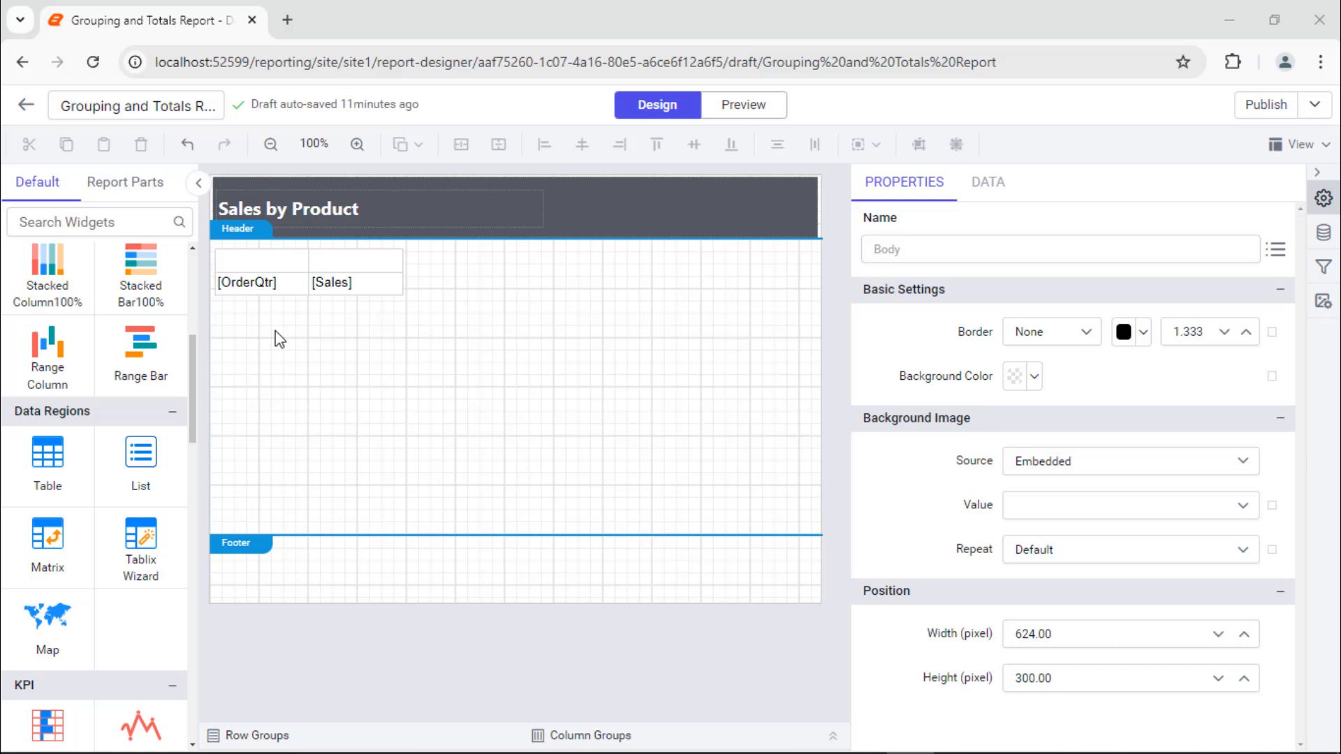
pyautogui.click(249, 282)
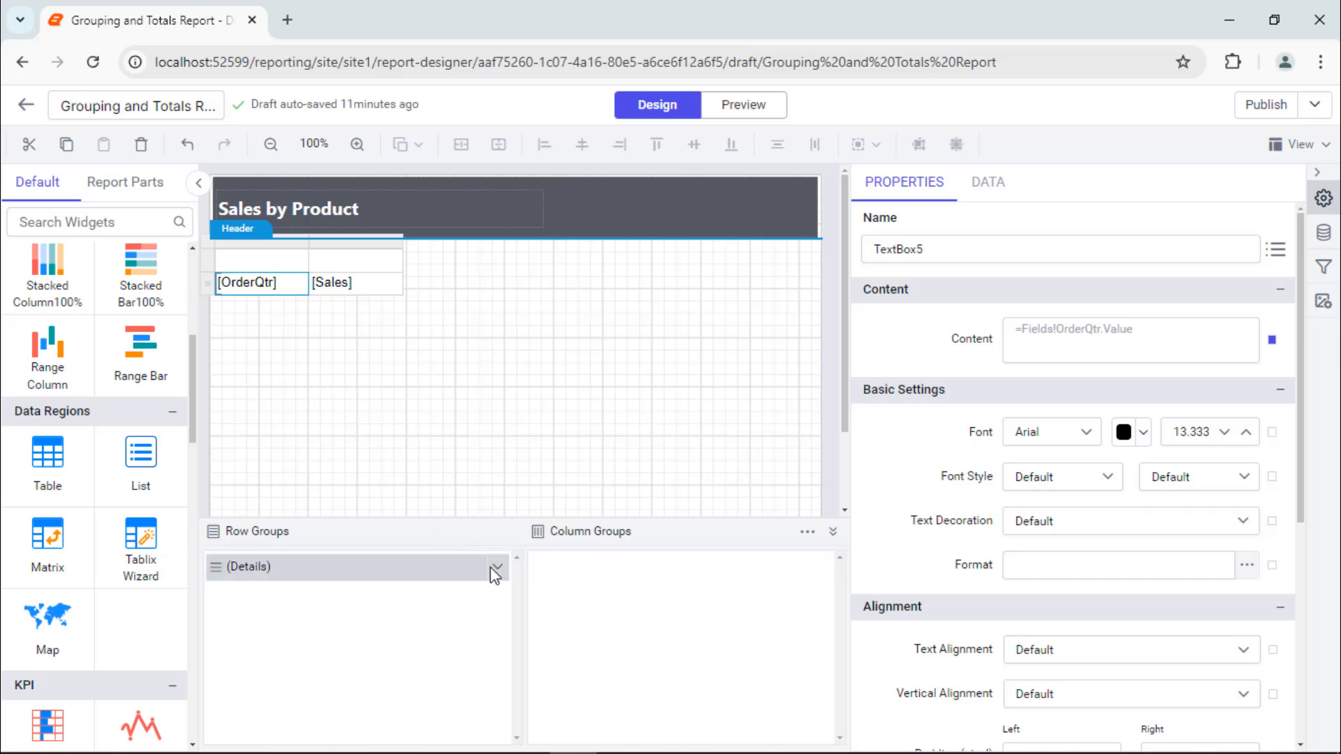
# - Add a parent row group on OrderYear around the detail rows
pyautogui.click(494, 568)
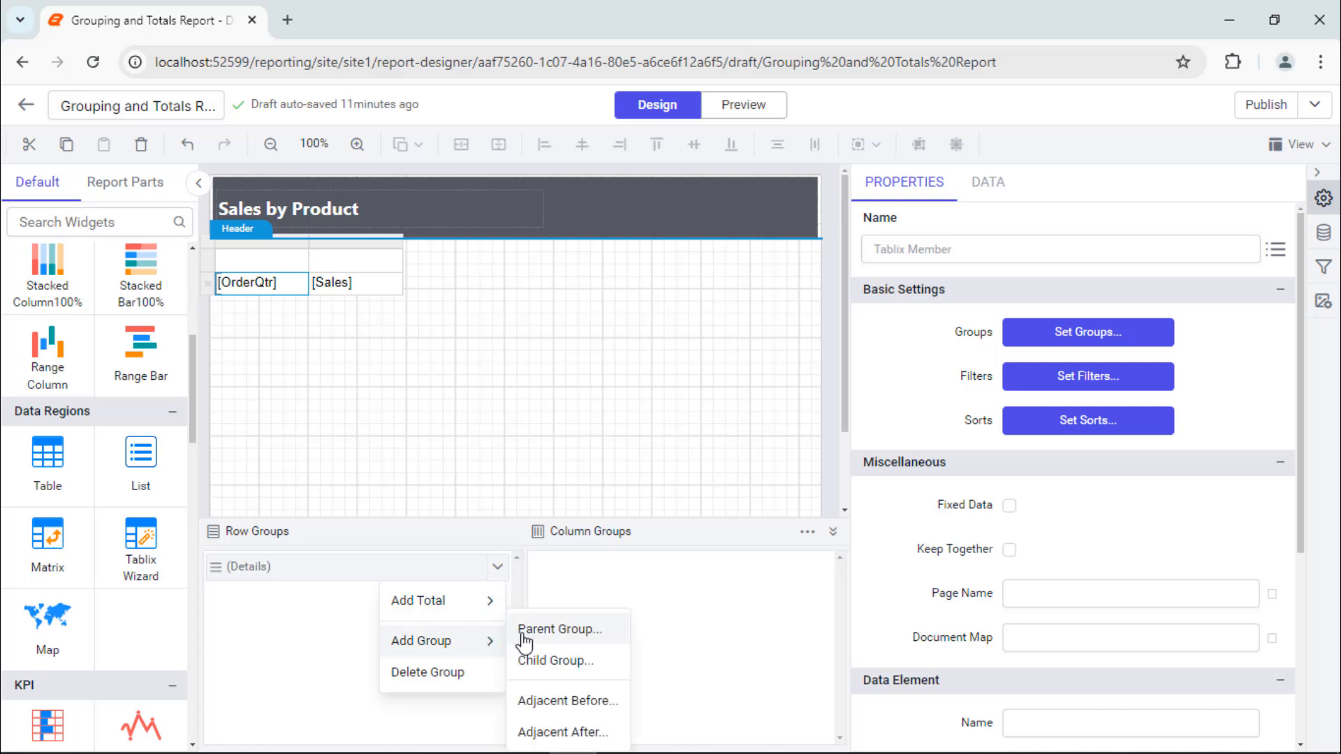
pyautogui.click(558, 630)
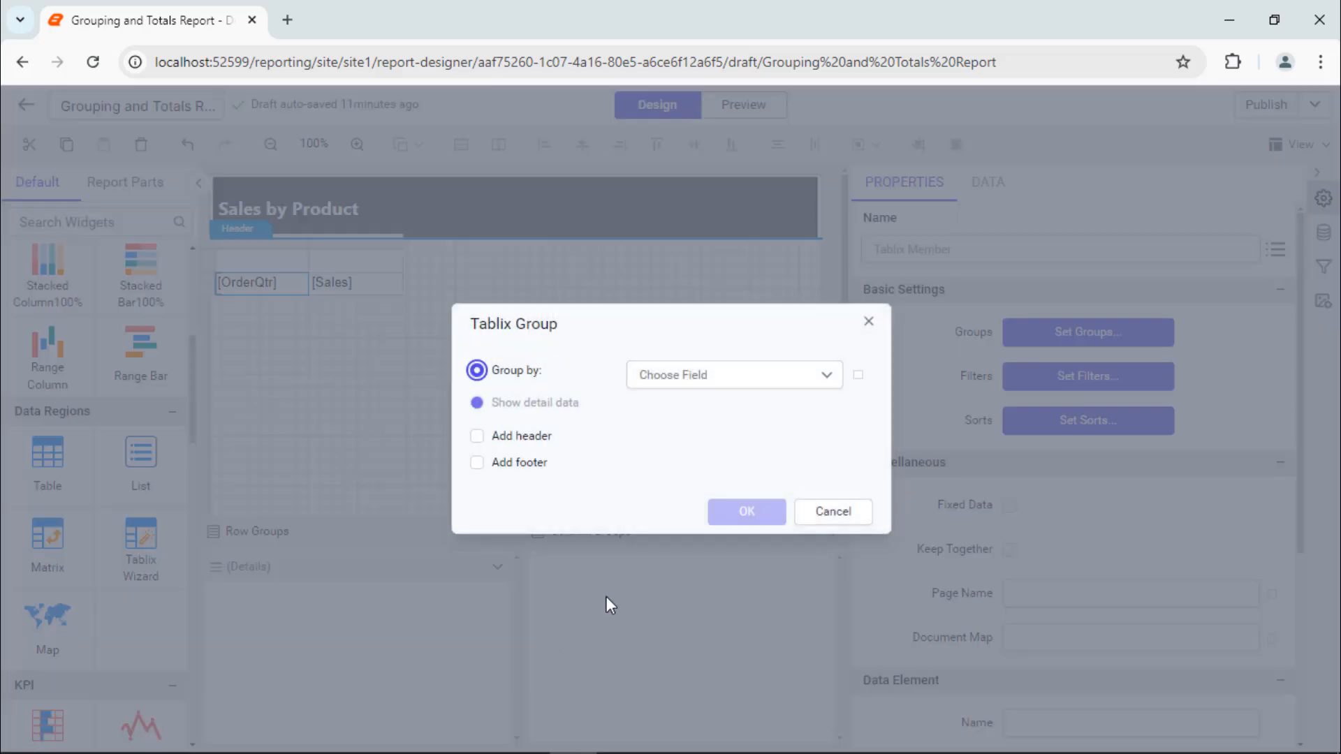
pyautogui.click(734, 374)
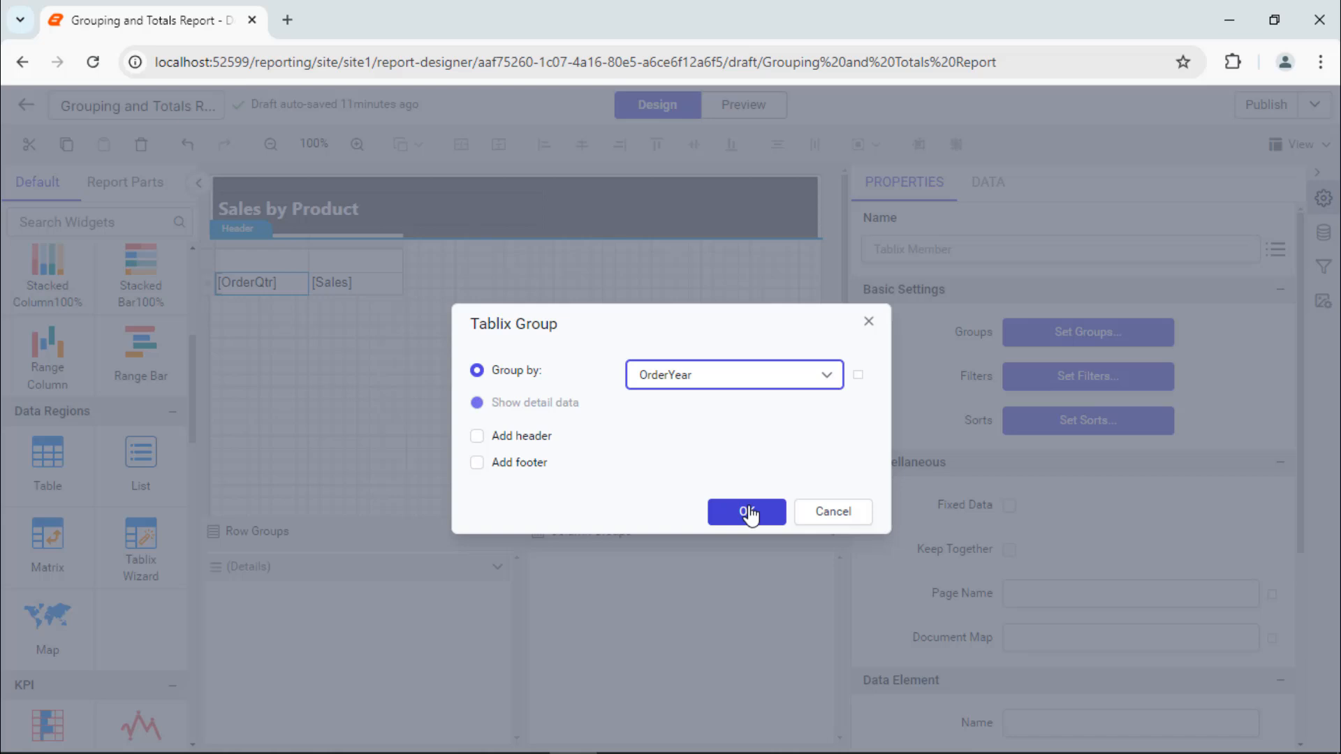
pyautogui.click(745, 511)
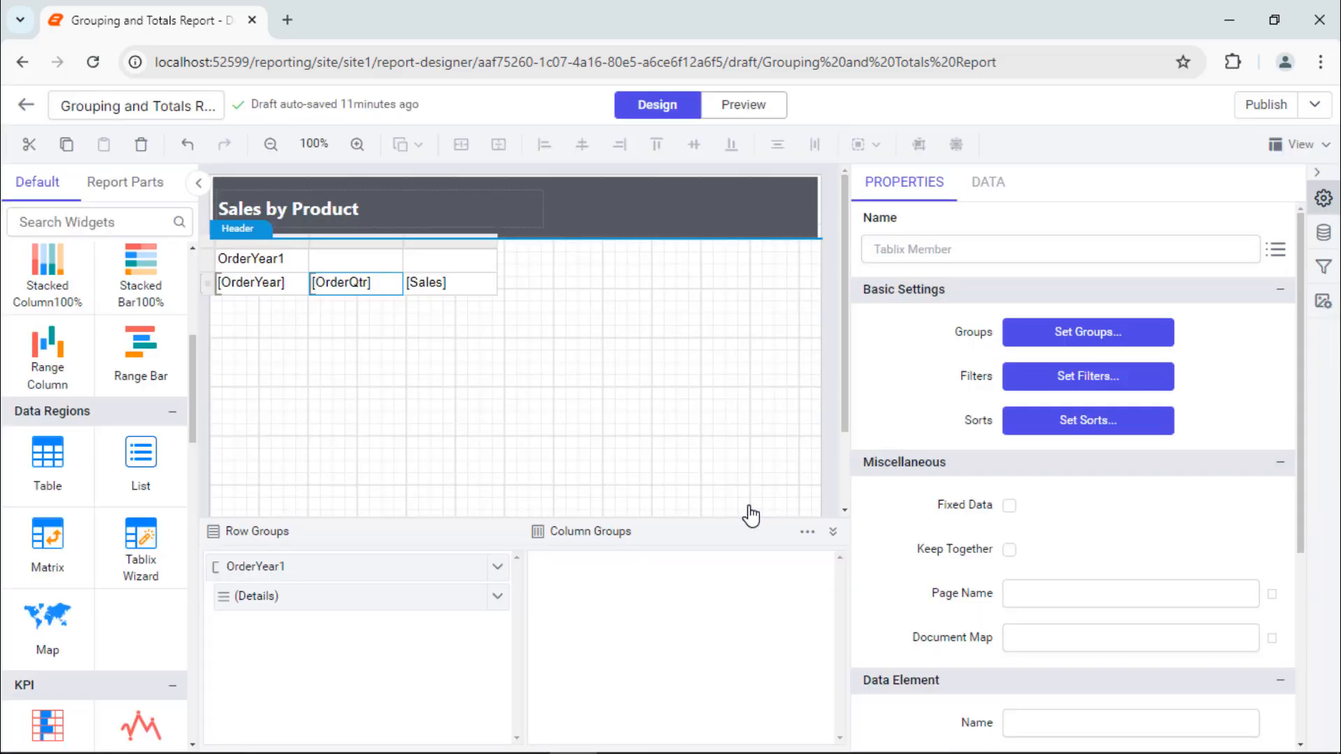
pyautogui.click(356, 566)
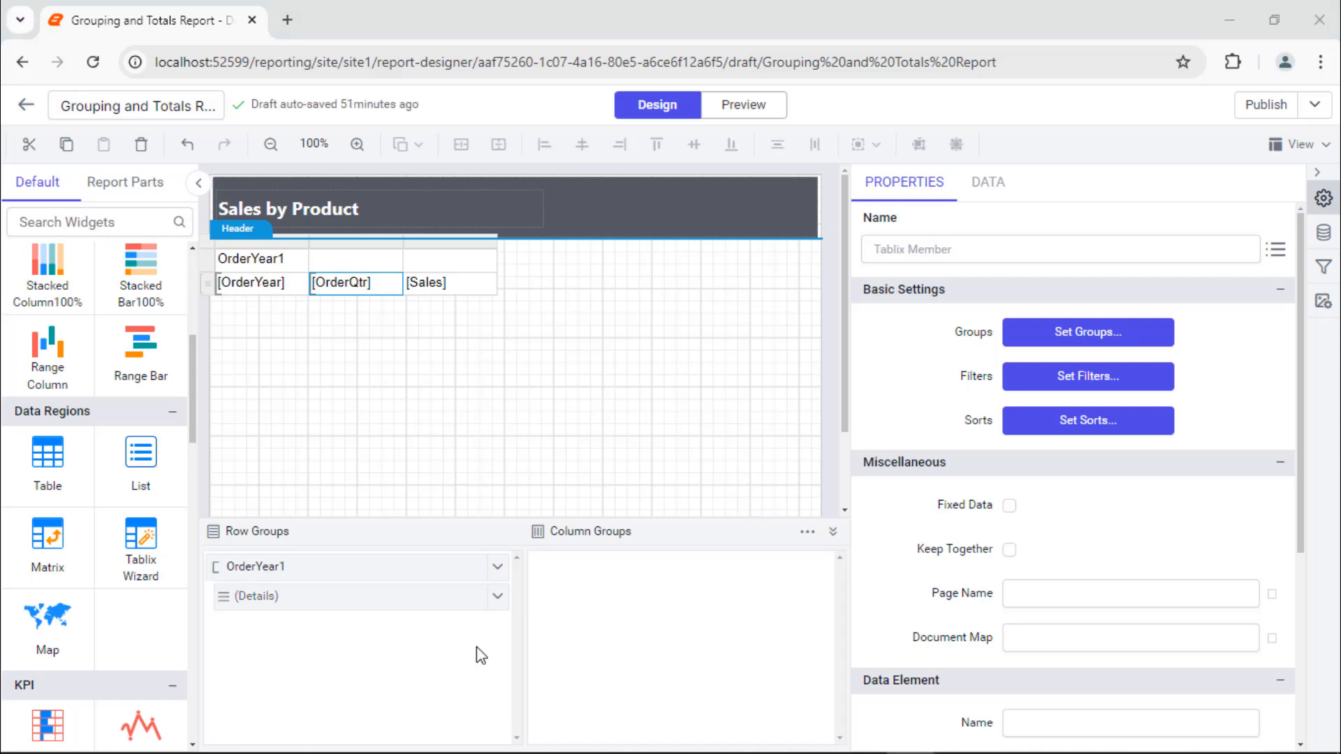
# - Add a child group on ProdCat under the OrderYear group
pyautogui.click(497, 566)
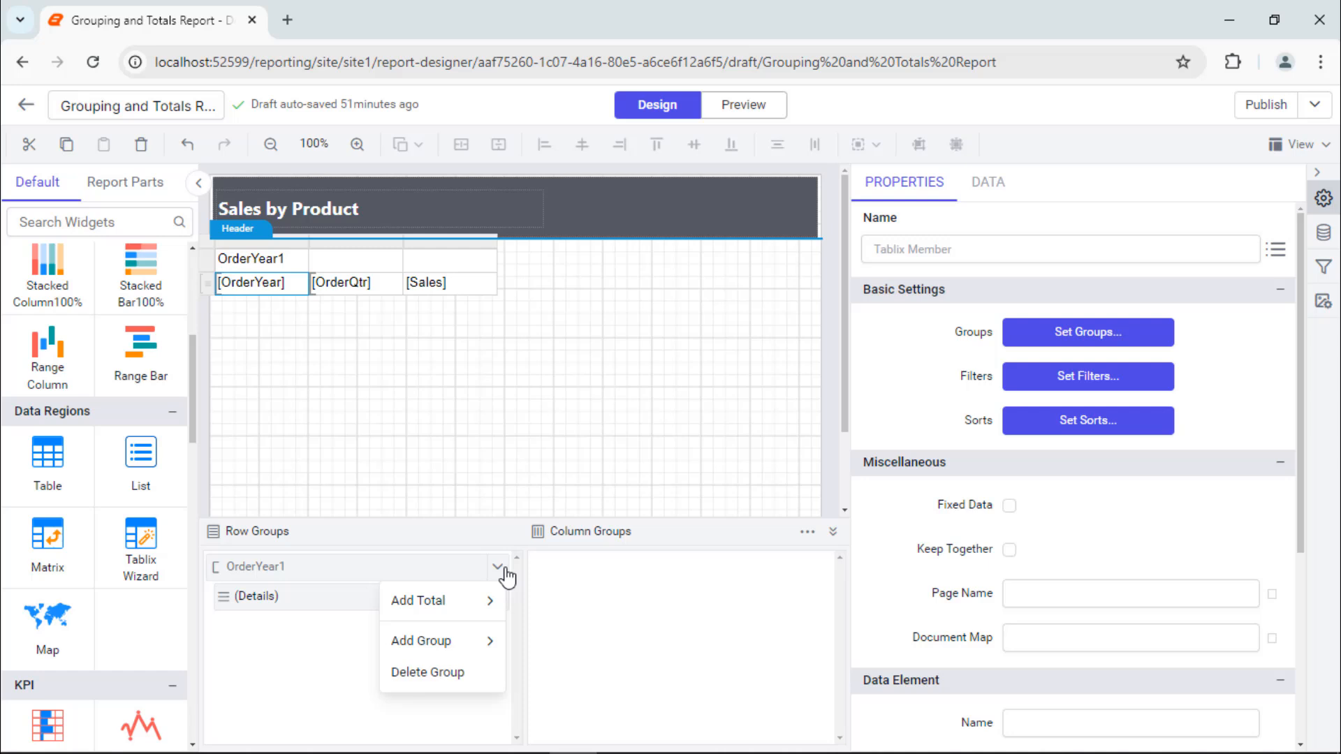
pyautogui.click(421, 641)
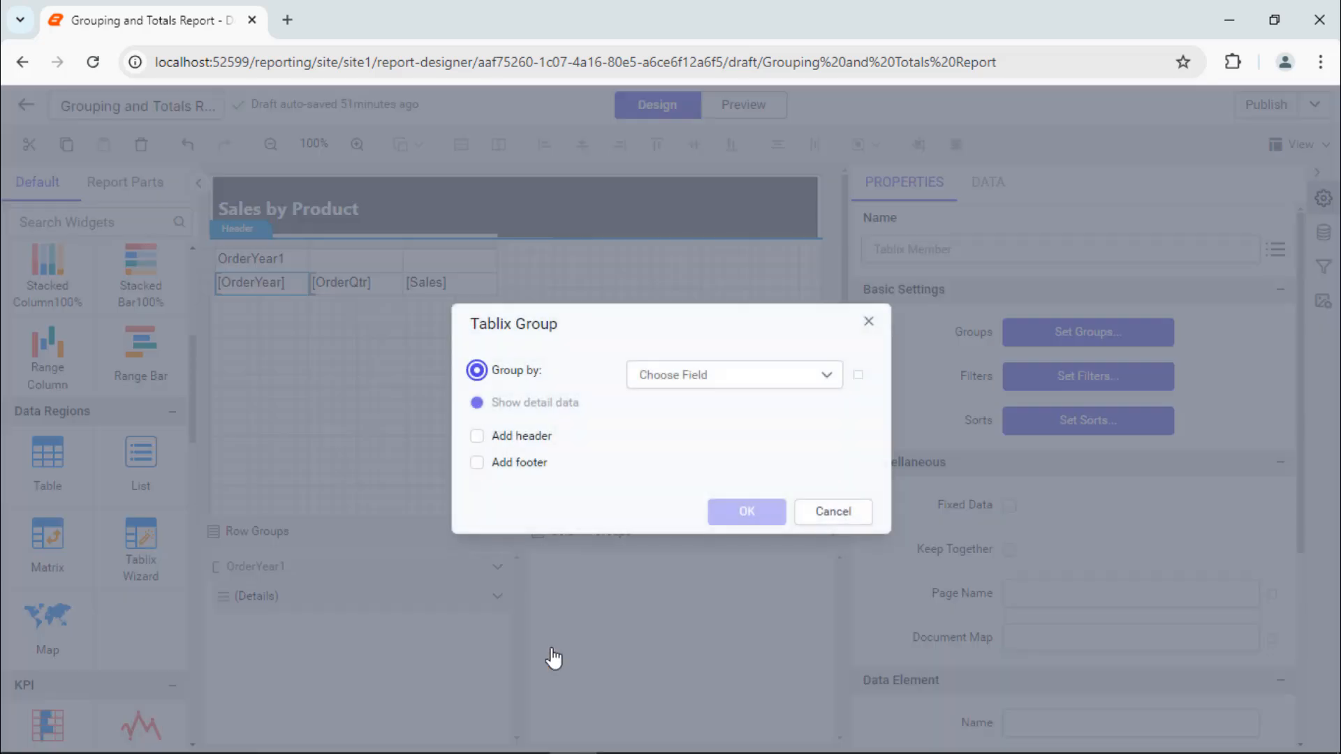
pyautogui.click(731, 374)
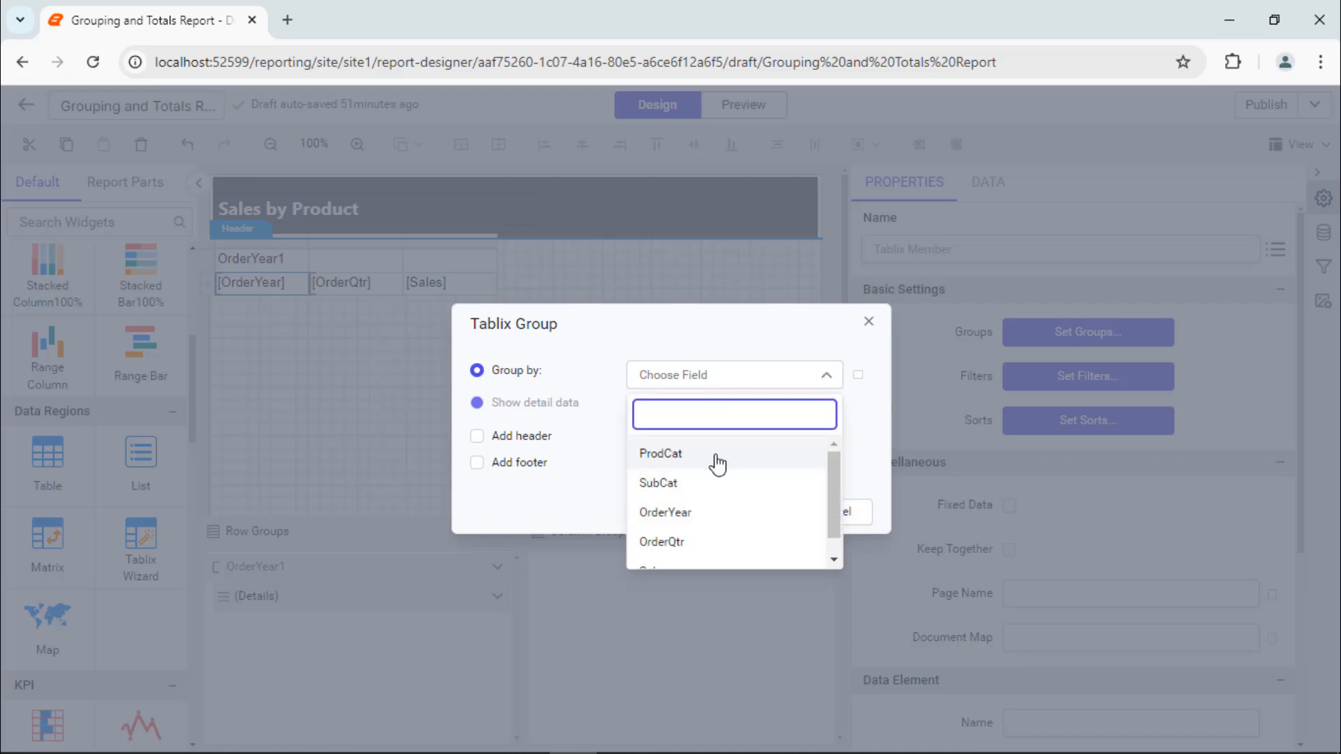
pyautogui.click(661, 453)
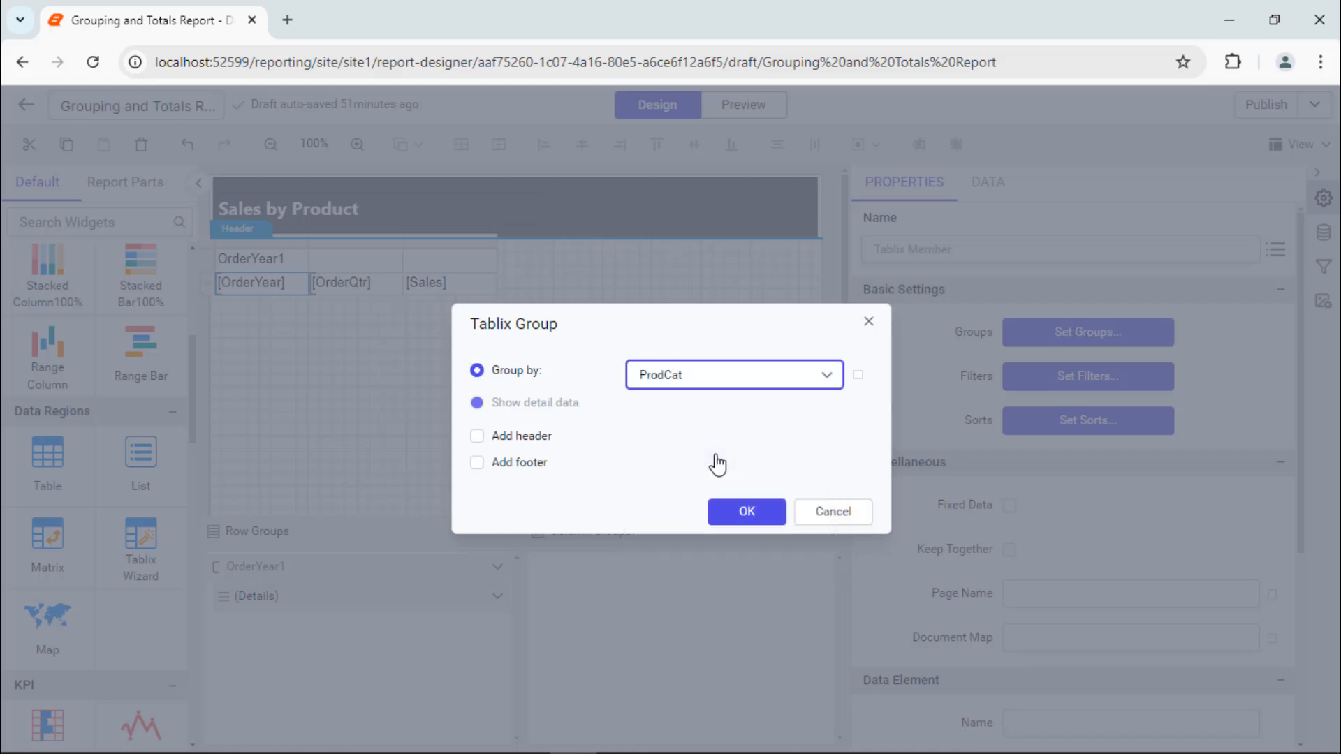
pyautogui.click(745, 512)
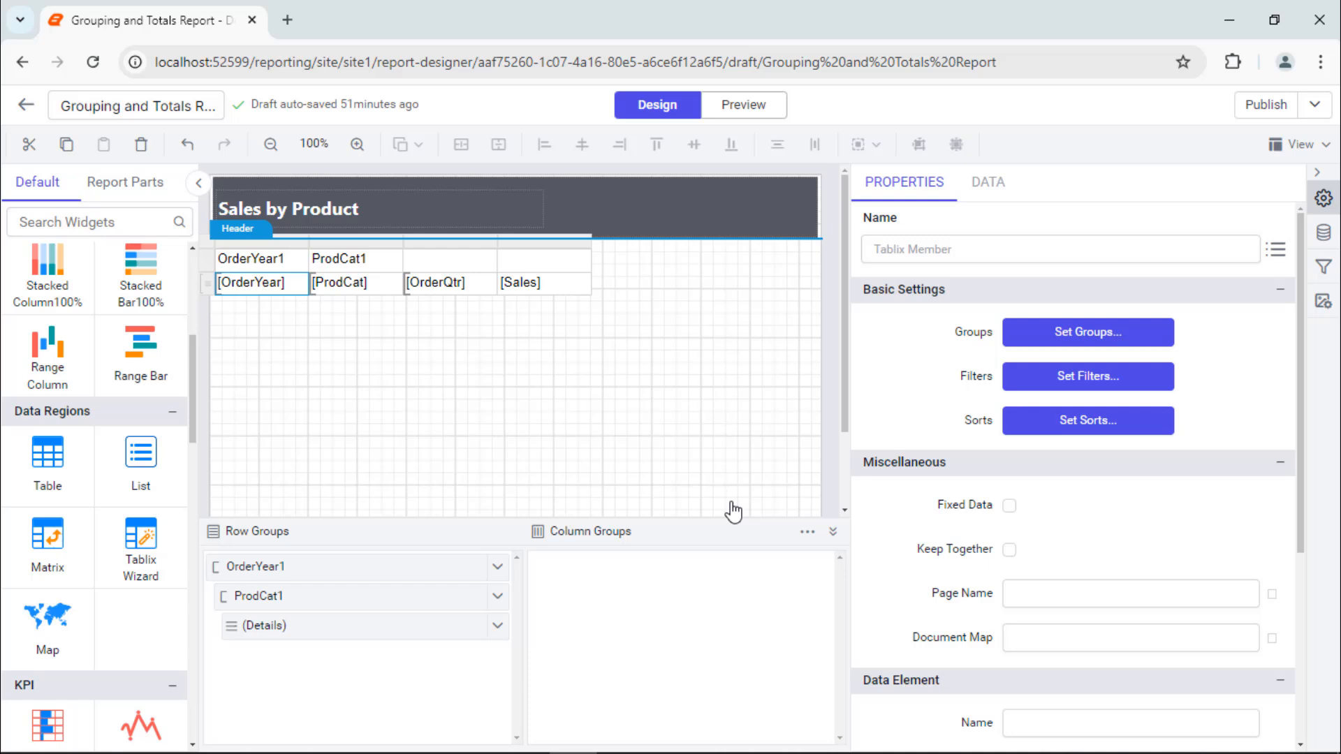
pyautogui.click(257, 596)
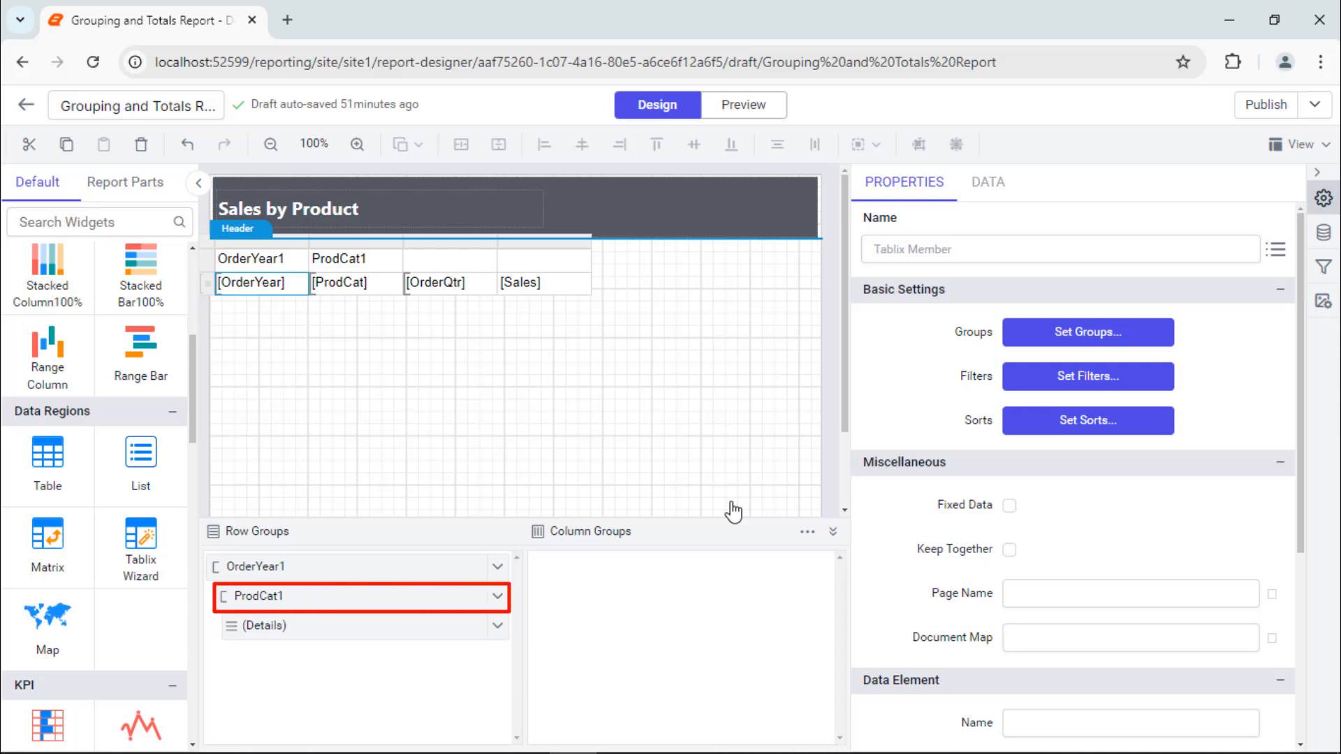
# - Add a child group on SubCat under the ProdCat group
pyautogui.click(499, 597)
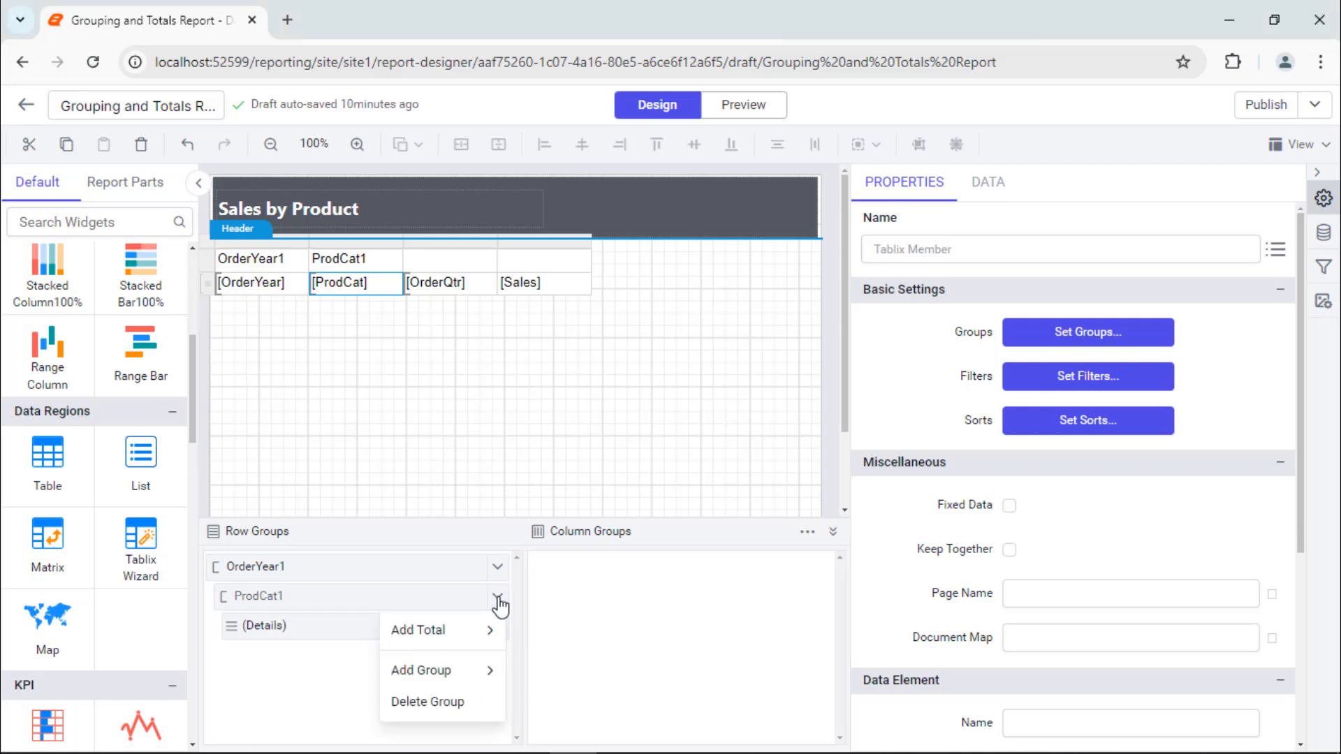
pyautogui.click(420, 669)
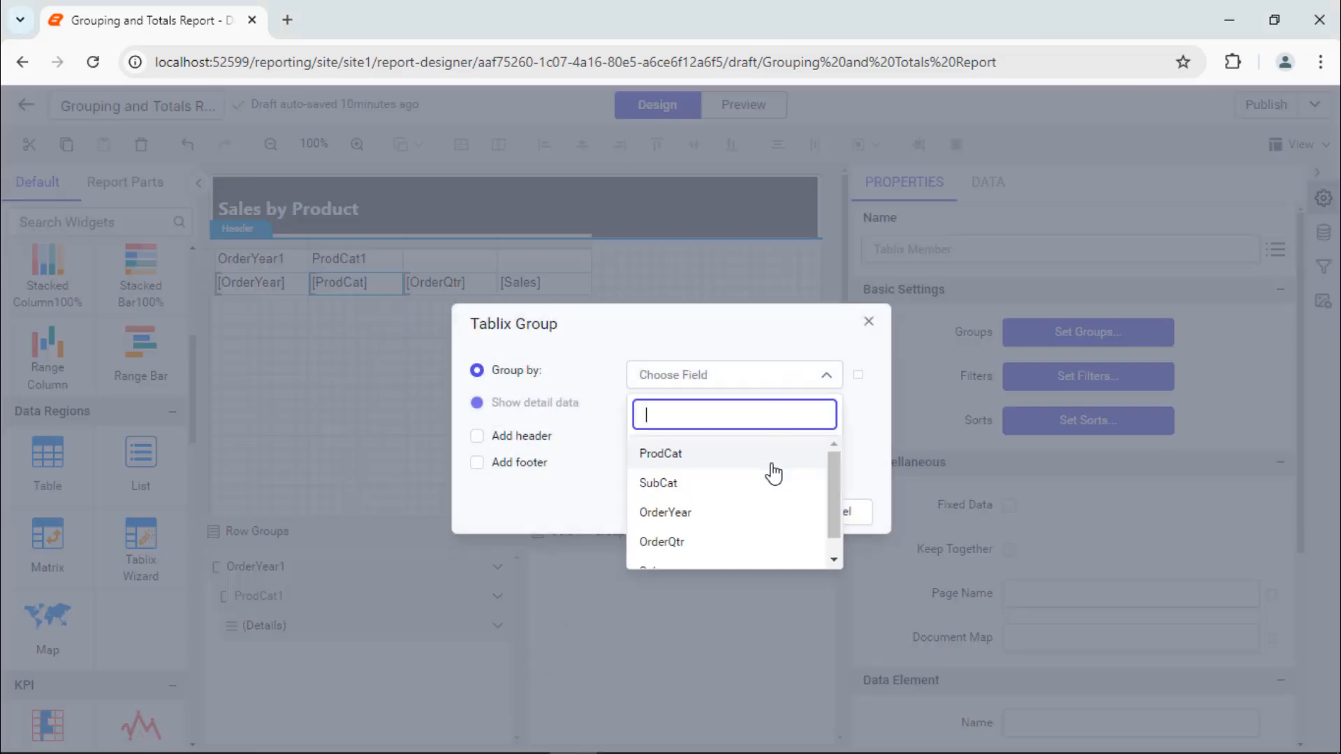
pyautogui.click(659, 482)
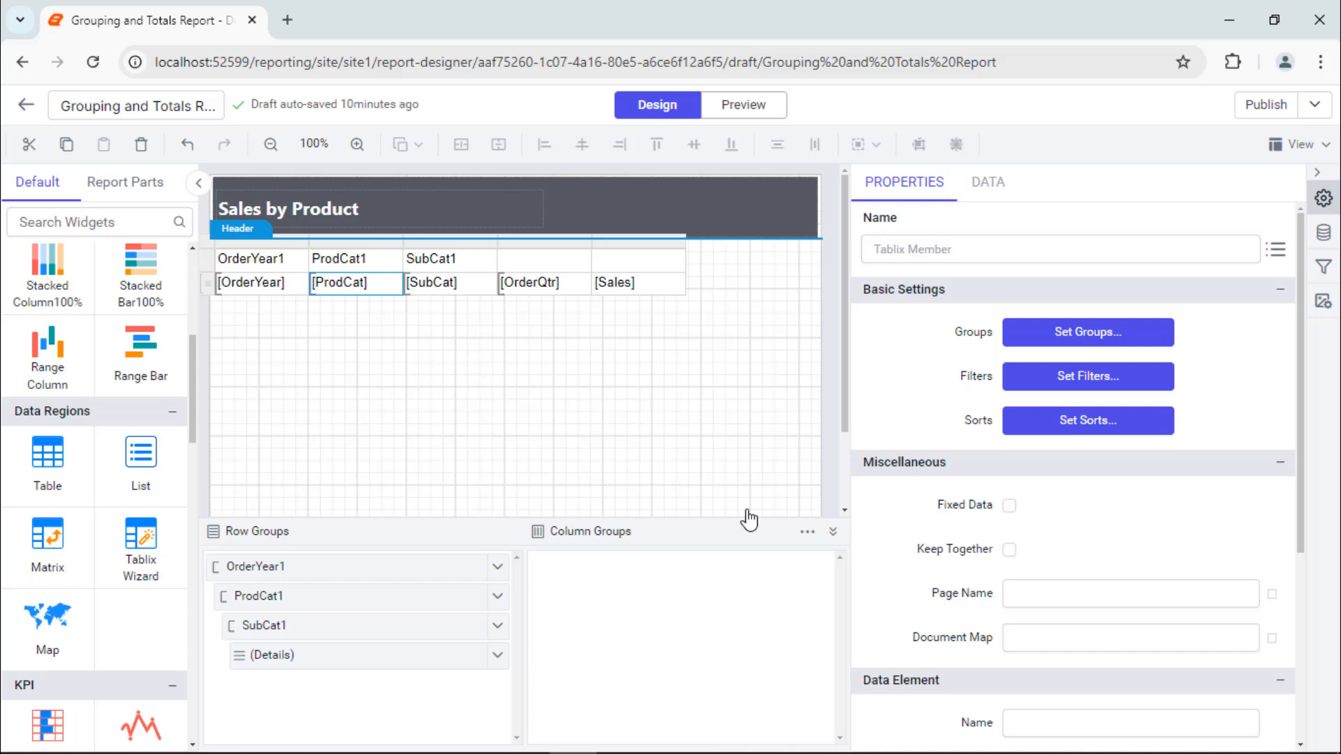
pyautogui.click(259, 258)
pyautogui.write('Order Quarter')
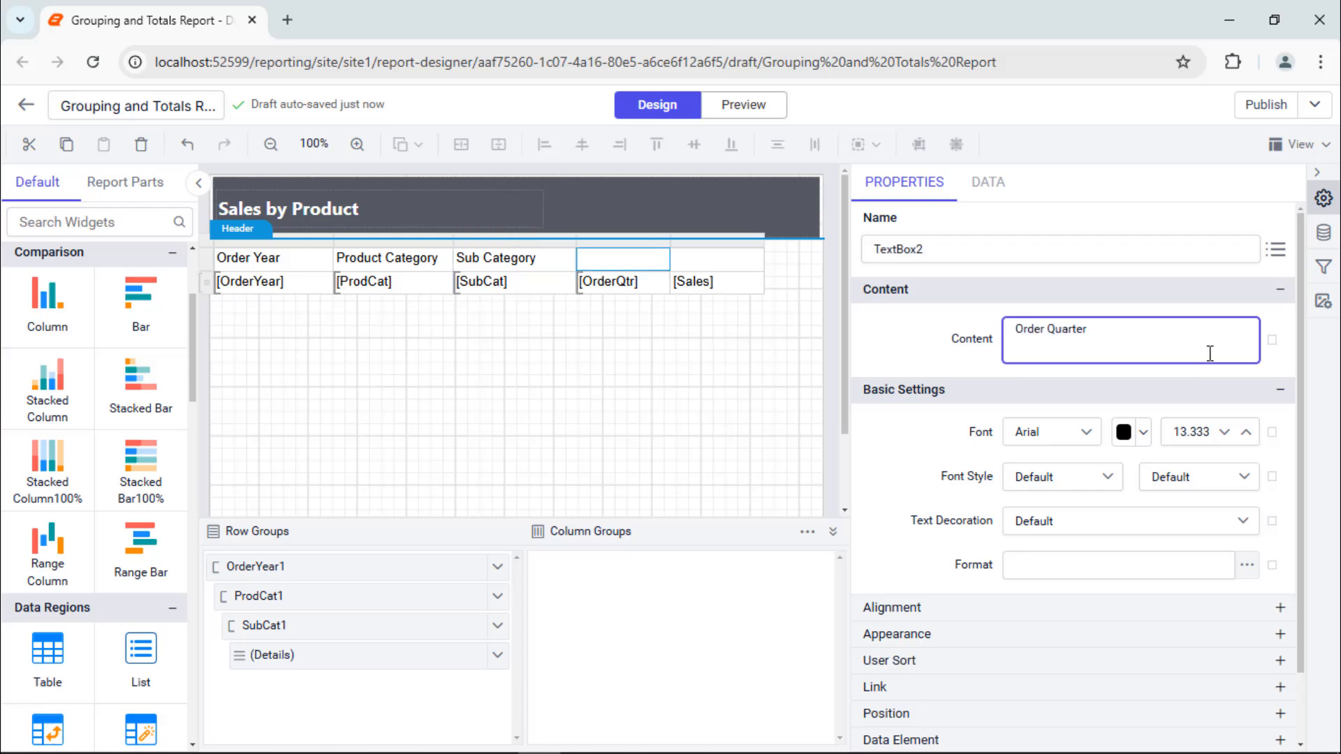
# - Caption the header cells Order Year, Product Category, Sub Category, Order Quarter and Sales
pyautogui.click(776, 257)
pyautogui.write('Sales')
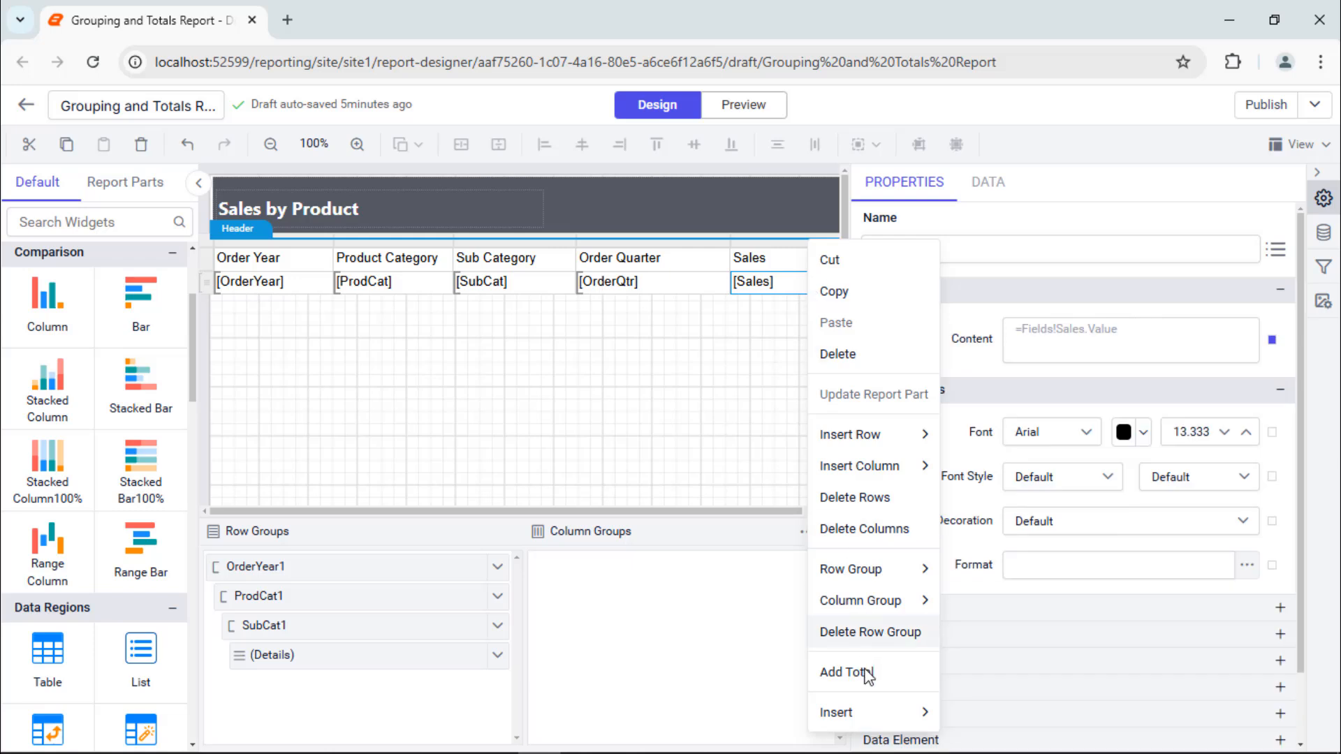
# - Add a Sum(Sales) total row labelled "Total yearly sales of " & Fields!SubCat.Value
pyautogui.click(847, 674)
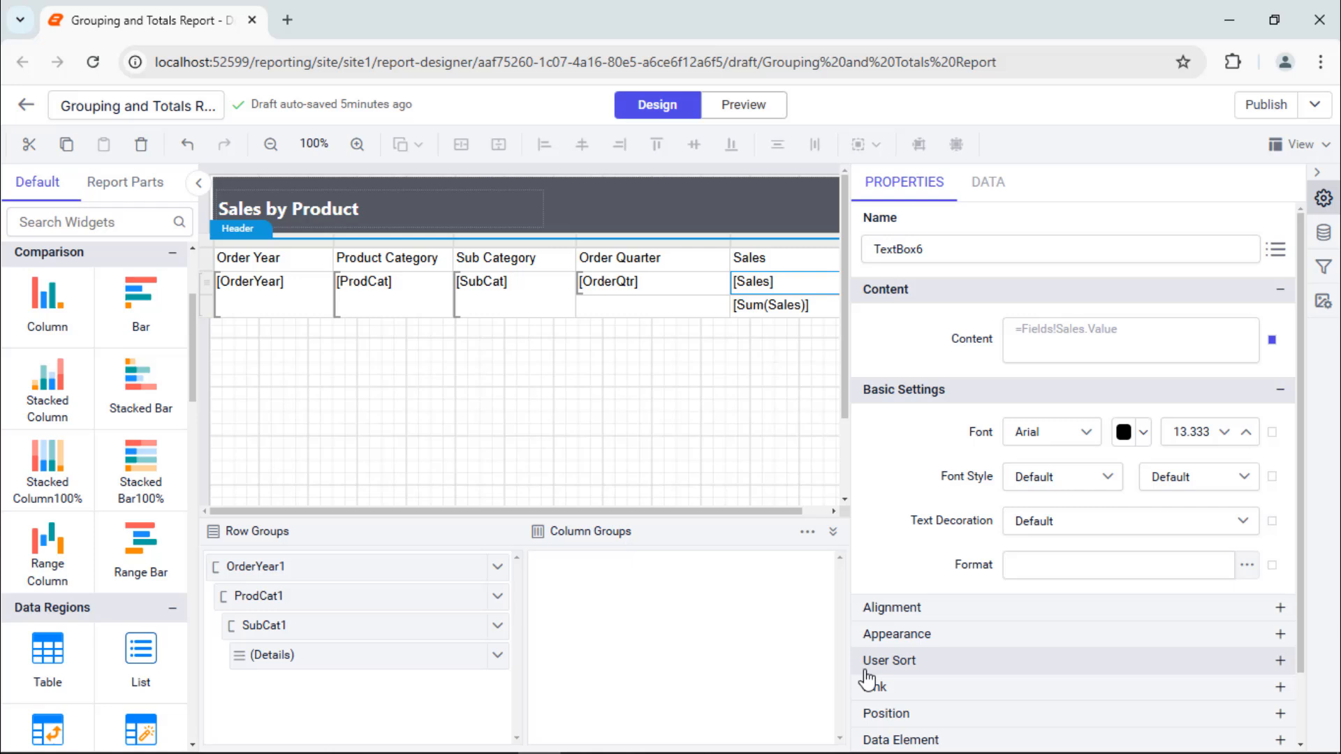
pyautogui.click(649, 306)
pyautogui.write('= "Total yearly sales of " & Fields!SubCat.Value')
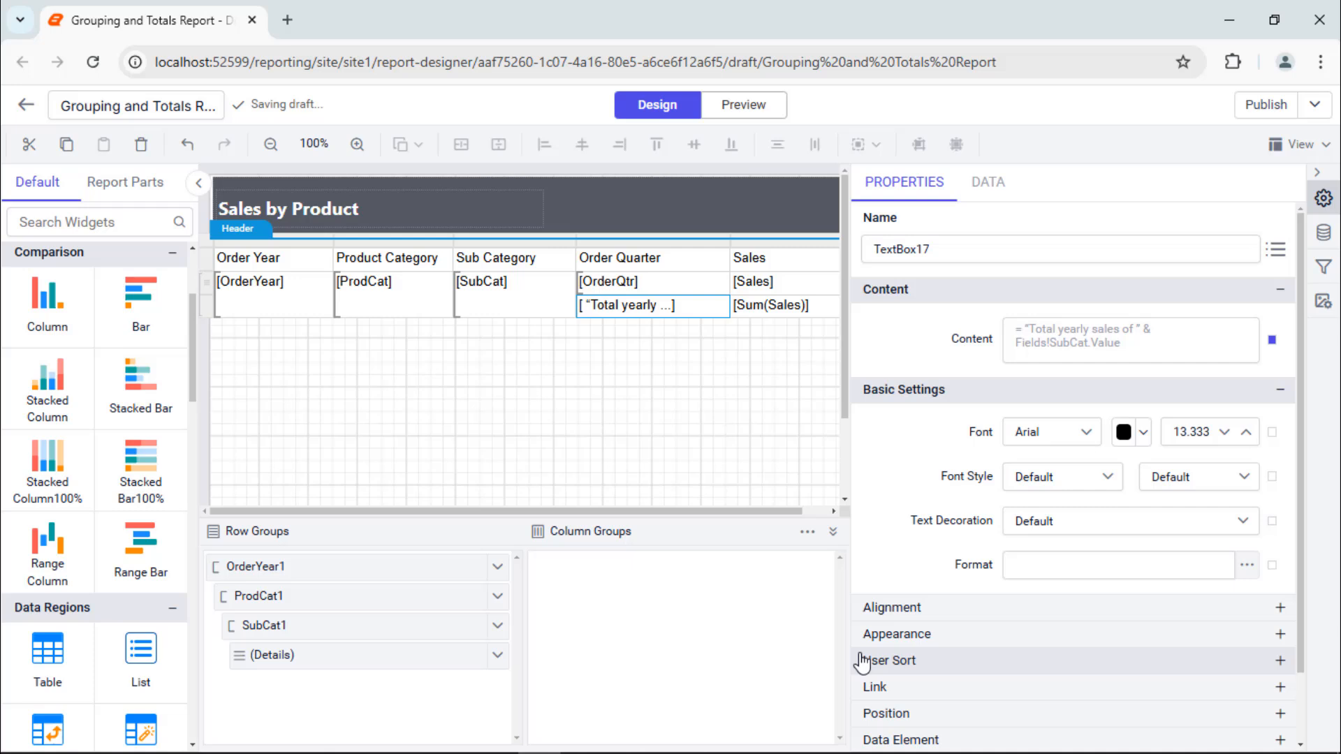
pyautogui.click(513, 295)
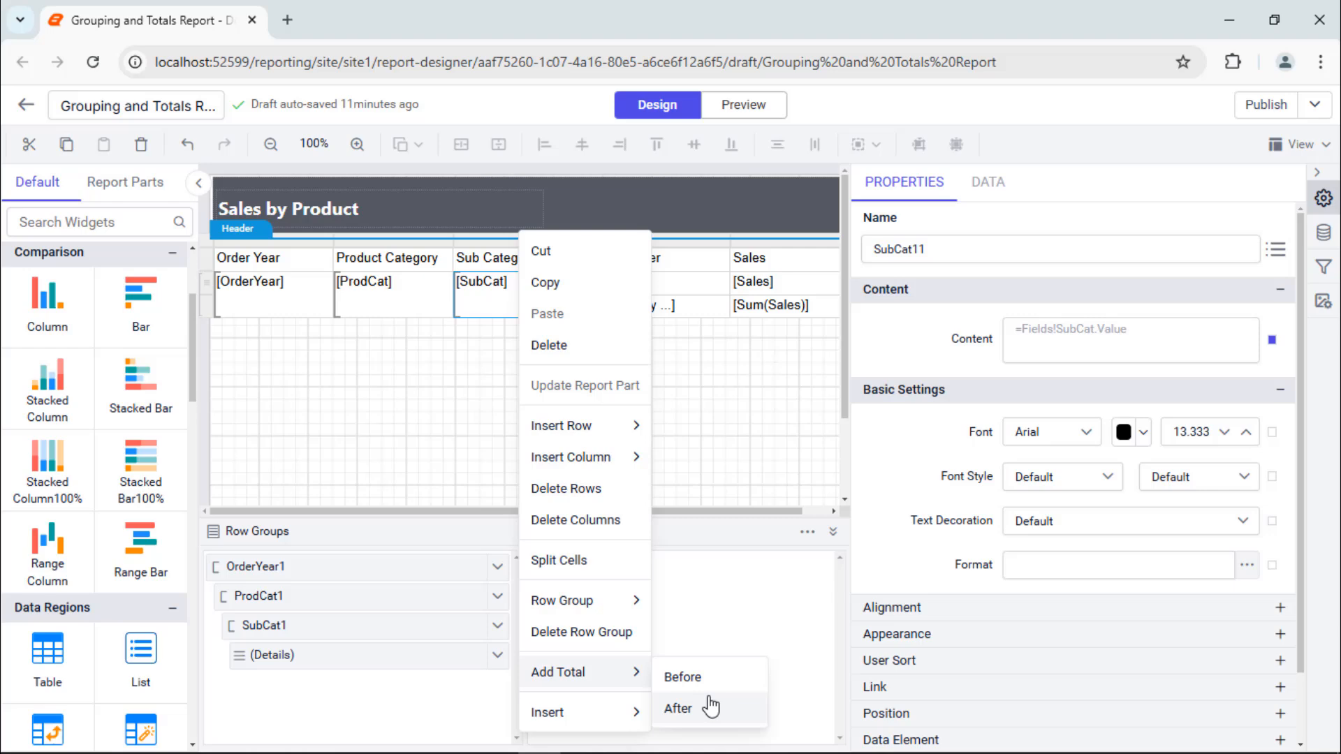
# - Add a total row after the category group labelled 'Total yearly sales of' category with Sum(Sales)
pyautogui.click(679, 708)
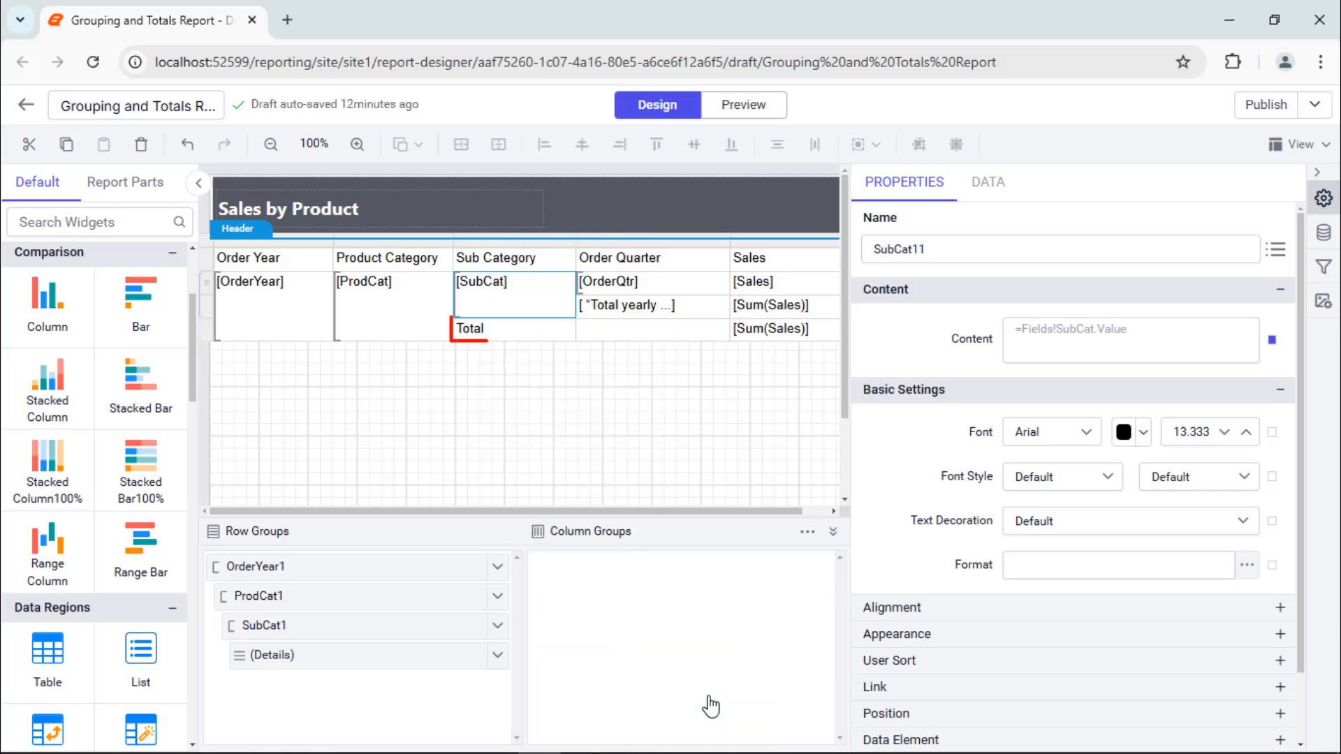
pyautogui.click(513, 328)
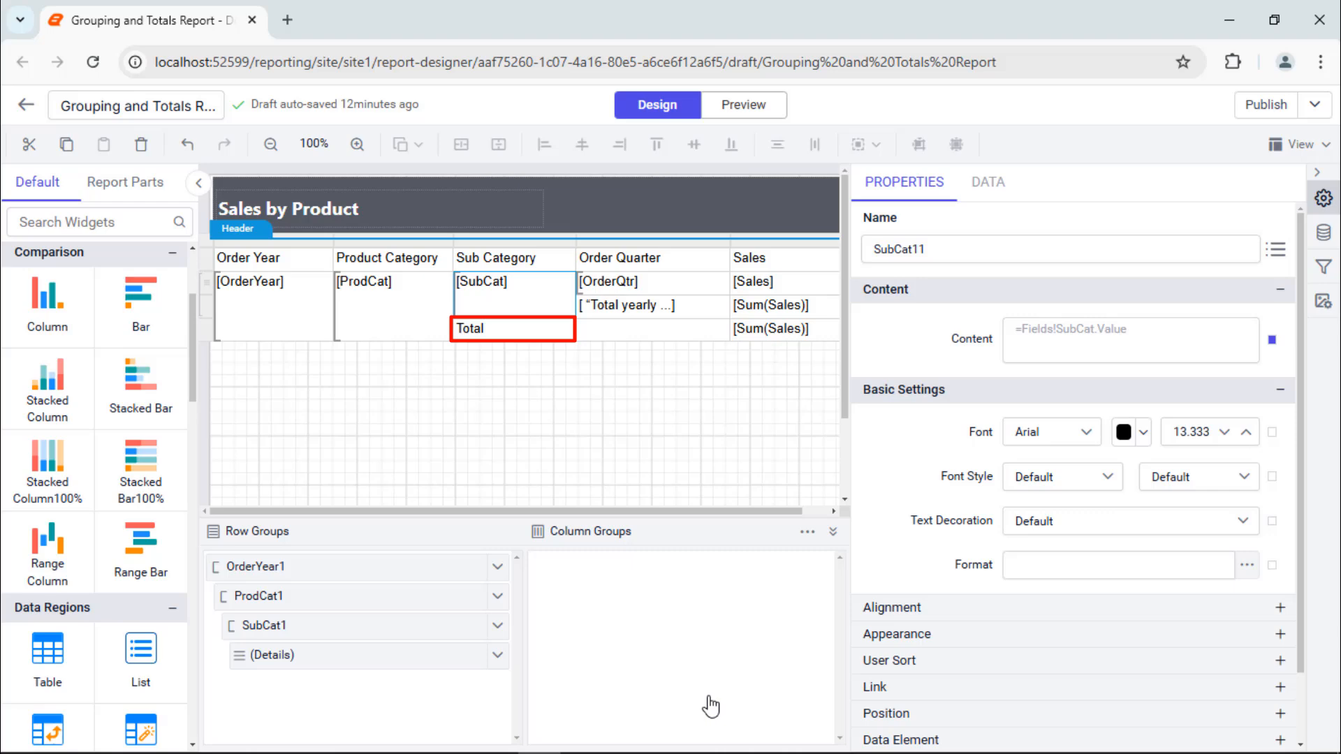
pyautogui.click(511, 329)
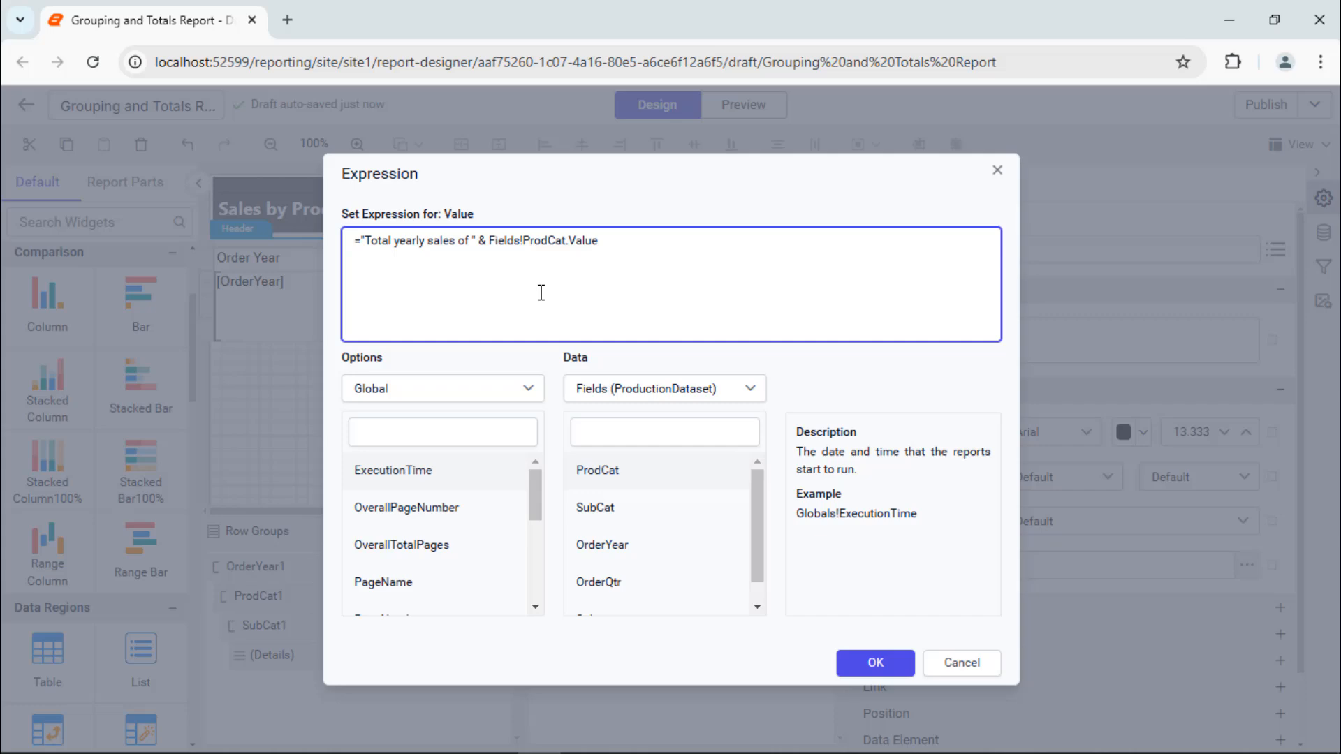
pyautogui.click(873, 662)
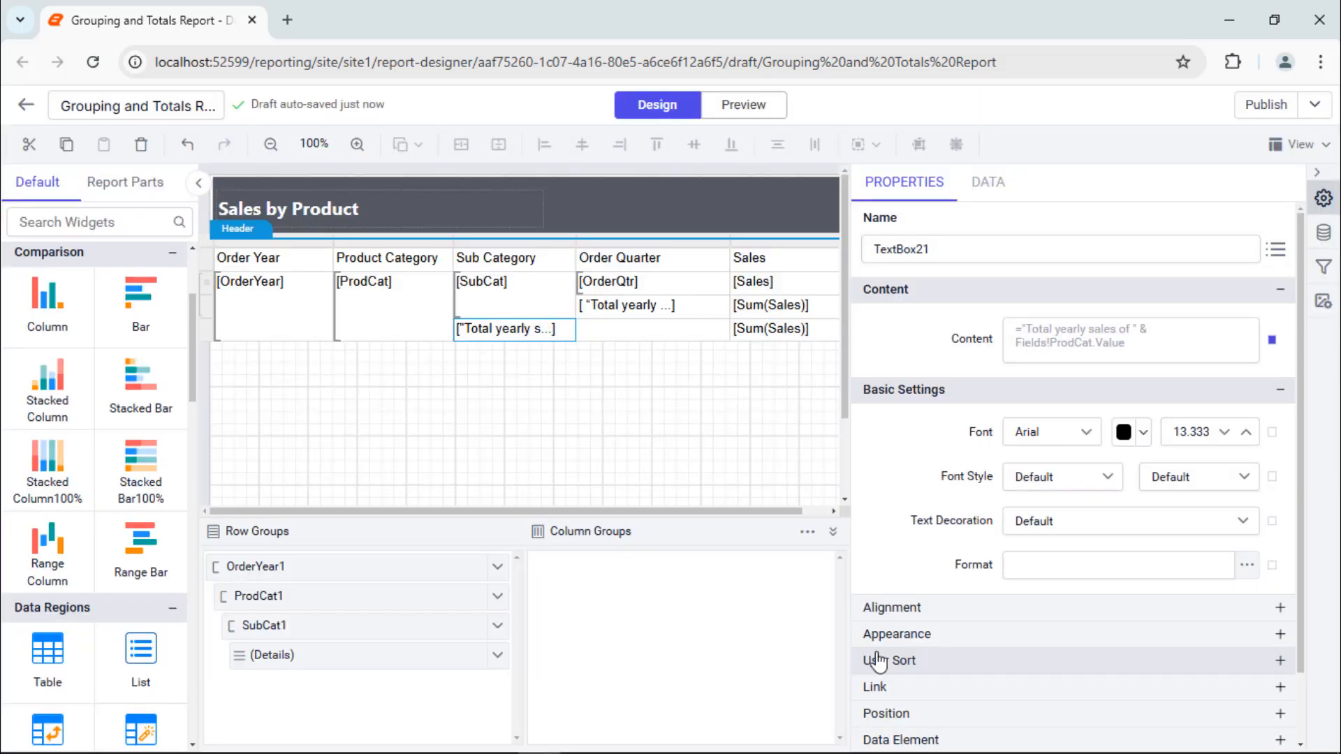
pyautogui.click(402, 369)
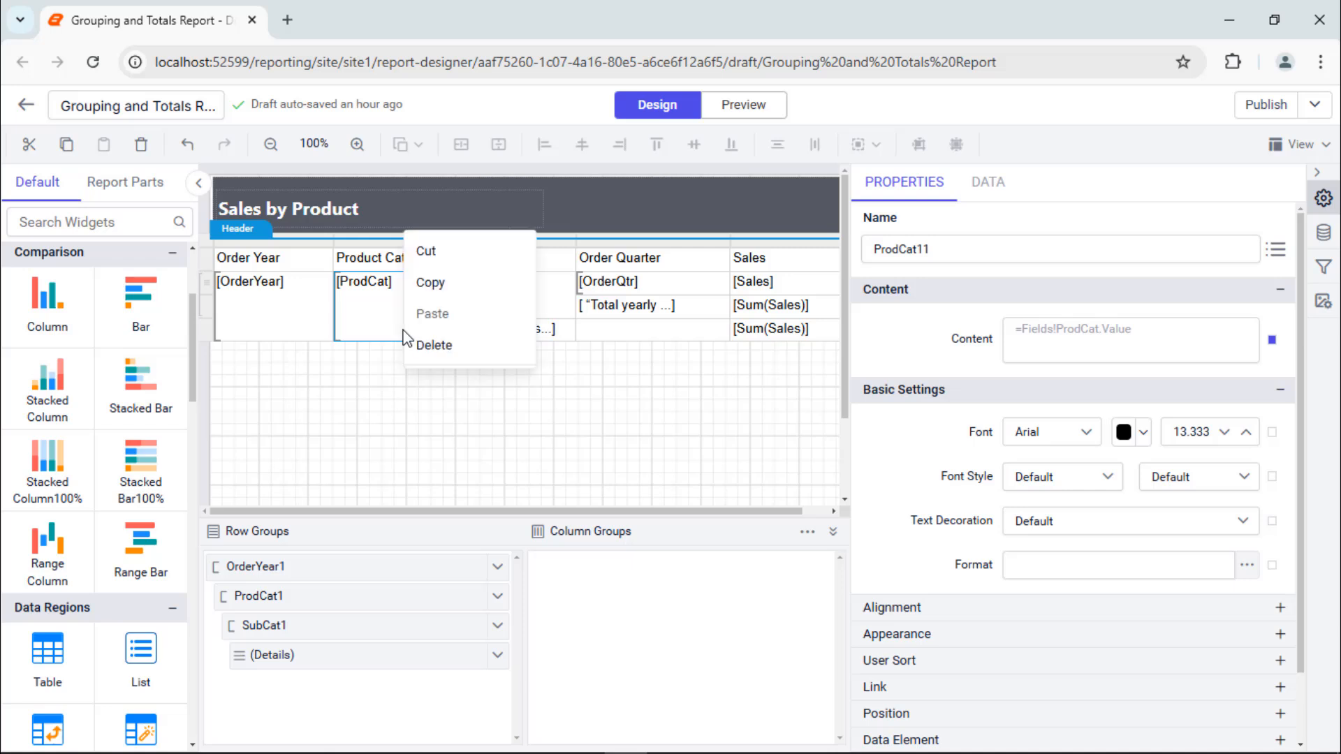
pyautogui.moveTo(443, 672)
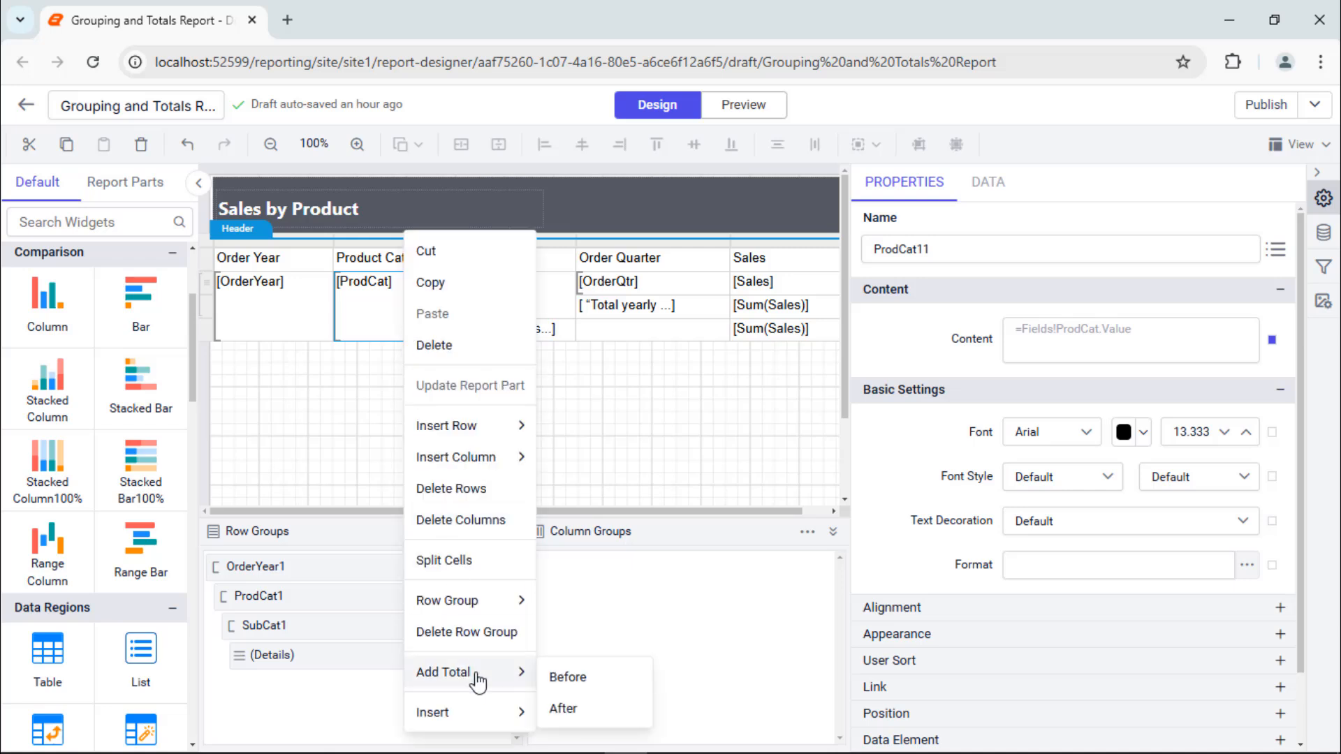
# - Add a closing total row after the ProdCat group and relabel its cell 'Grand Total'
pyautogui.click(564, 708)
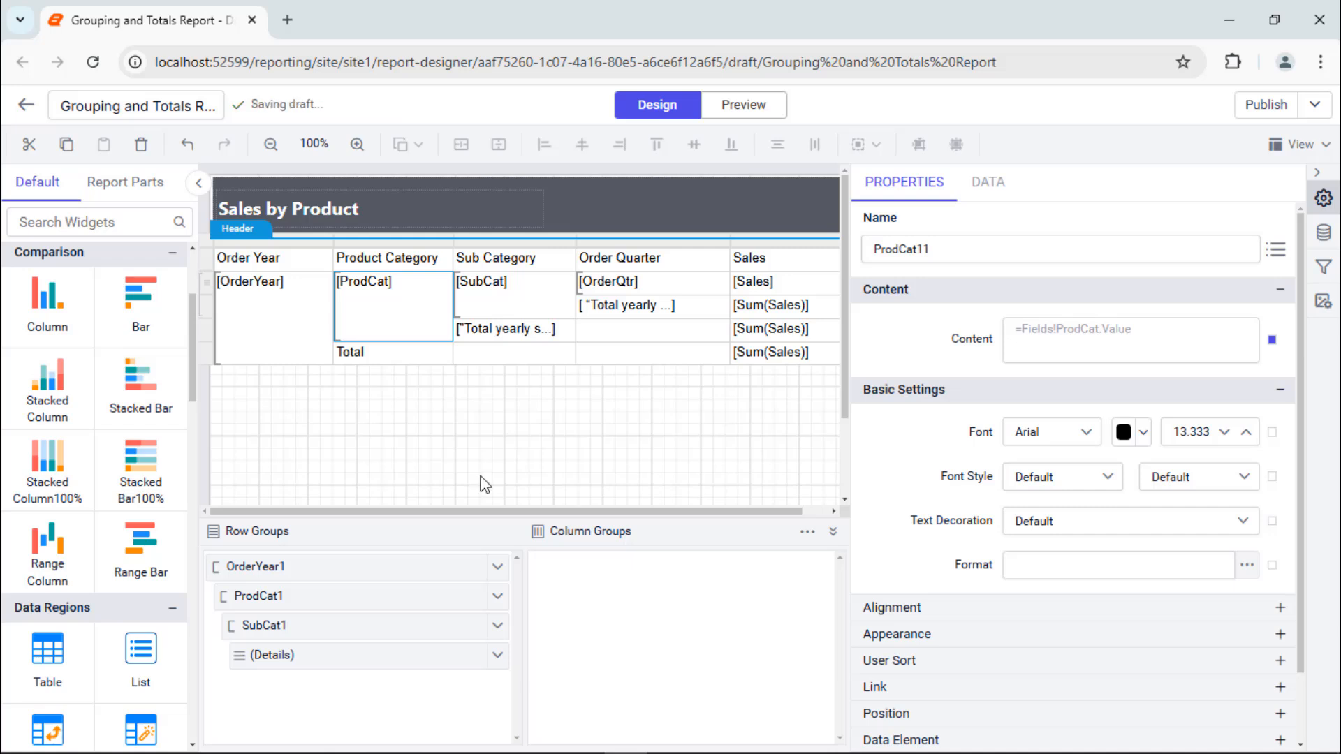
pyautogui.click(368, 353)
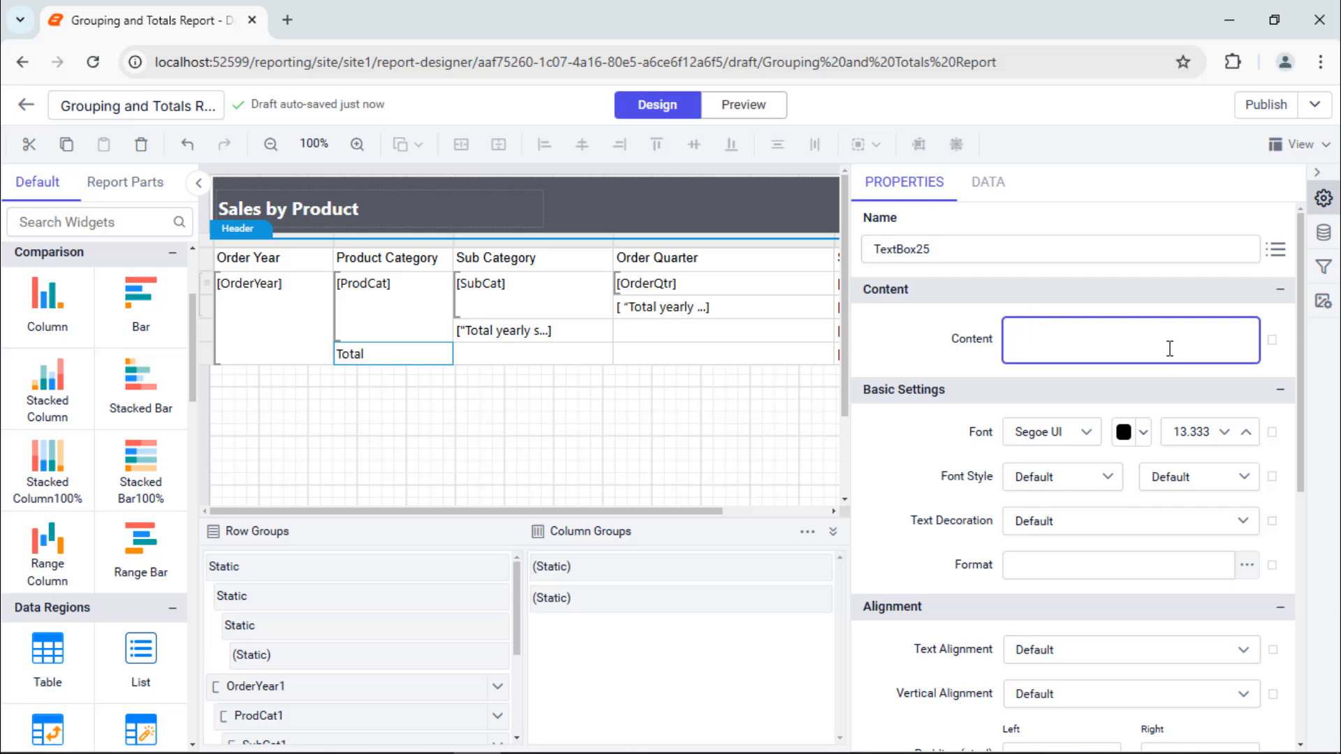
pyautogui.write('Grand Total')
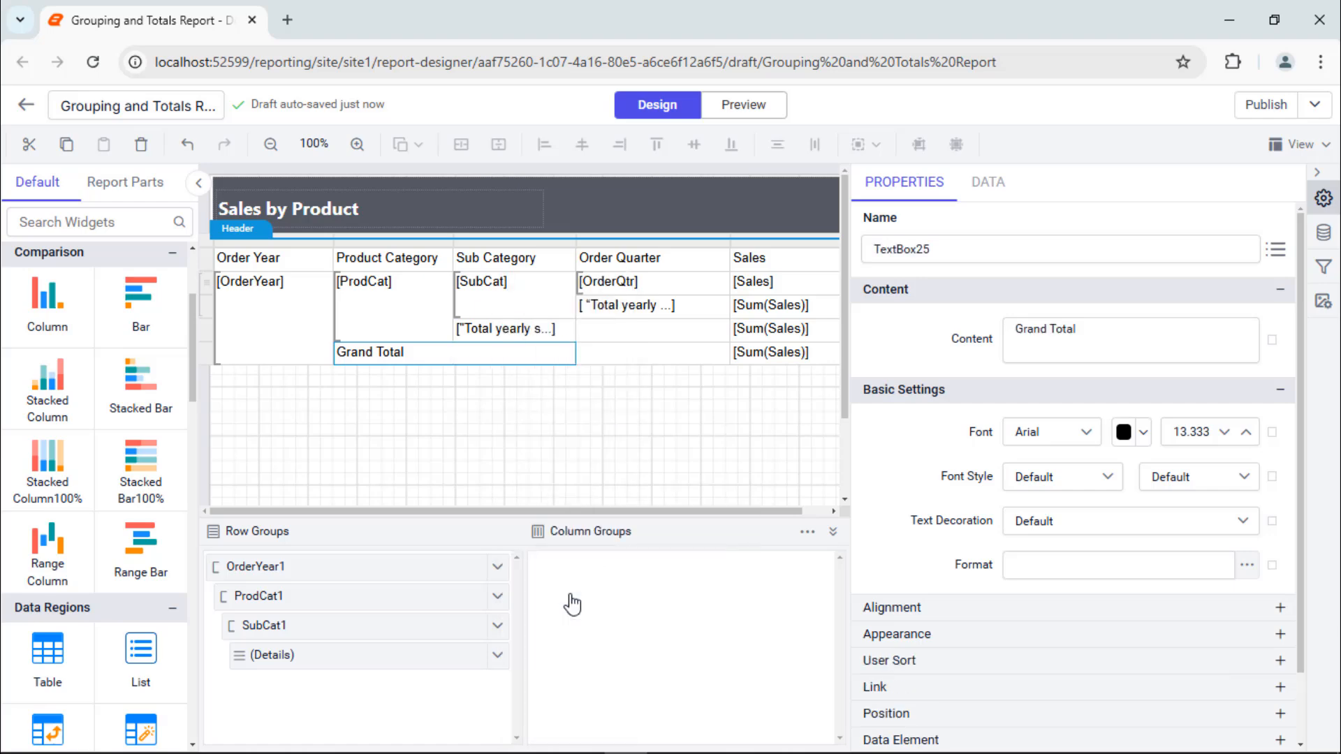
pyautogui.click(795, 409)
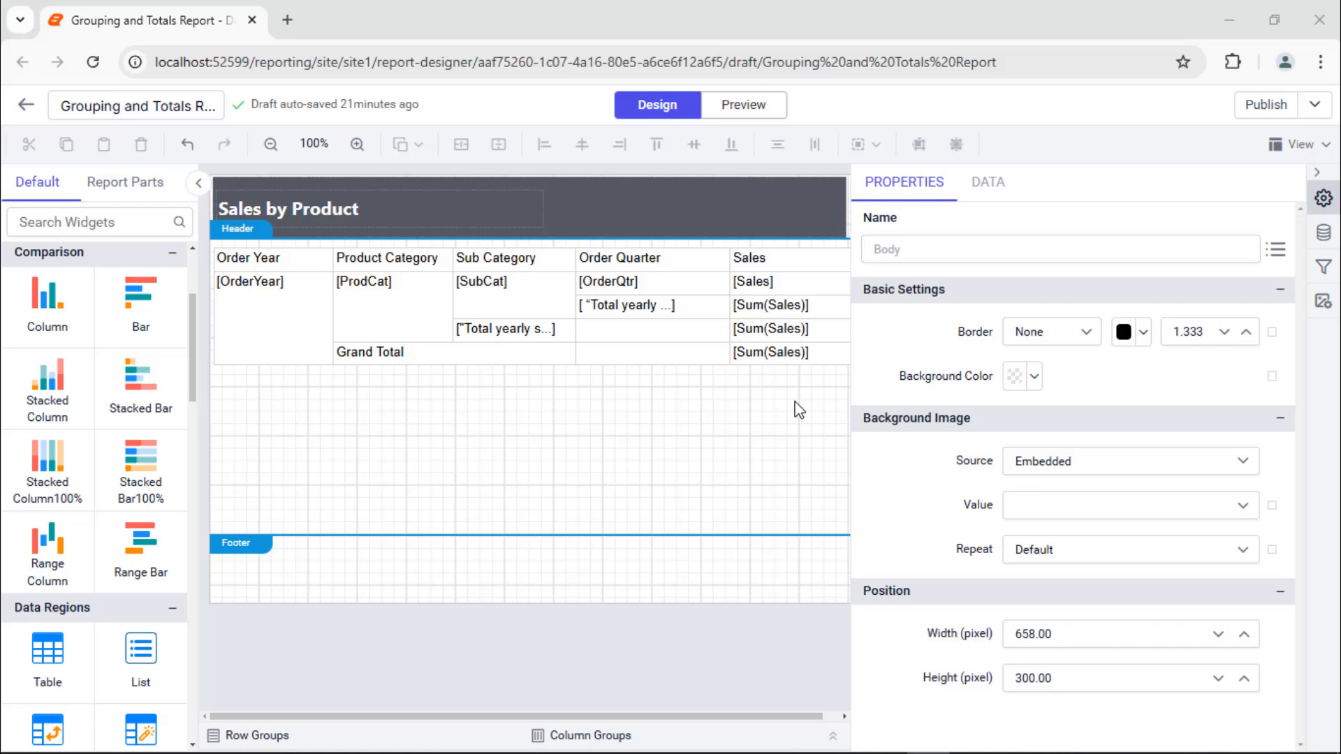
# - Set the Sum(Sales) total cell's number format type to Currency
pyautogui.click(770, 306)
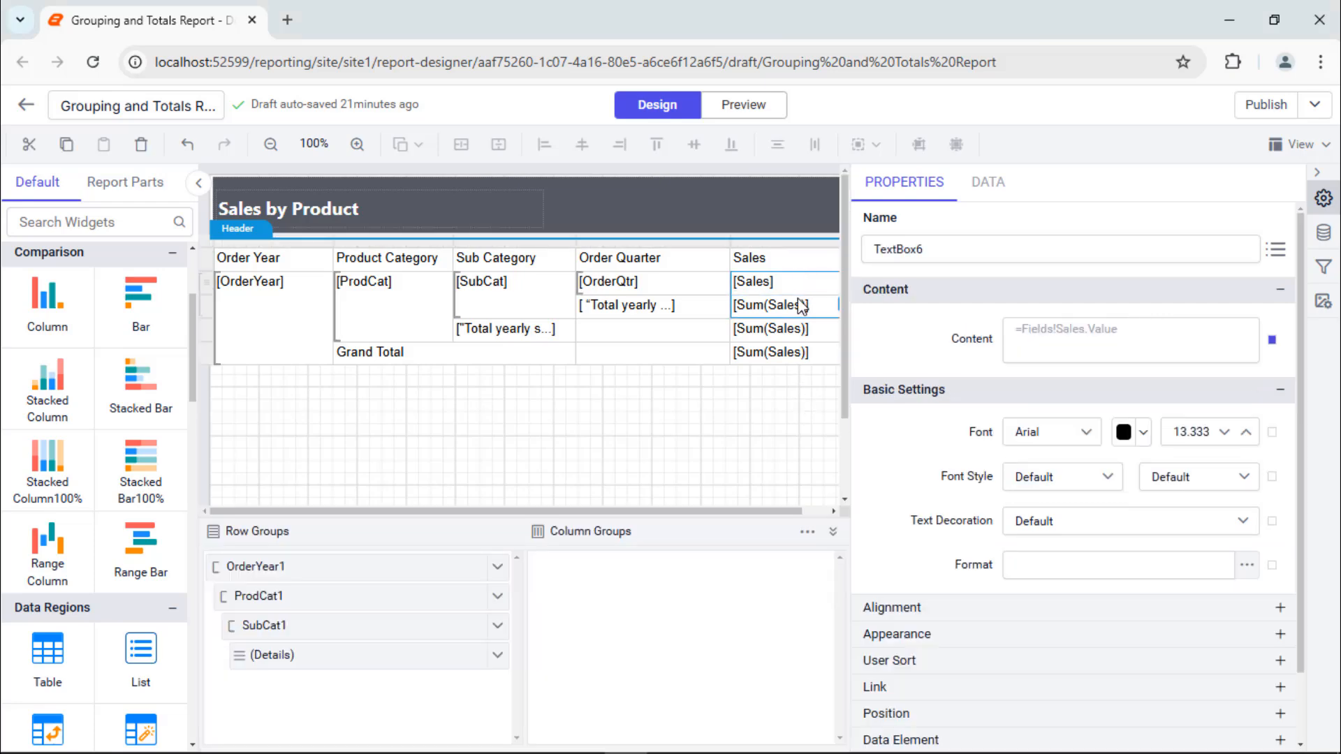
pyautogui.click(770, 352)
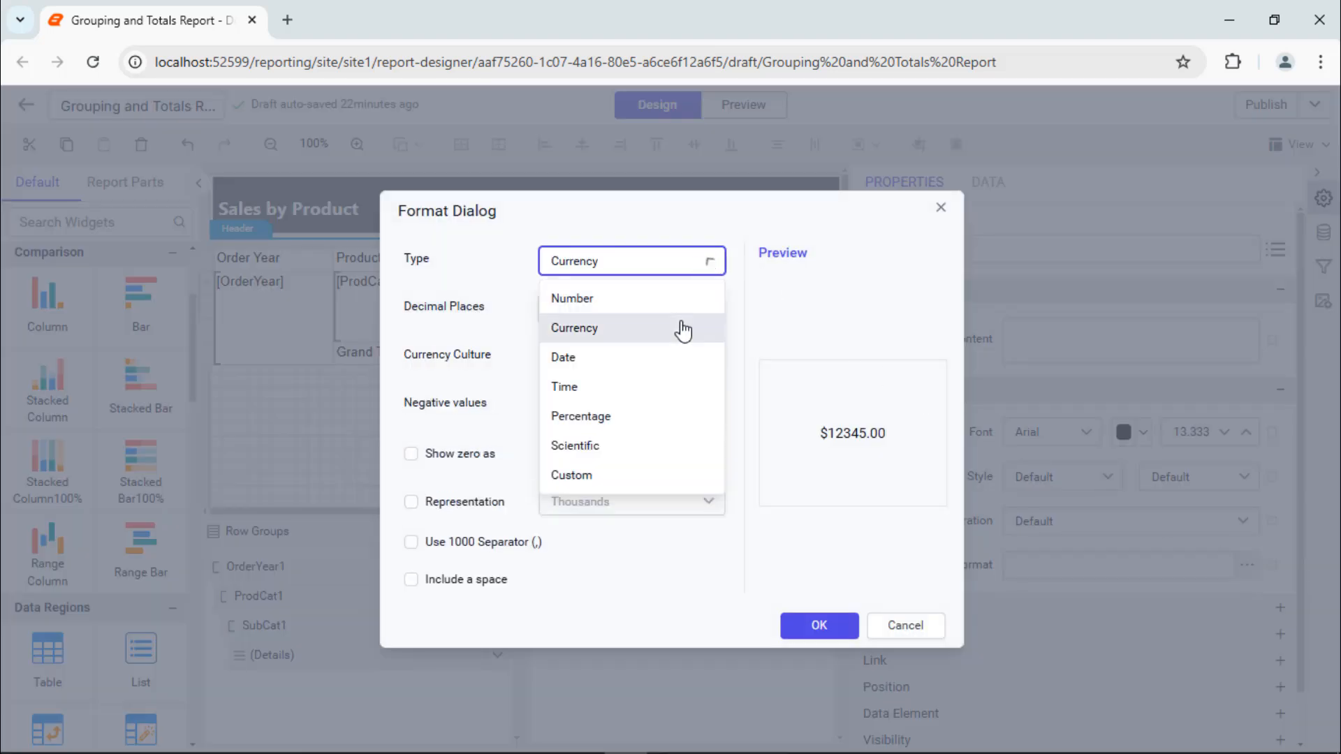
pyautogui.click(817, 626)
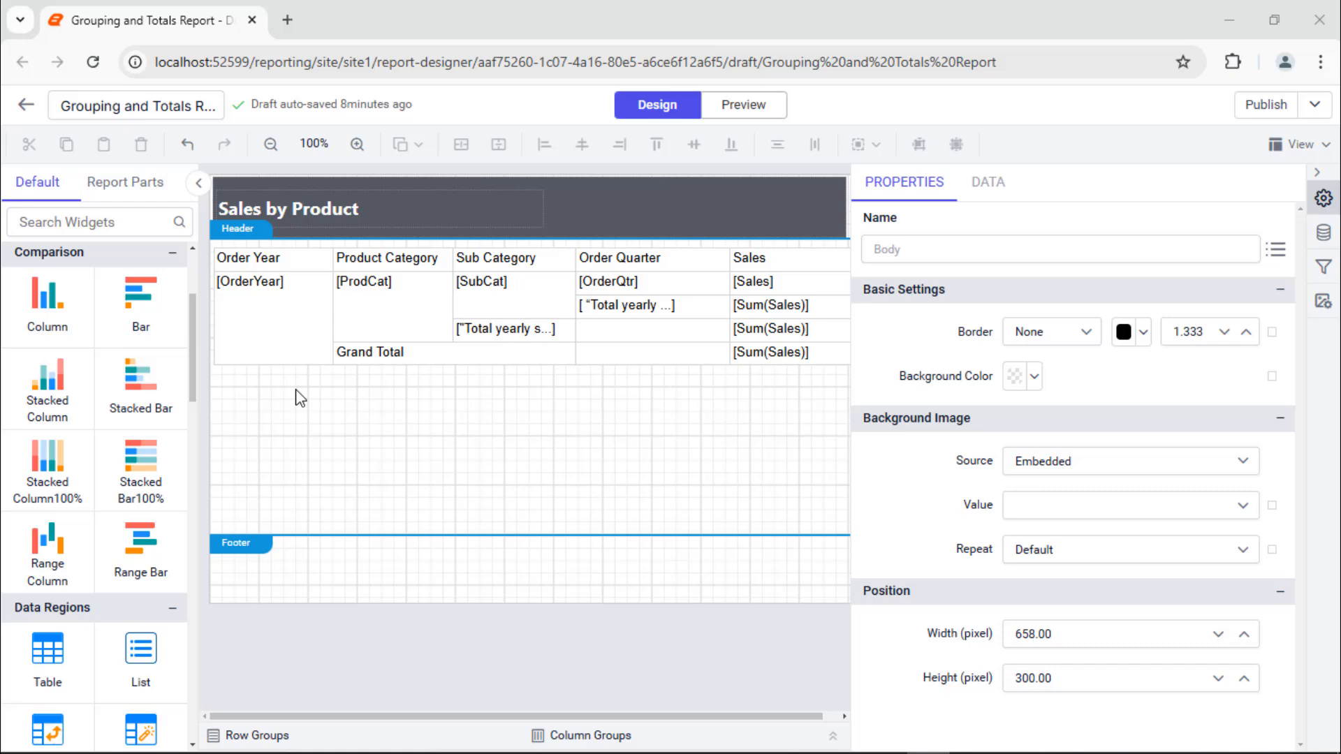
pyautogui.click(248, 257)
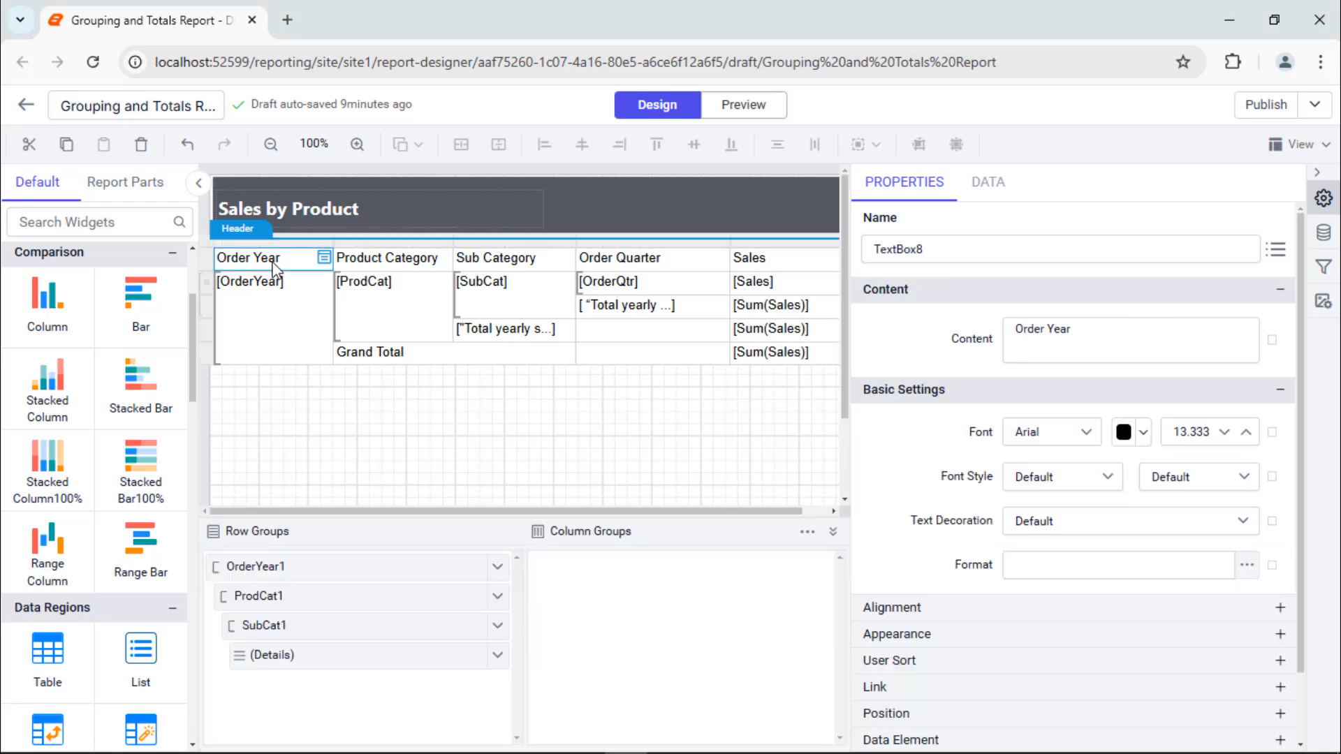
# - Style the whole header row green with bold white, vertically centred text
pyautogui.click(210, 261)
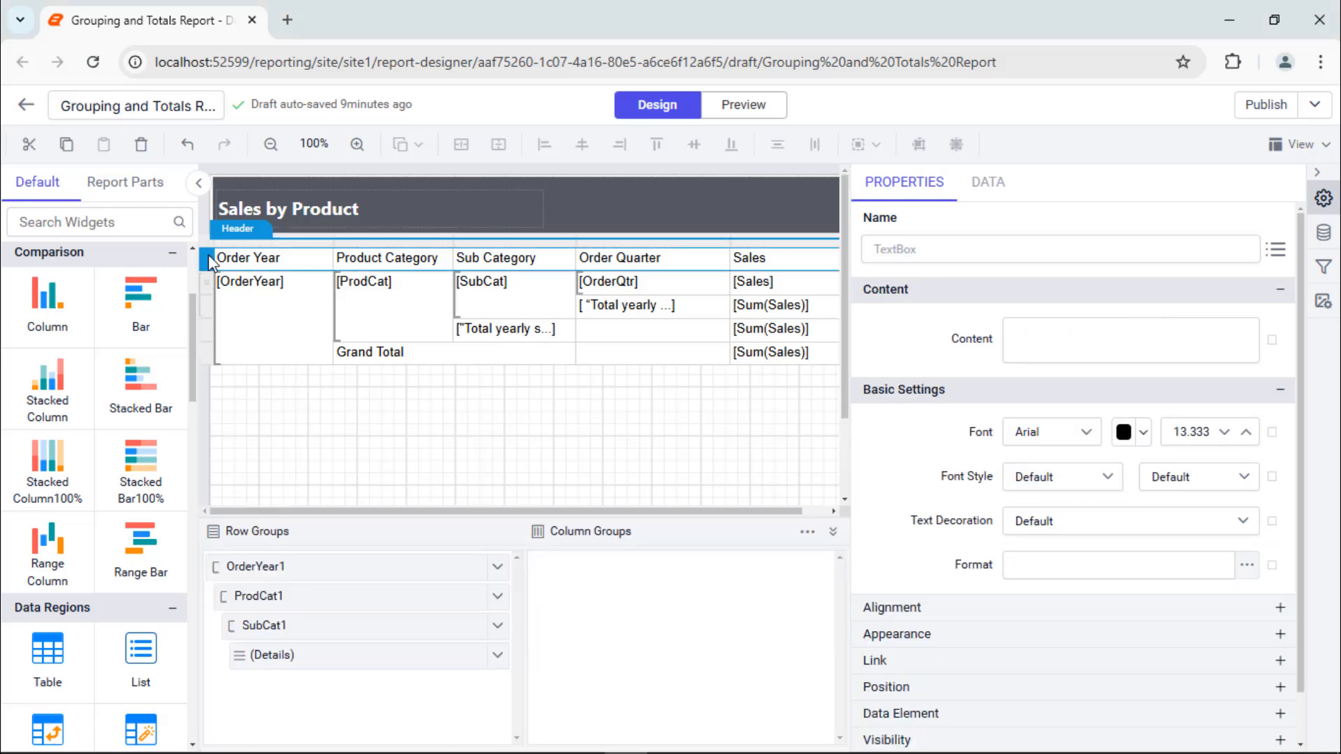
pyautogui.click(1051, 431)
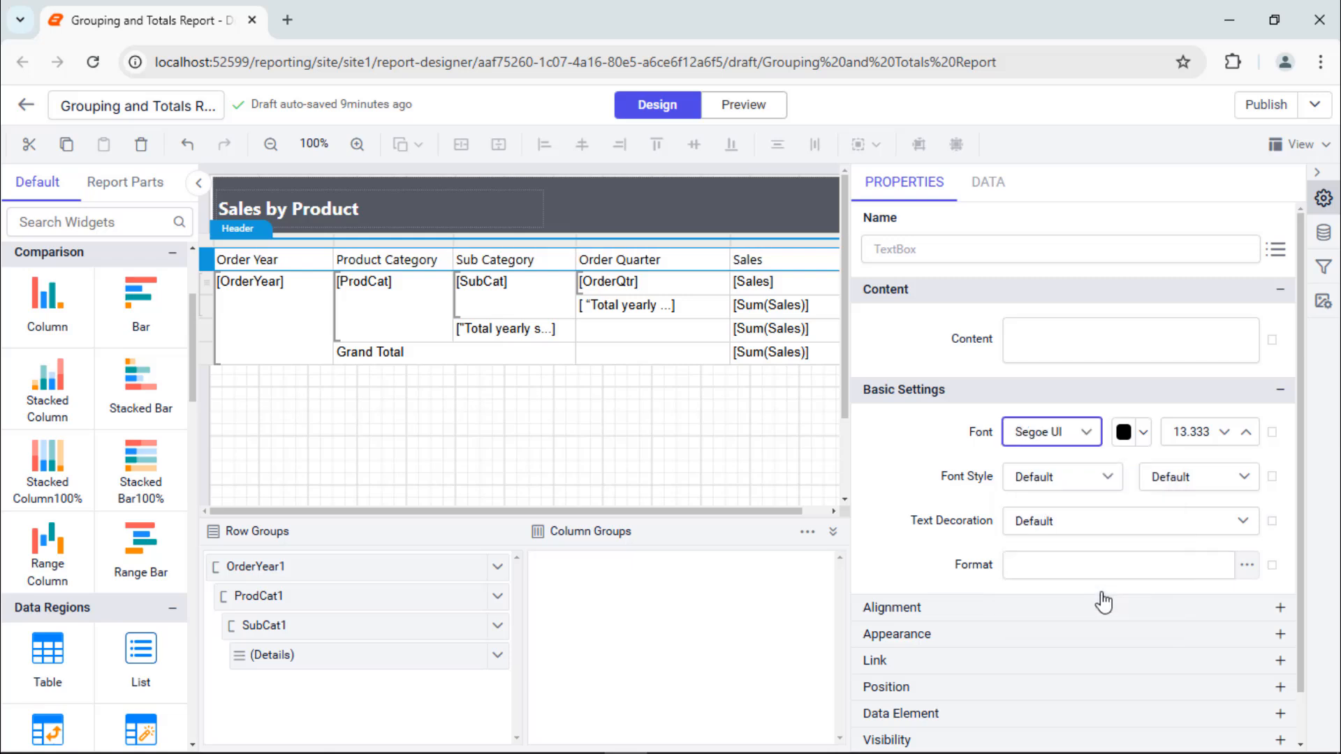
pyautogui.click(1198, 477)
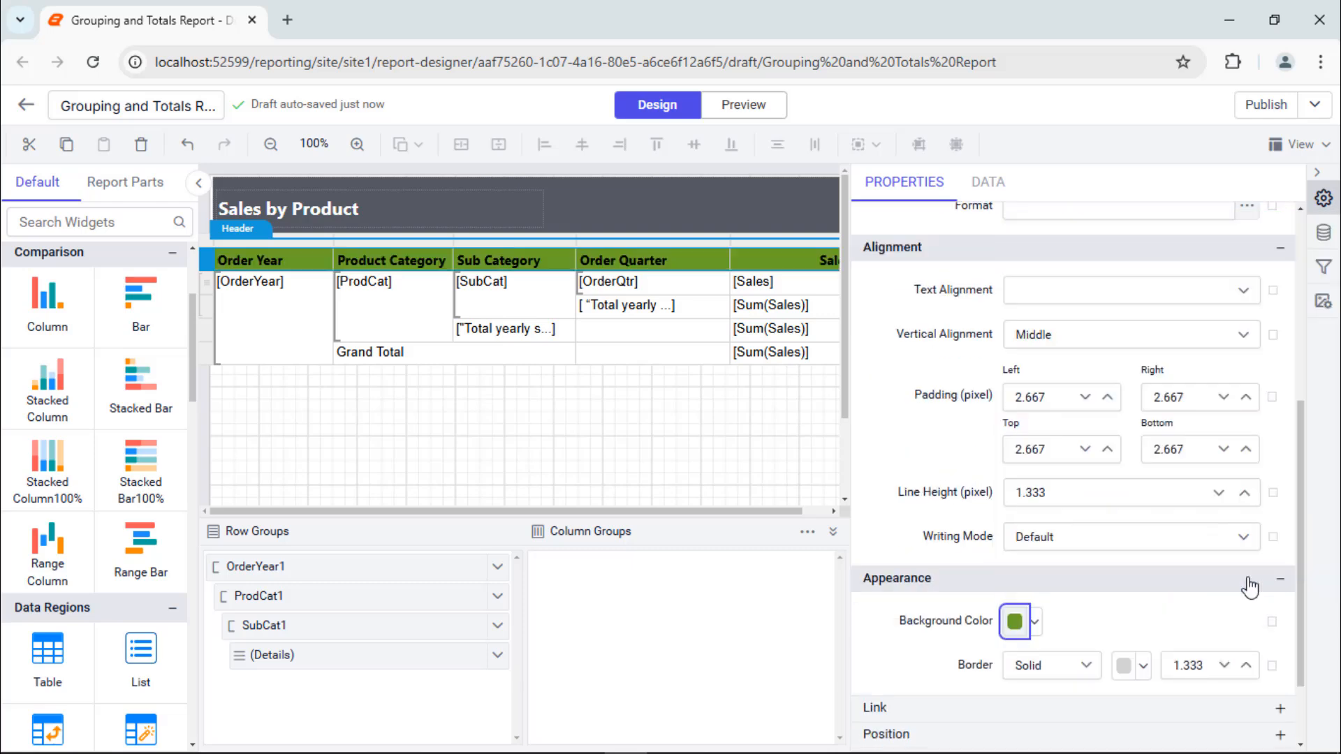
pyautogui.scroll(3)
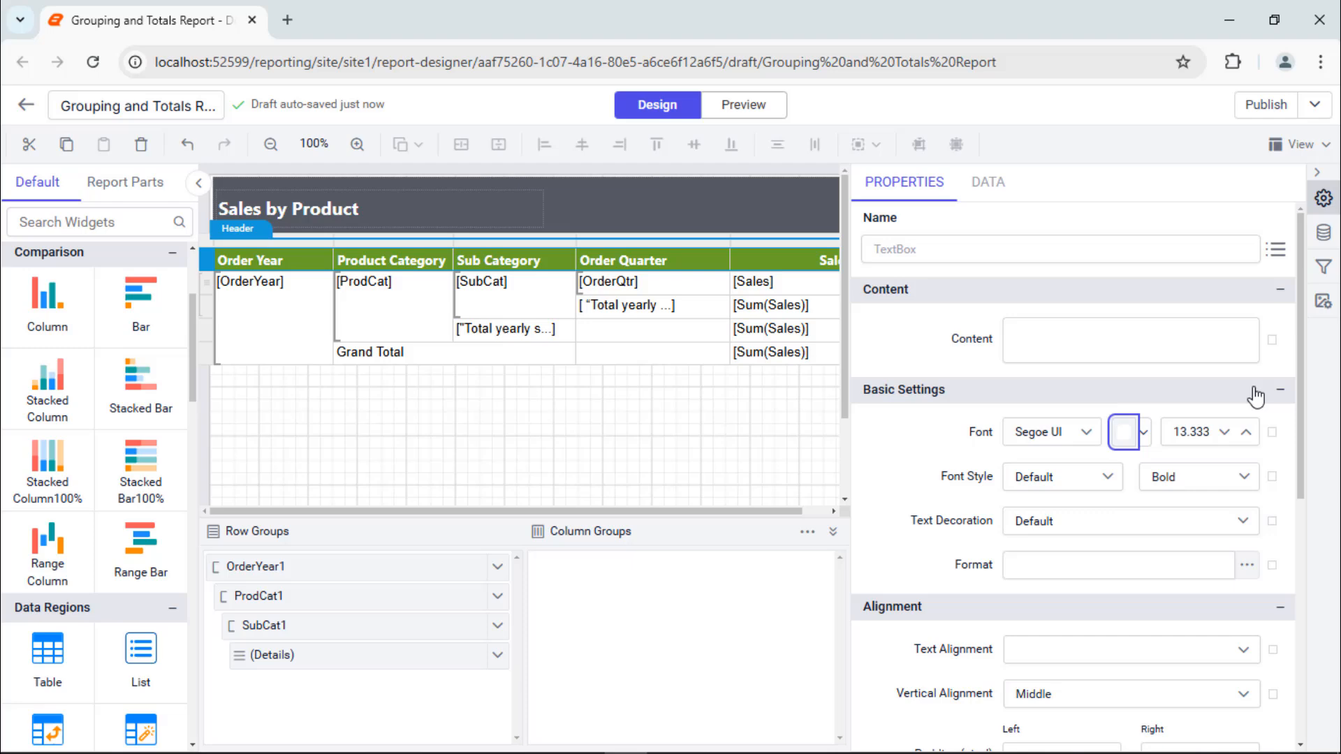
# - Select the category, yearly and subcategory total cells together for shared styling
pyautogui.click(482, 282)
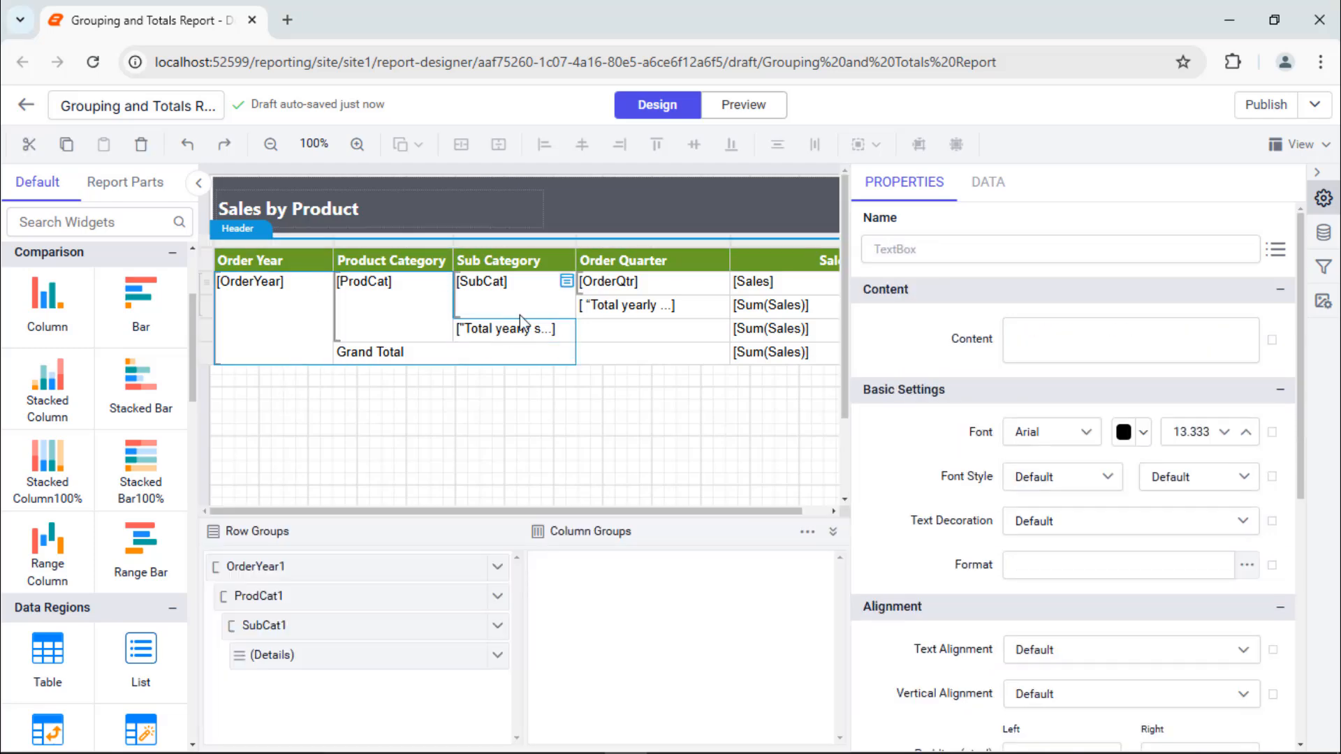
pyautogui.click(1050, 431)
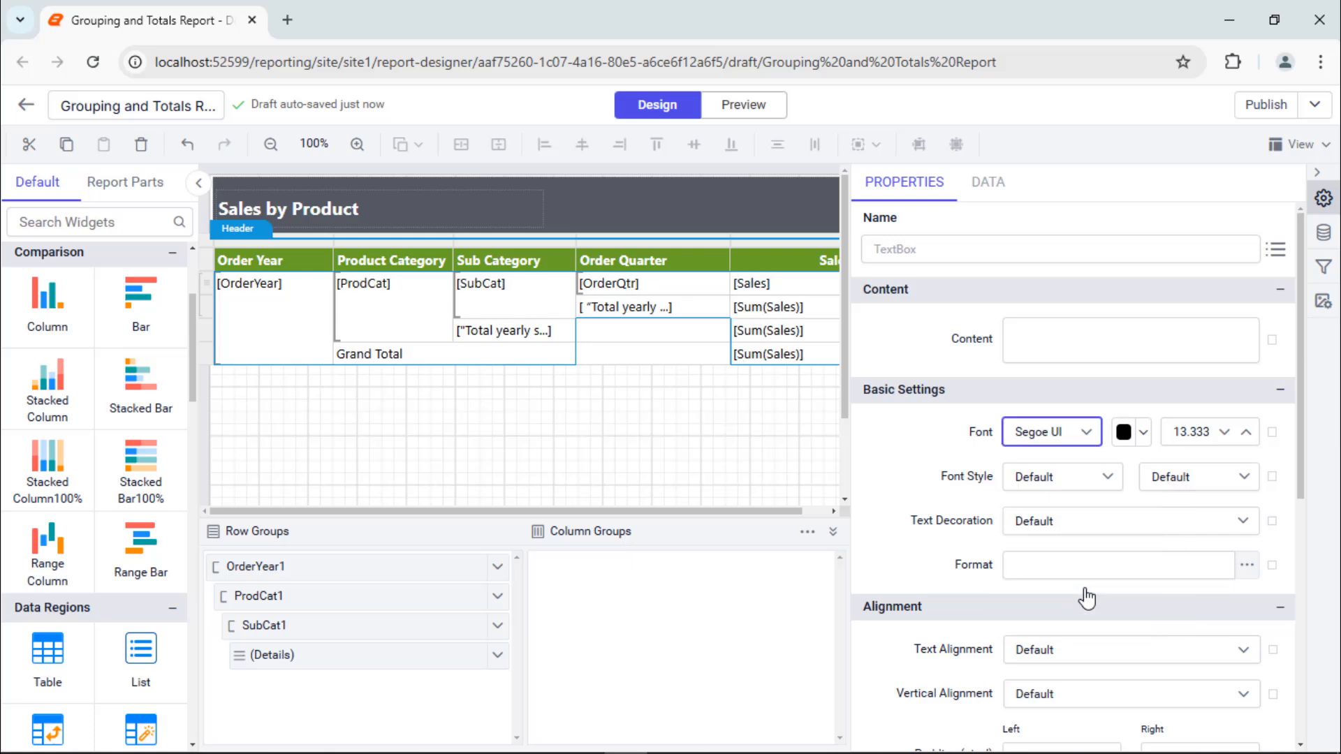
pyautogui.click(633, 307)
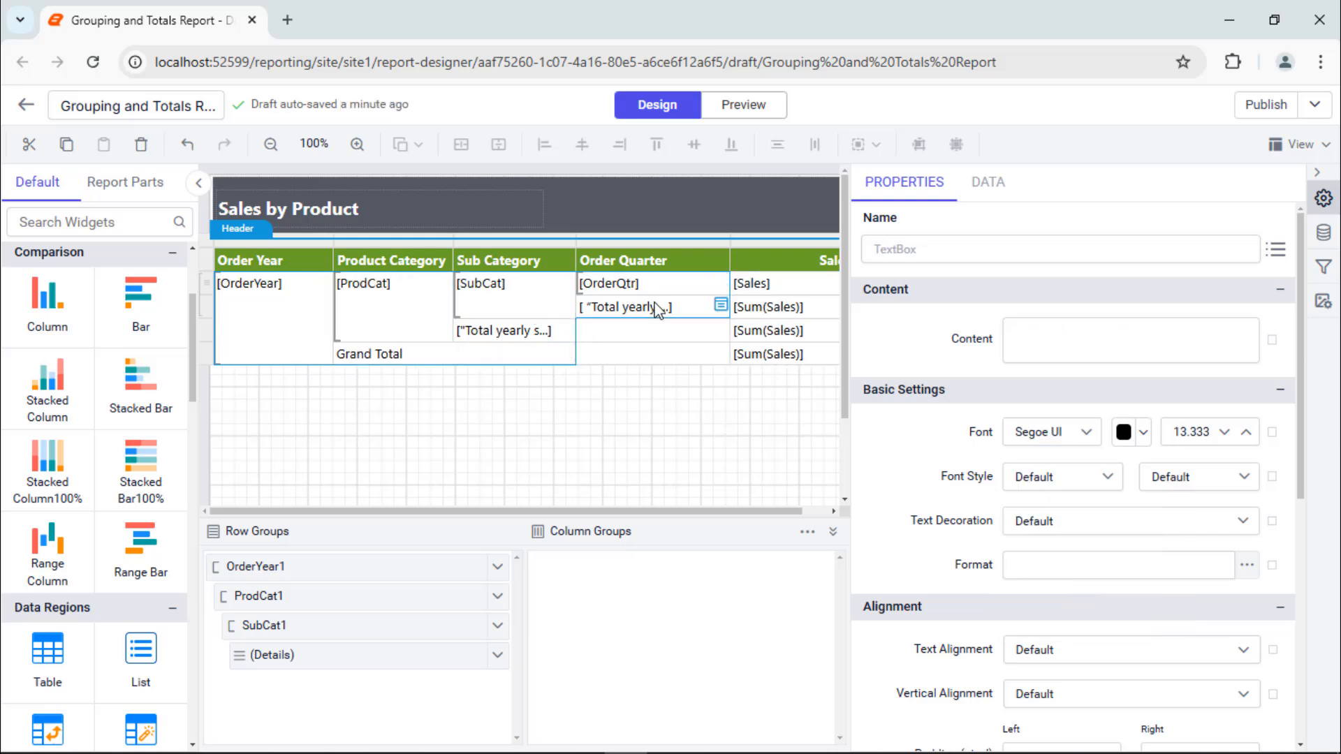
pyautogui.click(770, 353)
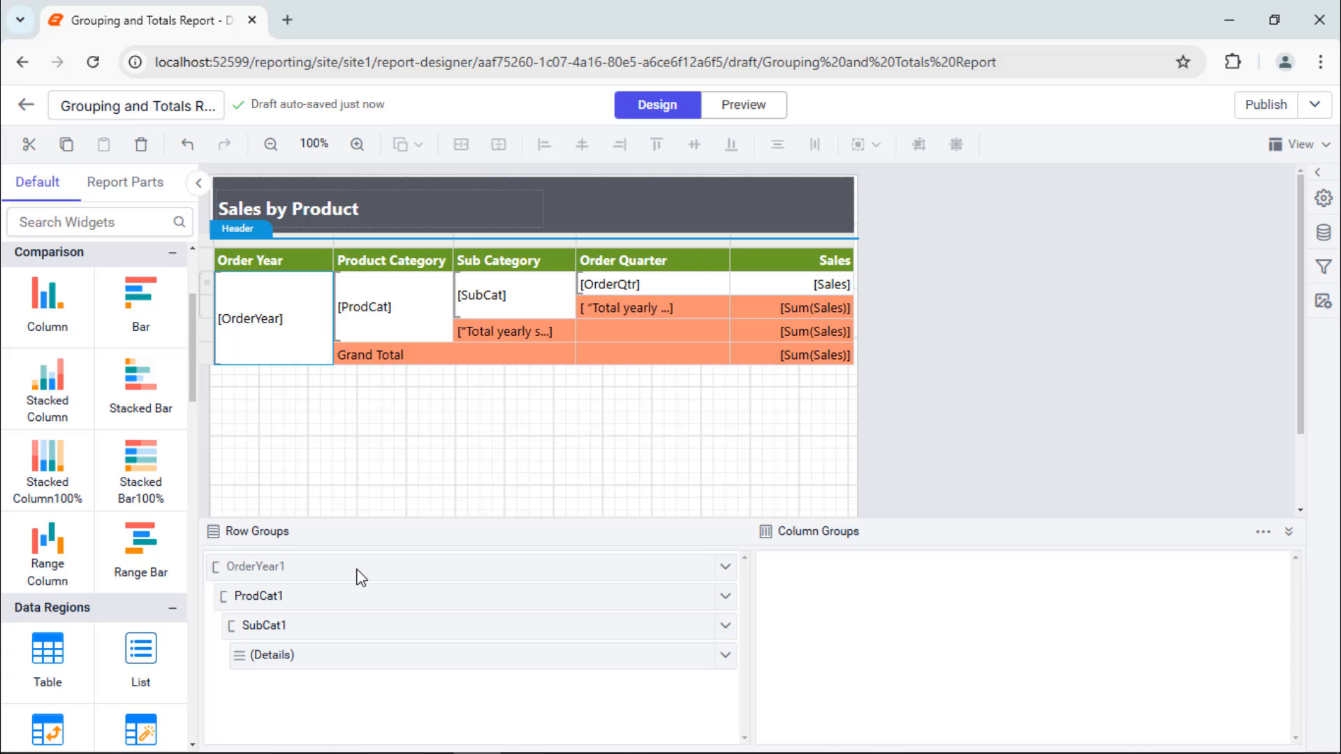
# - Give the OrderYear1 group a page break Between instances and turn Keep Together on
pyautogui.click(1323, 191)
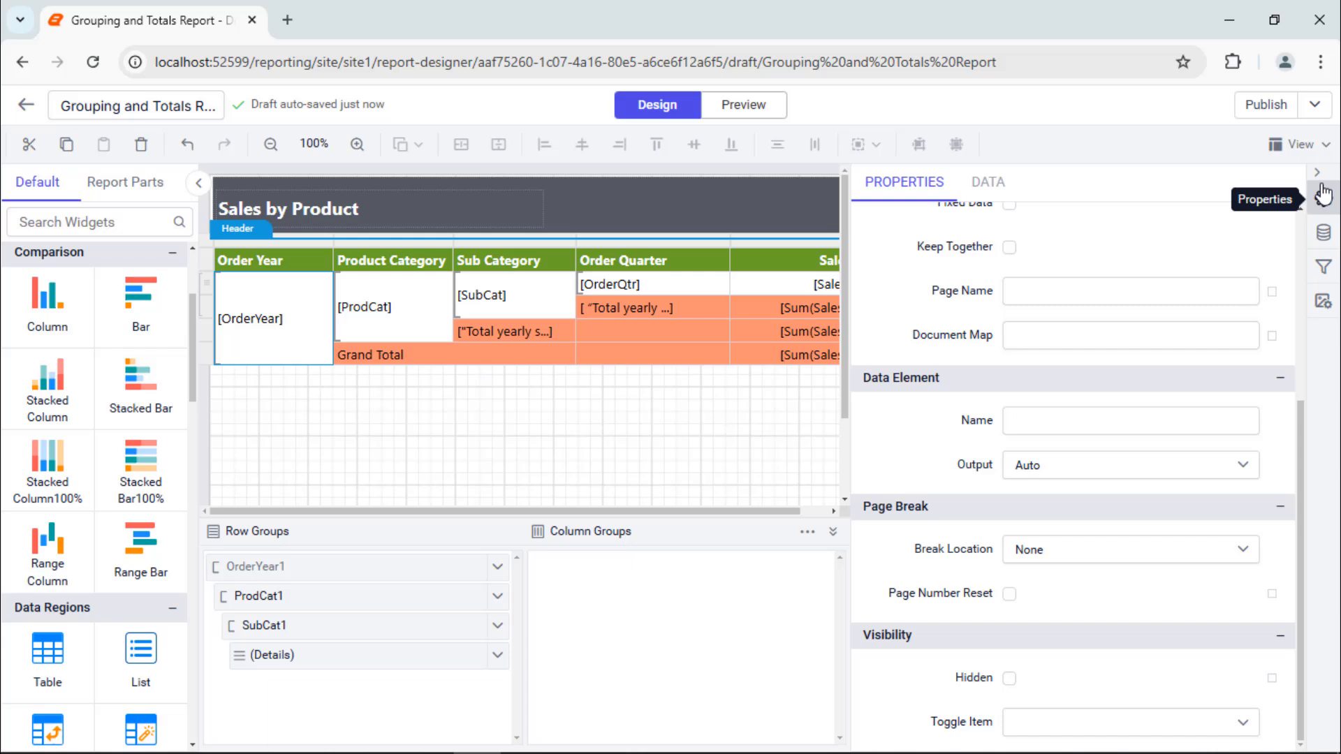
pyautogui.click(1129, 549)
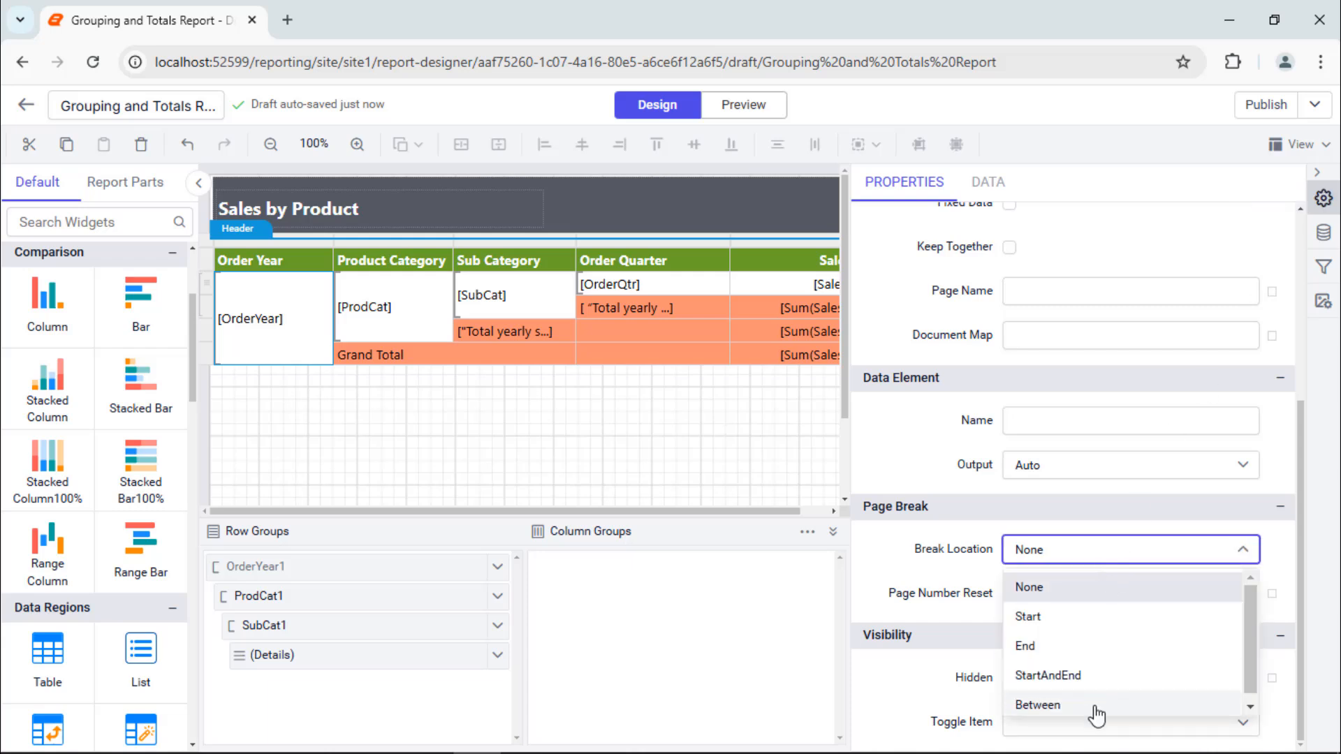
pyautogui.click(1036, 704)
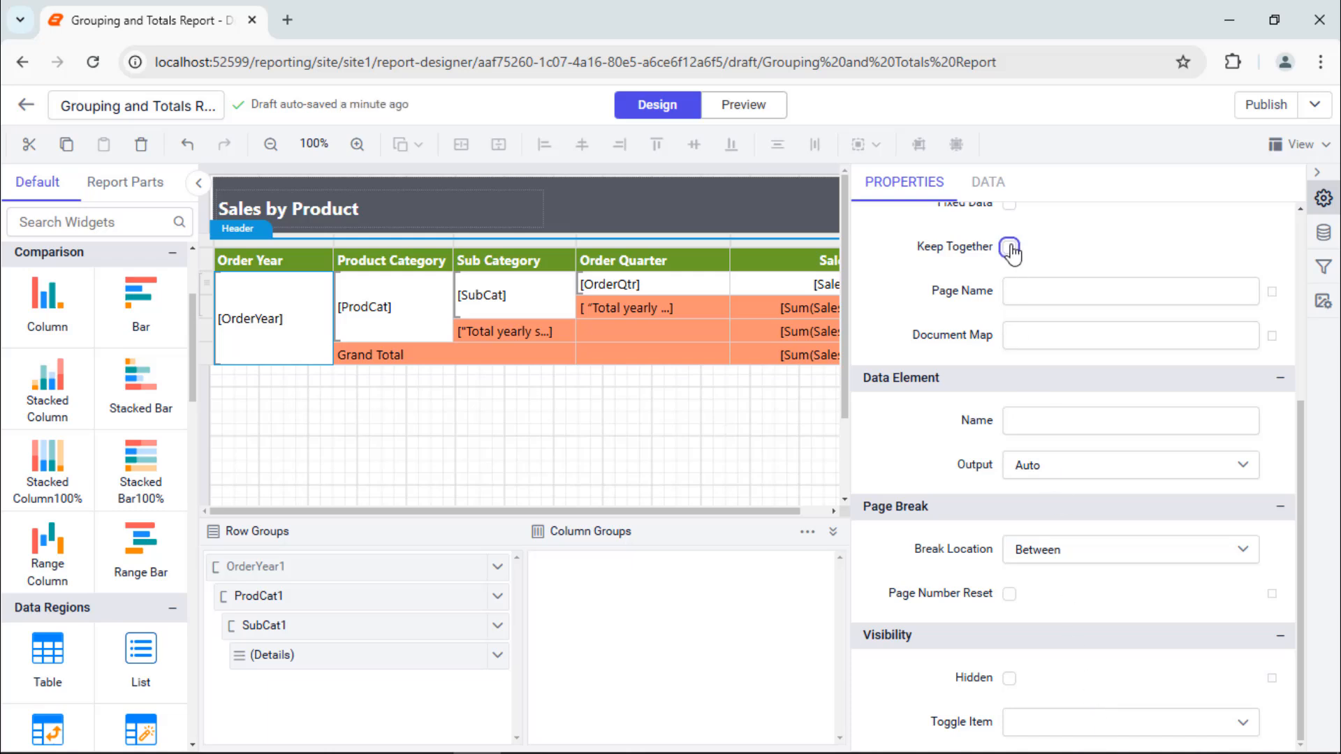
pyautogui.click(1010, 247)
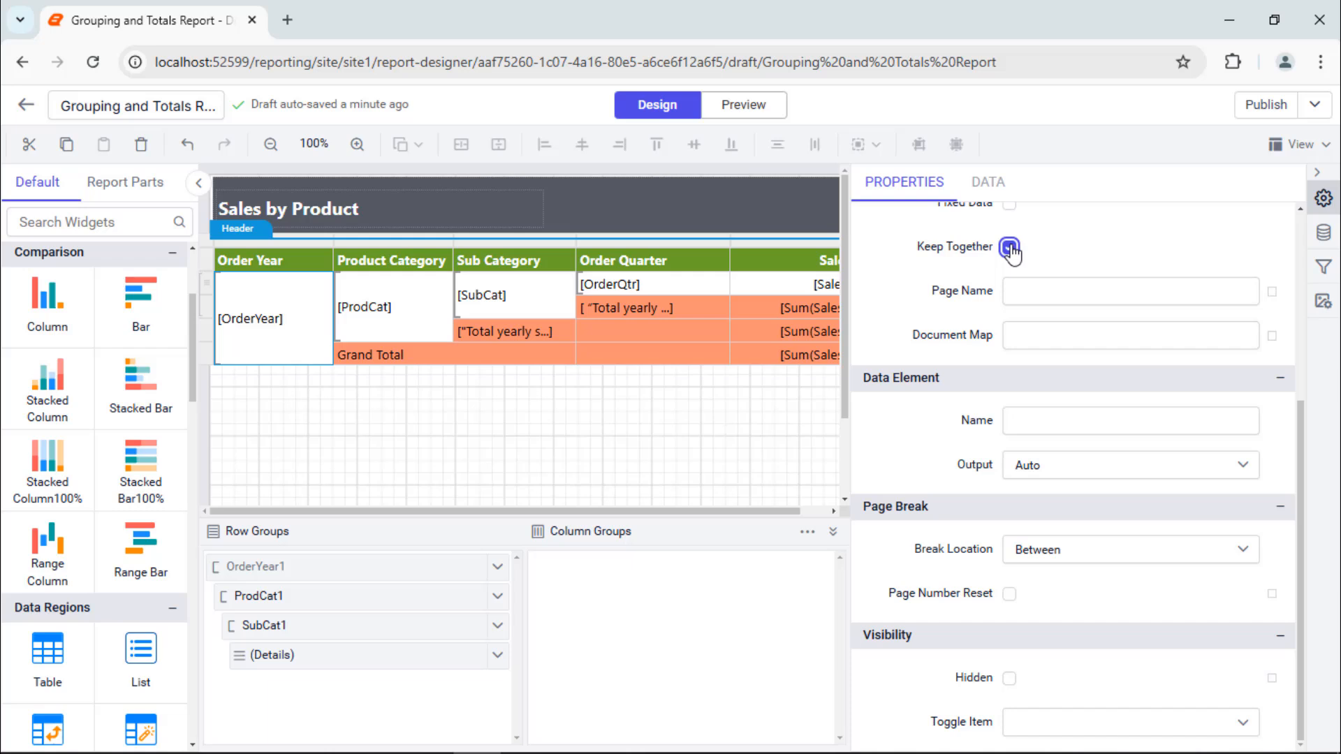
pyautogui.click(390, 401)
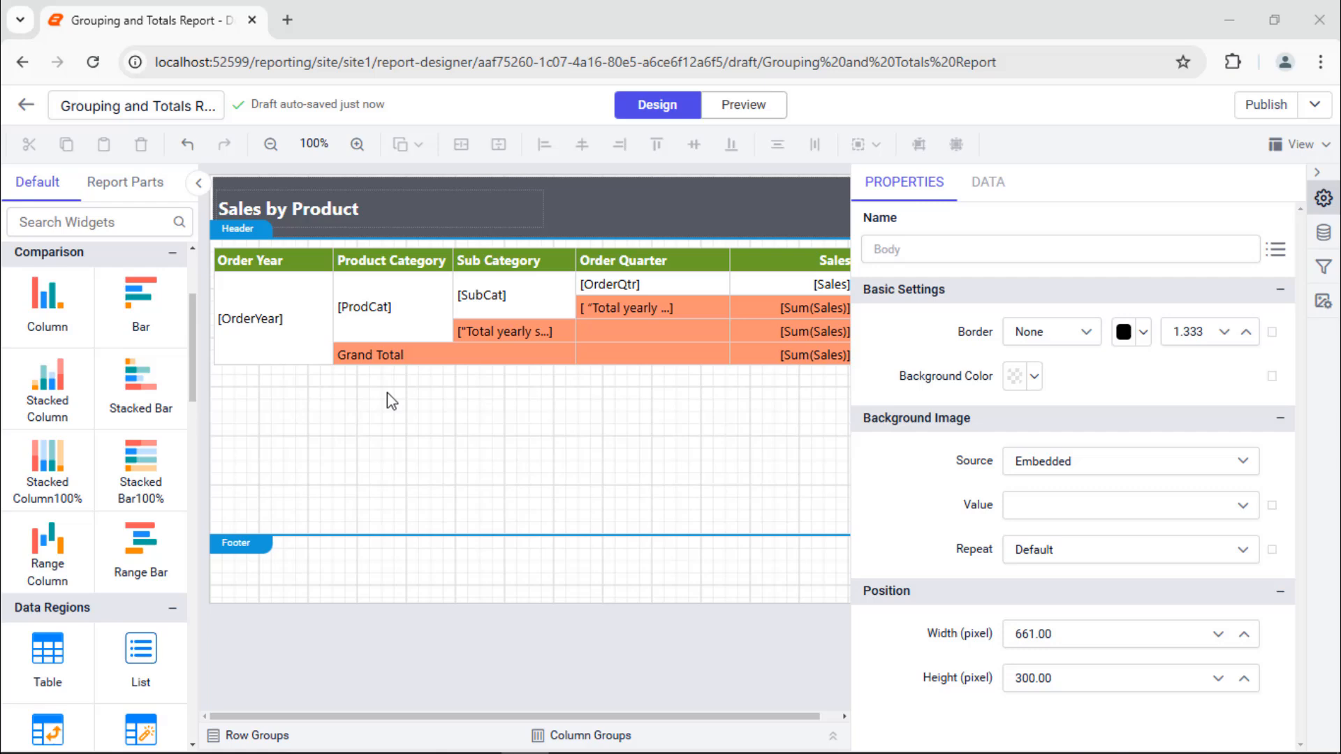
pyautogui.click(392, 306)
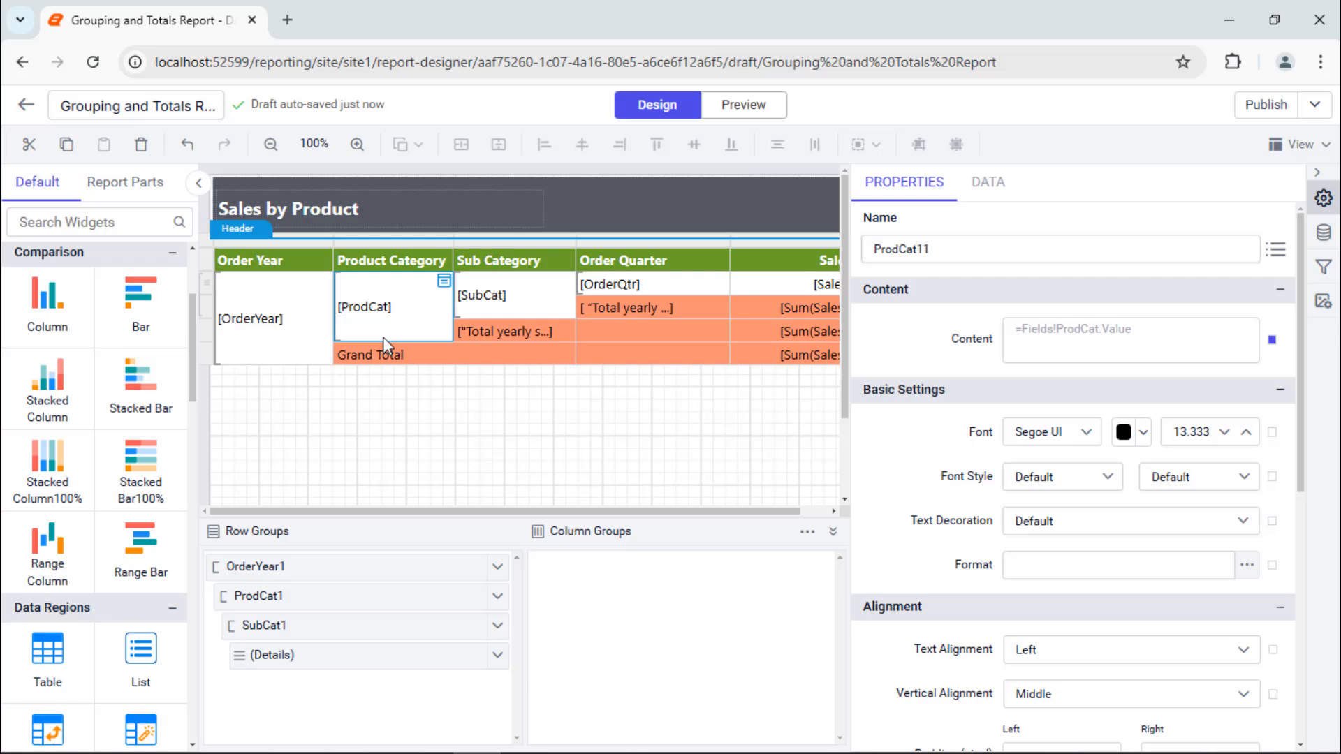
pyautogui.click(805, 531)
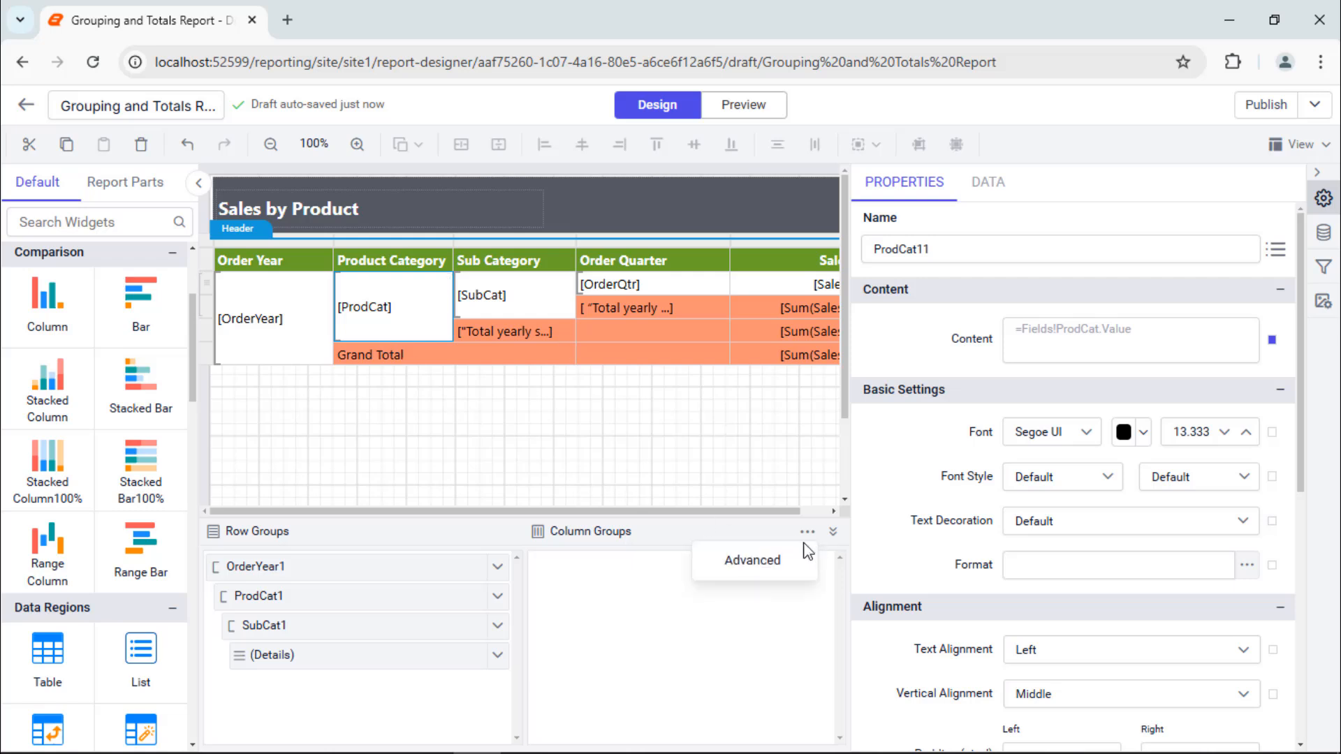
pyautogui.click(750, 560)
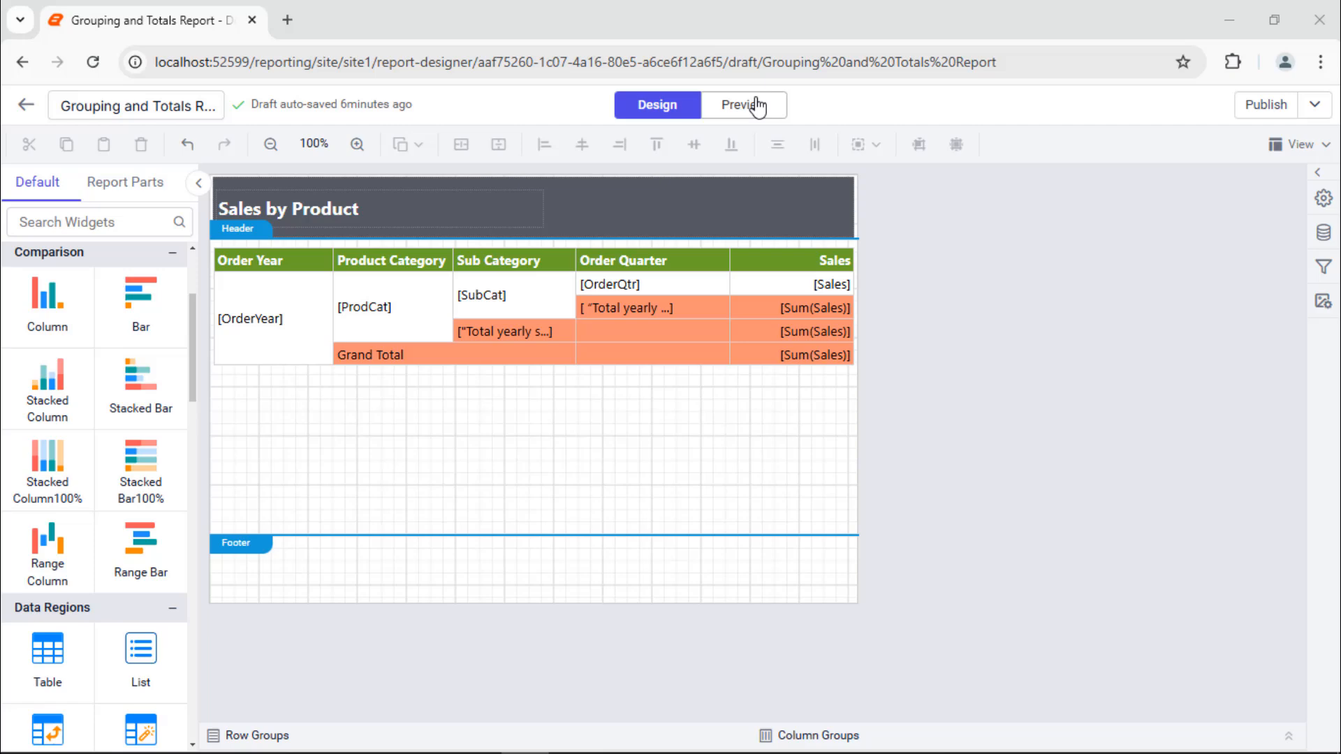
# - Preview the rendered three-page report, check page 2, then re-render from page one
pyautogui.click(738, 105)
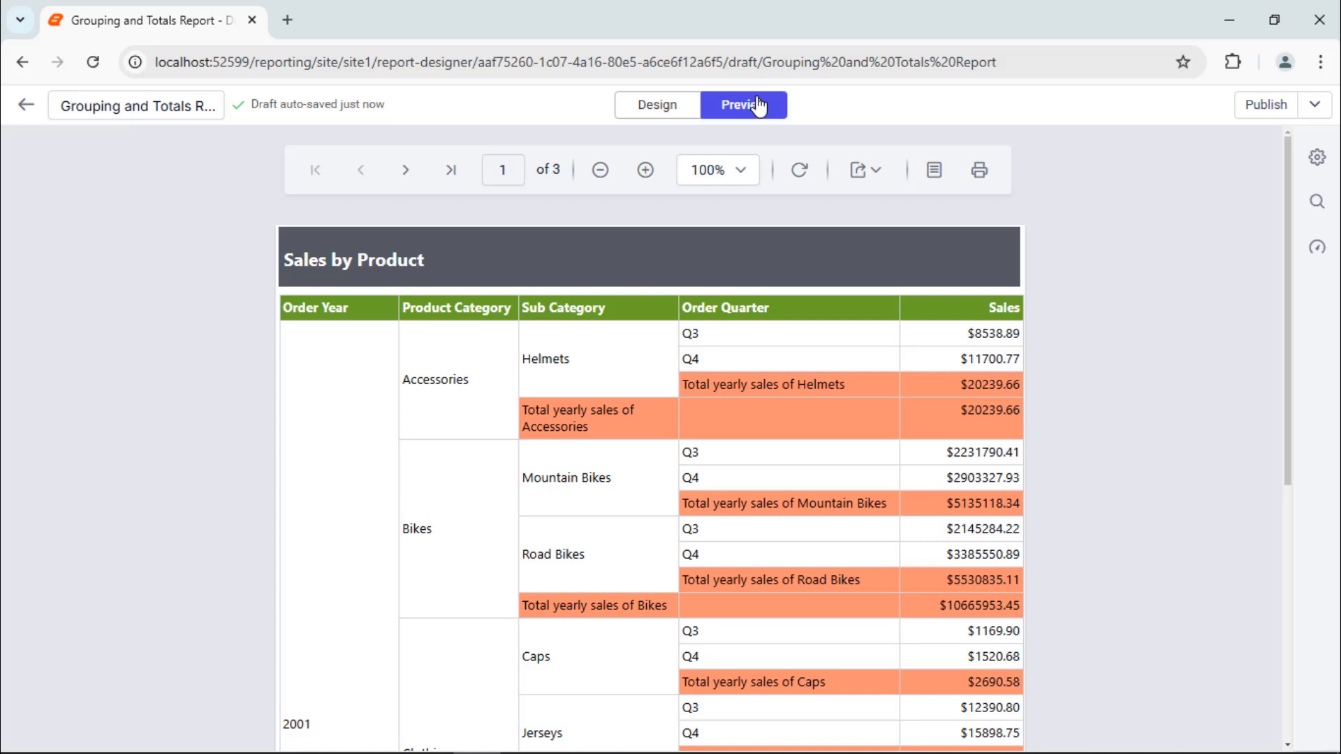
pyautogui.click(406, 169)
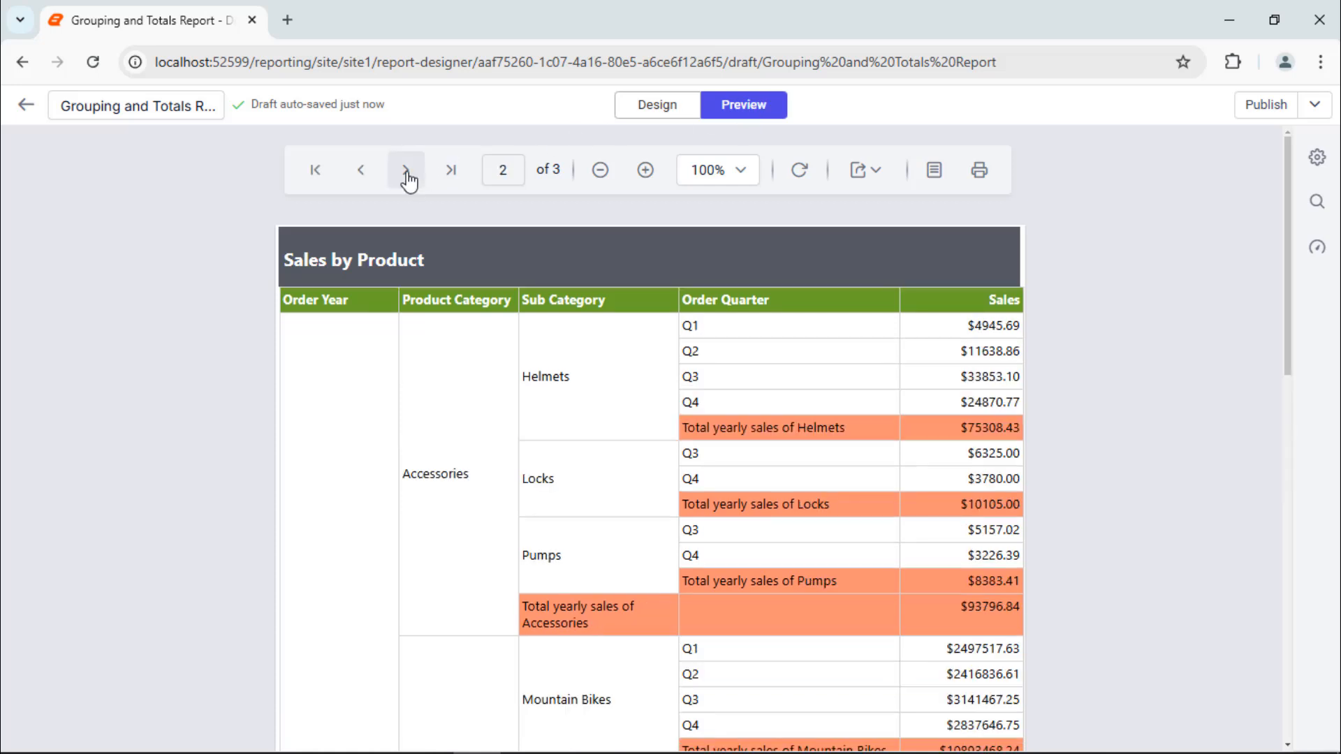
pyautogui.click(360, 169)
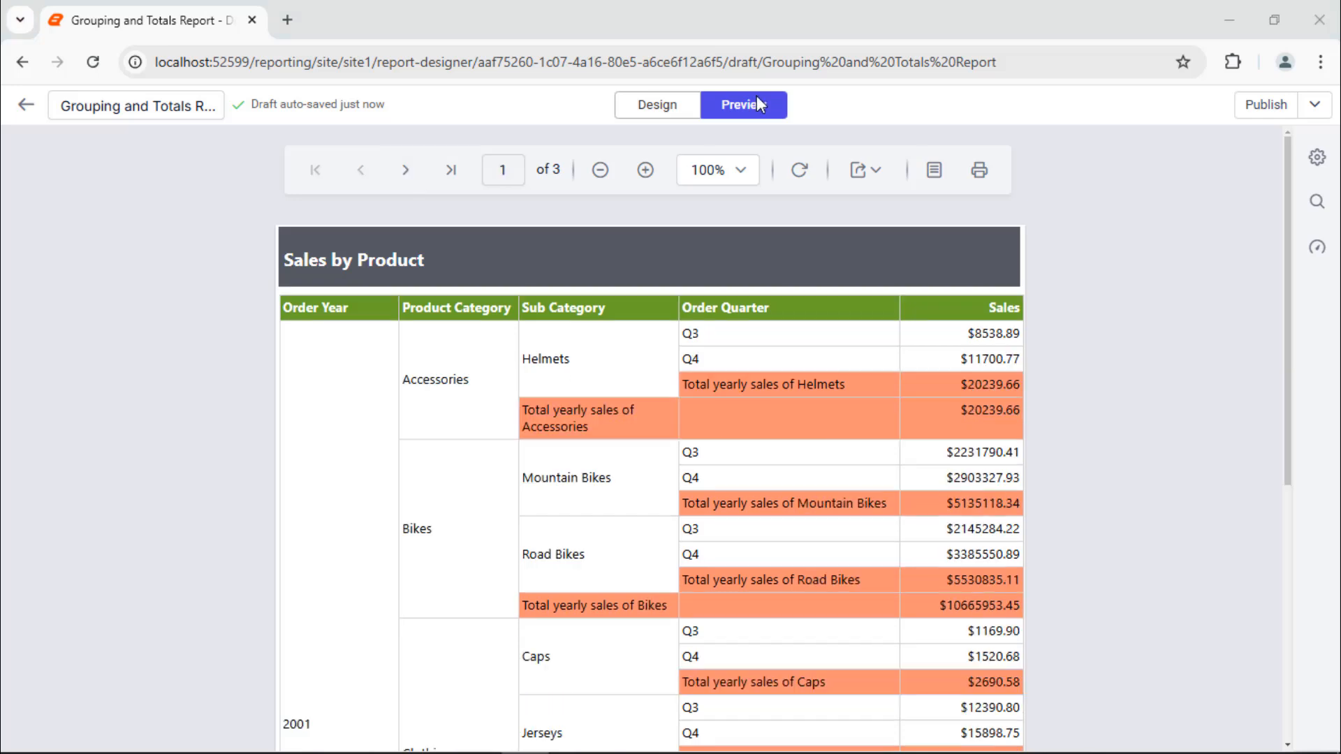